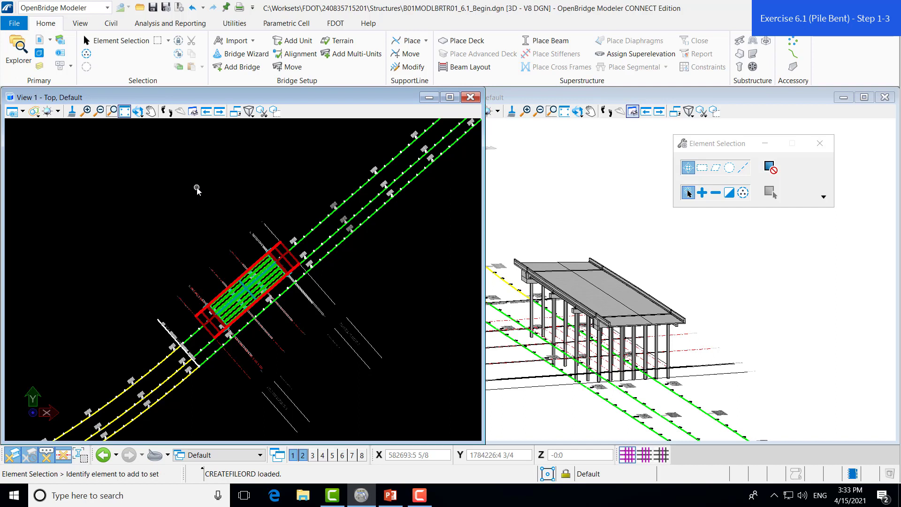
- Switch the ribbon to the FDOT toolset
left_click(335, 22)
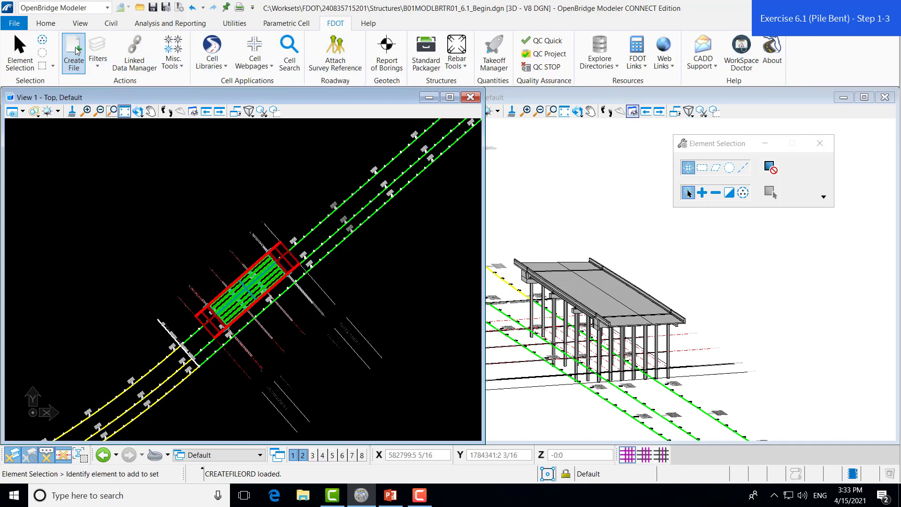
- Start Create File with Substructure Sheet Files group, B#IntBent type and Bridge Seq 01
left_click(73, 52)
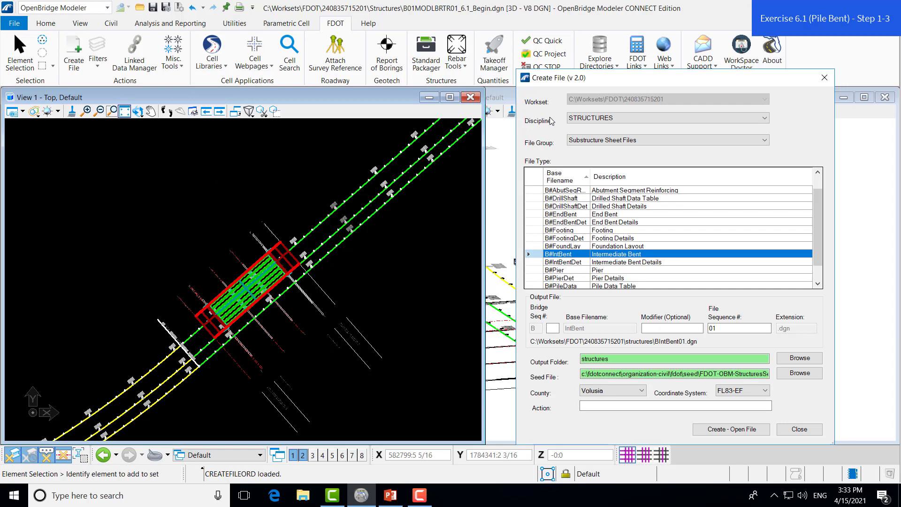
left_click(666, 119)
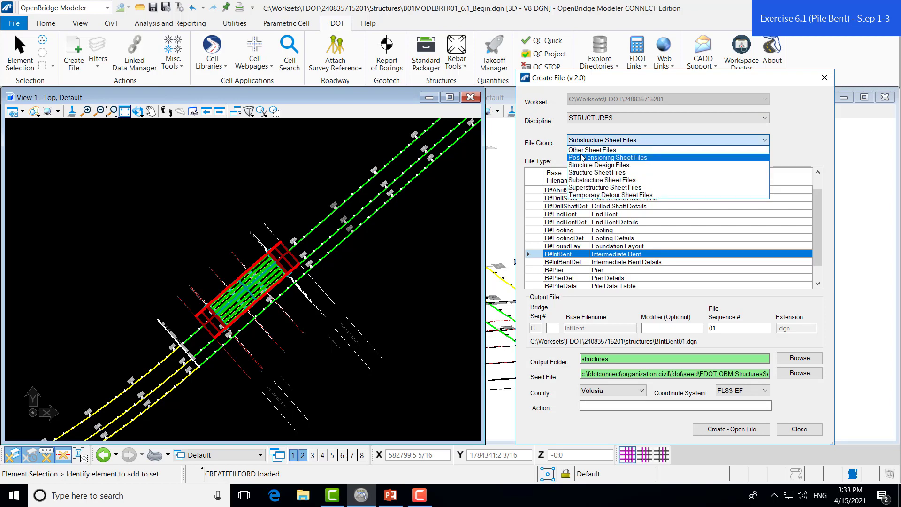
left_click(667, 180)
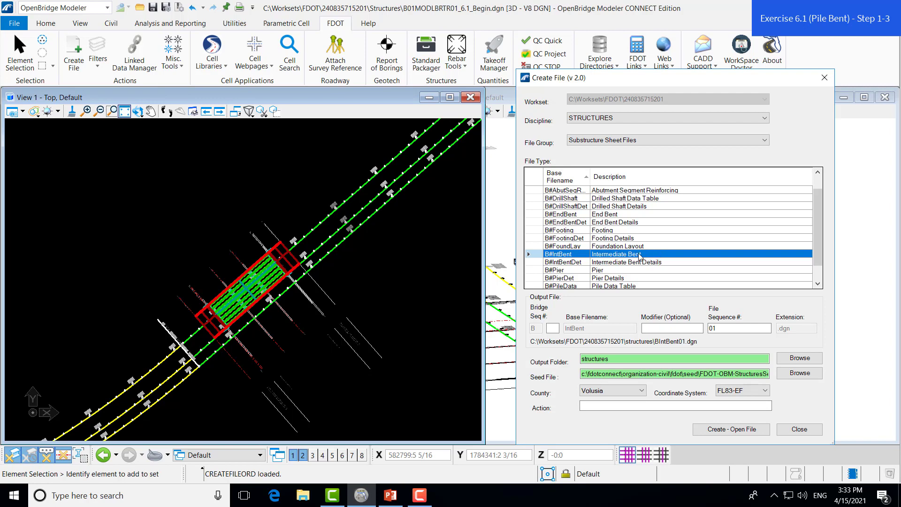
left_click(553, 328)
type("01")
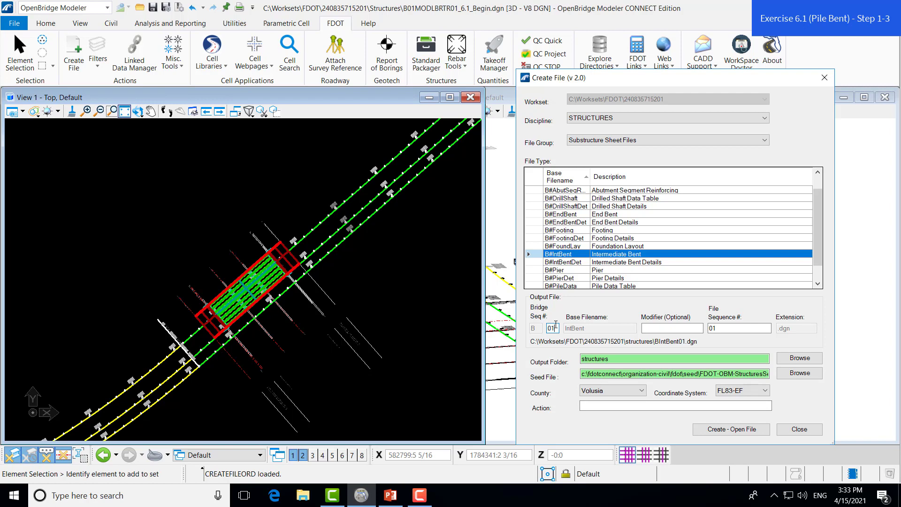
left_click(739, 328)
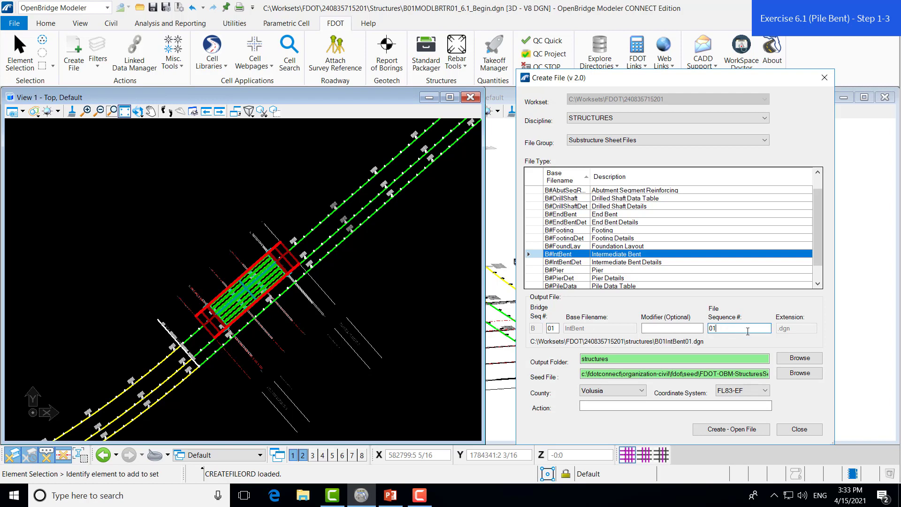
mouse_move(722, 369)
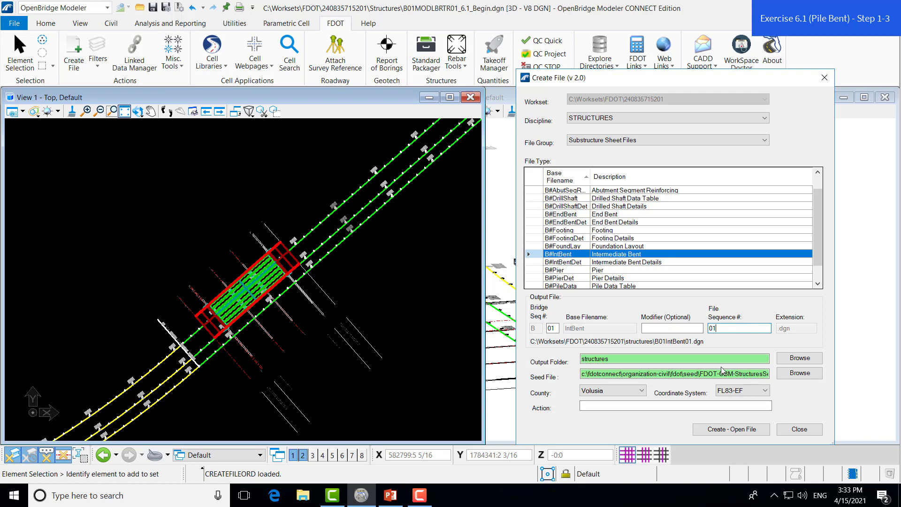
left_click(672, 358)
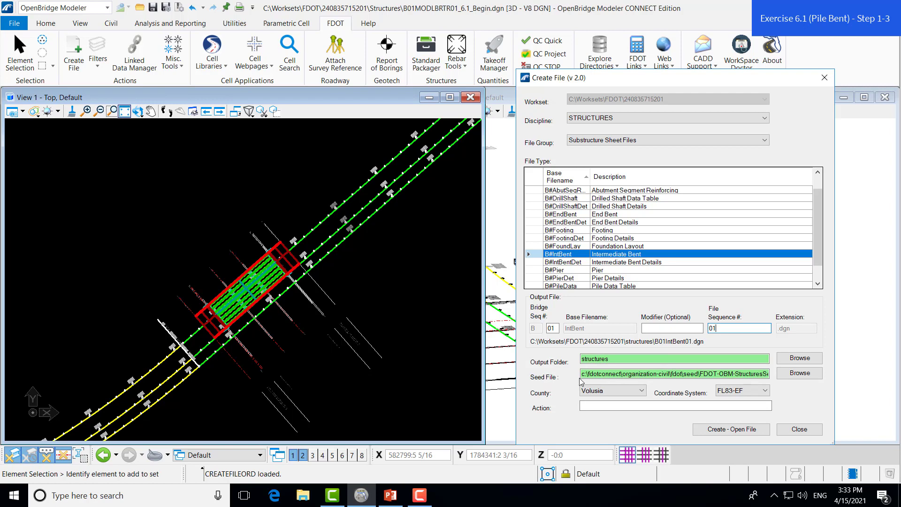
mouse_move(567, 379)
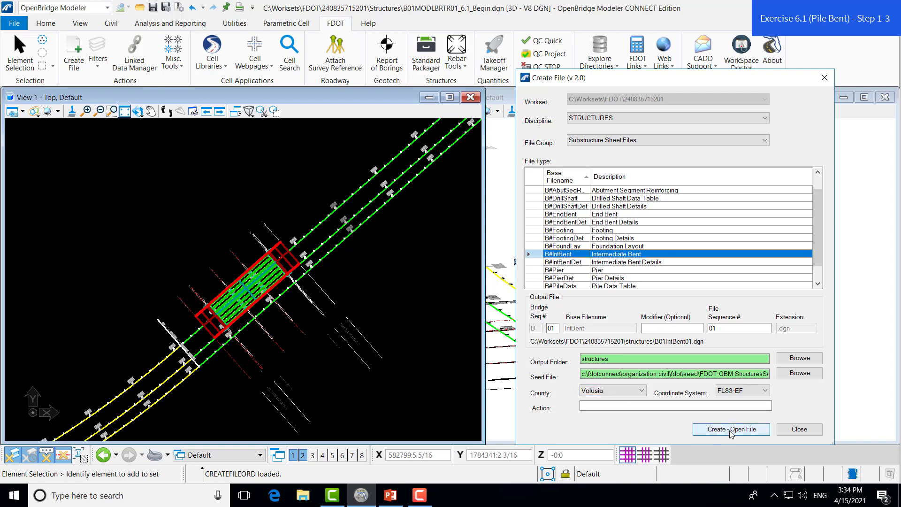
- Create and open B01IntBent01.dgn as a new 2D sheet drawing
left_click(730, 429)
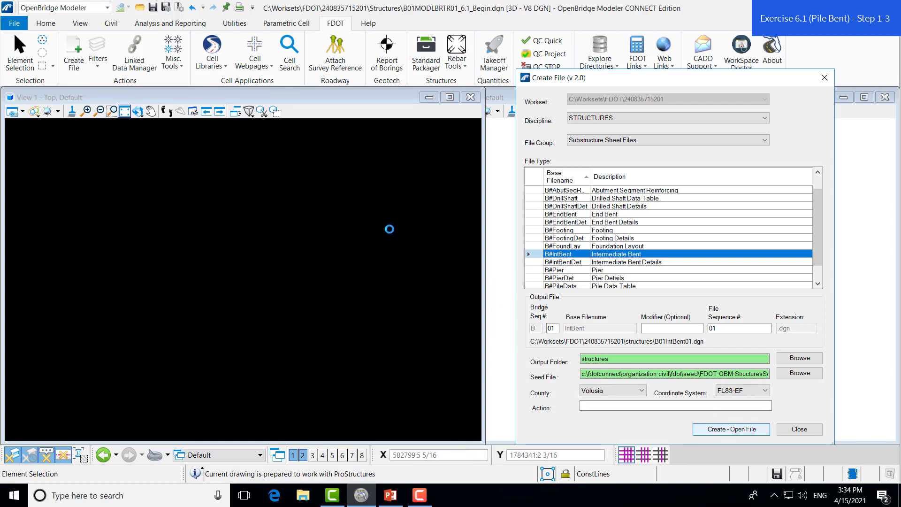
left_click(729, 429)
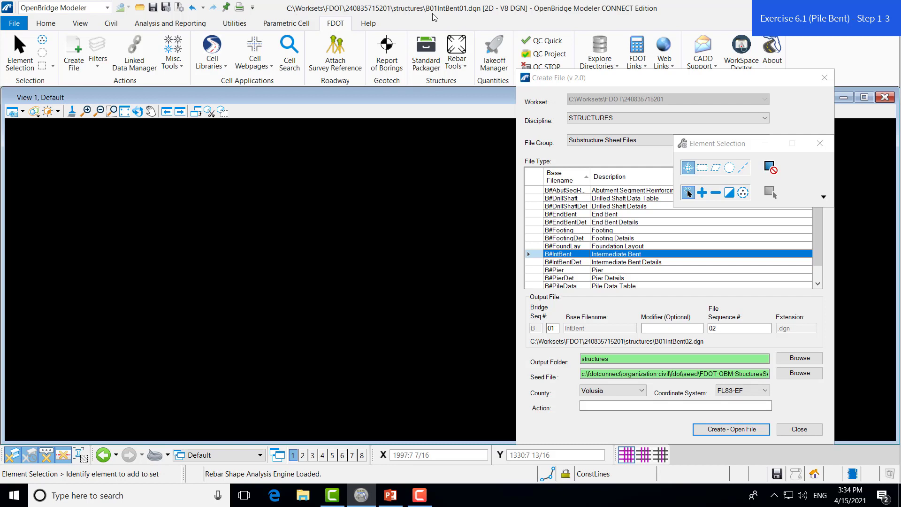
mouse_move(483, 17)
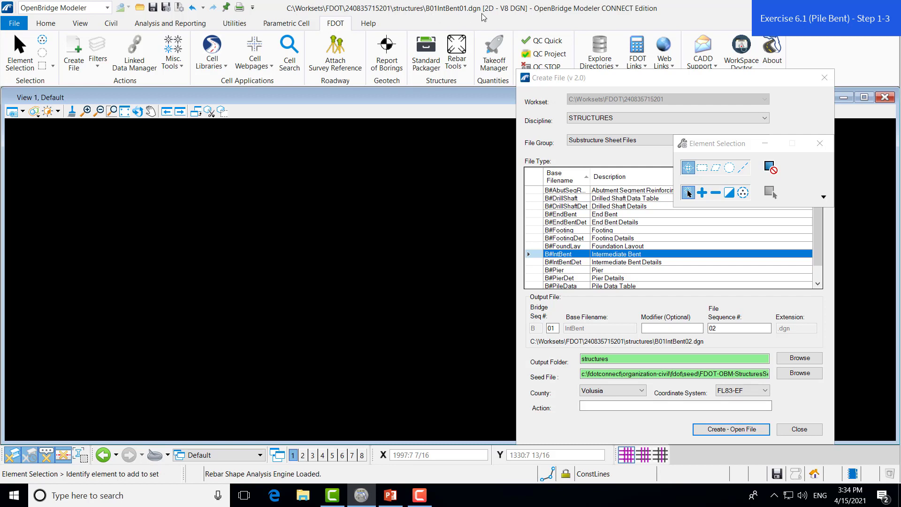
mouse_move(279, 316)
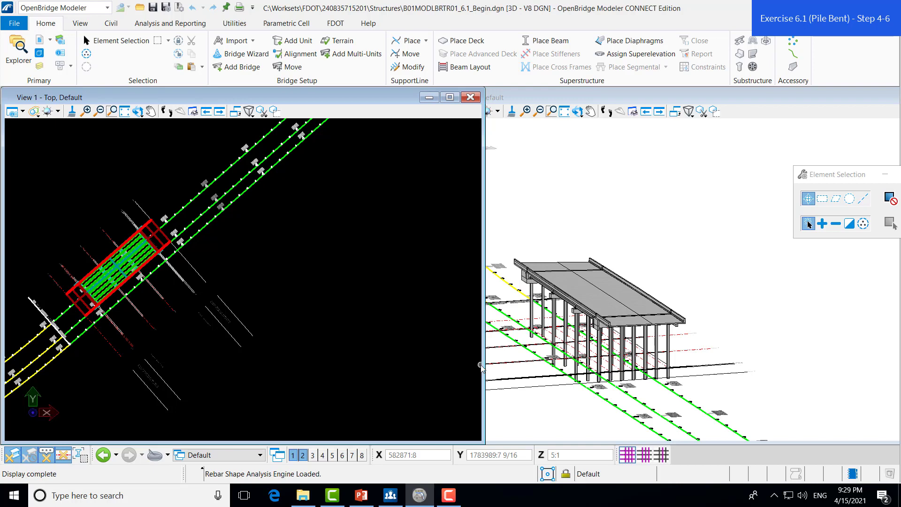
- Show the Dynamic View Settings from the Analysis and Reporting drawing tools
left_click(170, 22)
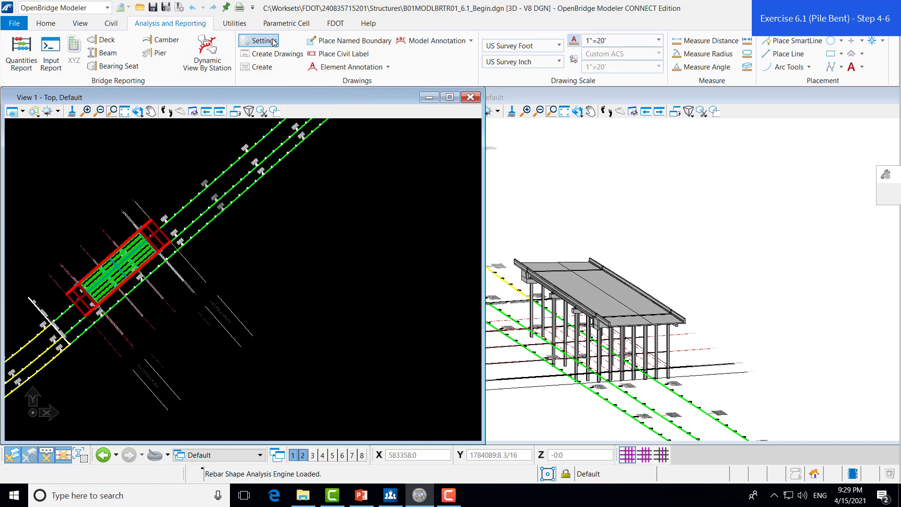
left_click(262, 41)
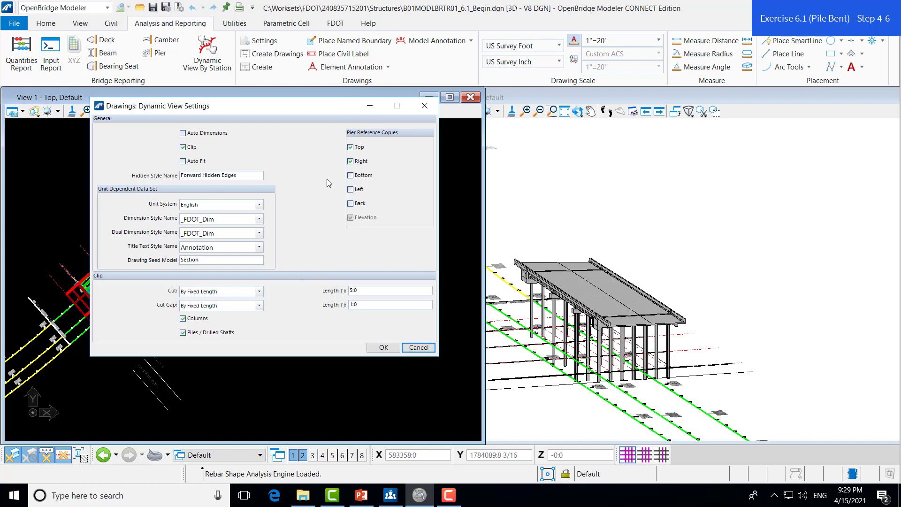
mouse_move(353, 228)
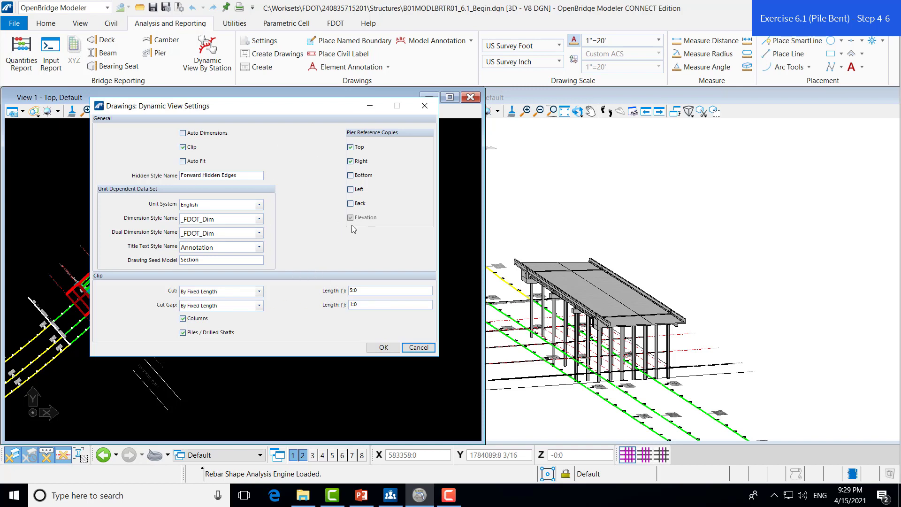
mouse_move(357, 227)
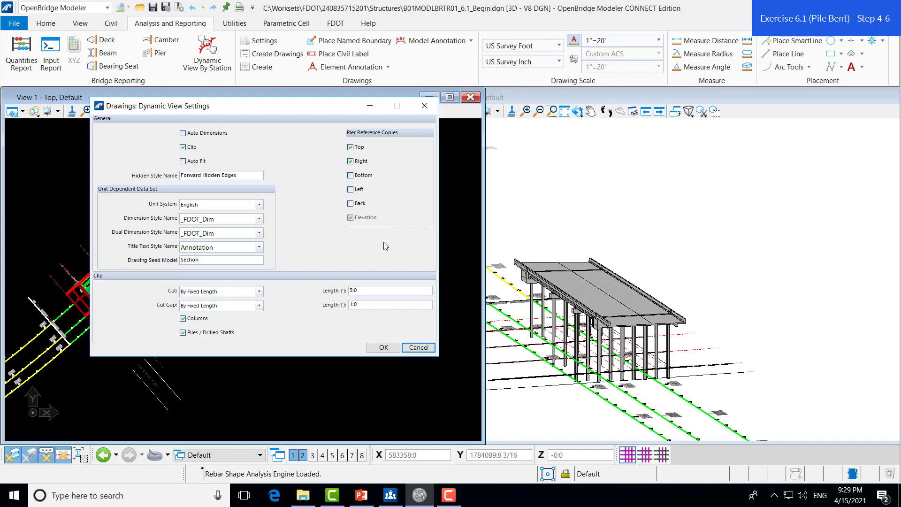
mouse_move(298, 225)
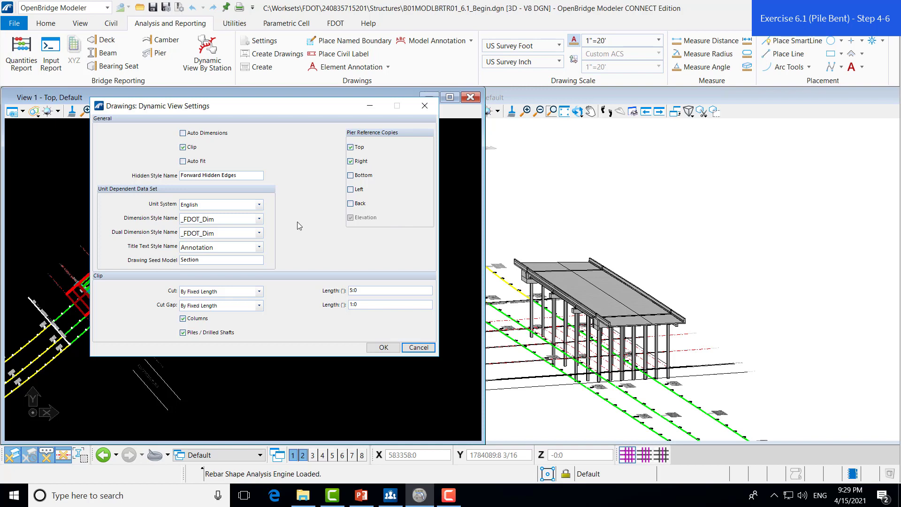
mouse_move(128, 207)
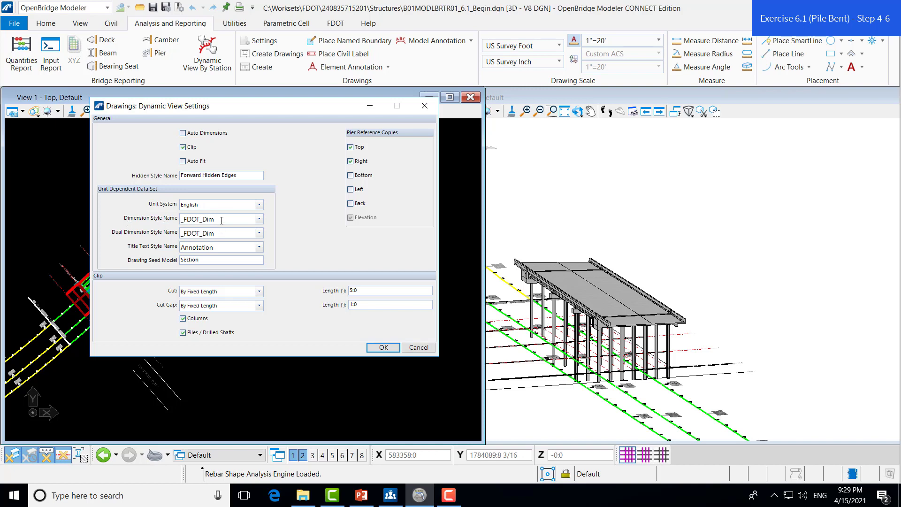
- Use FDOT Structures Line Leader dimensions, FDOT Bold (Large) titles and cut By Fixed Length
left_click(258, 219)
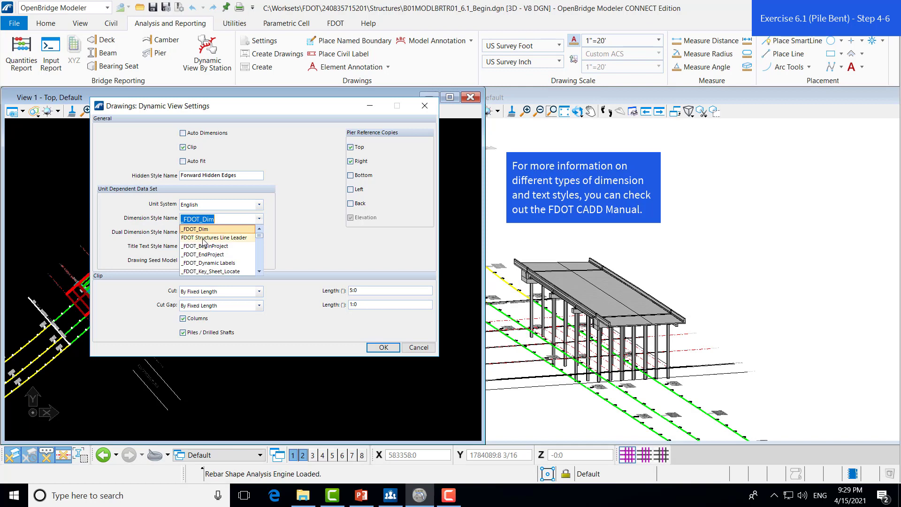
left_click(214, 237)
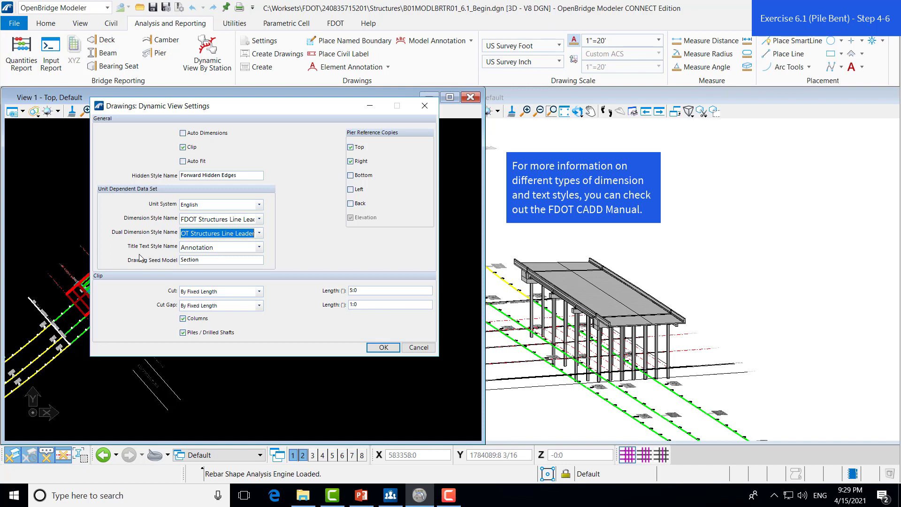
mouse_move(123, 255)
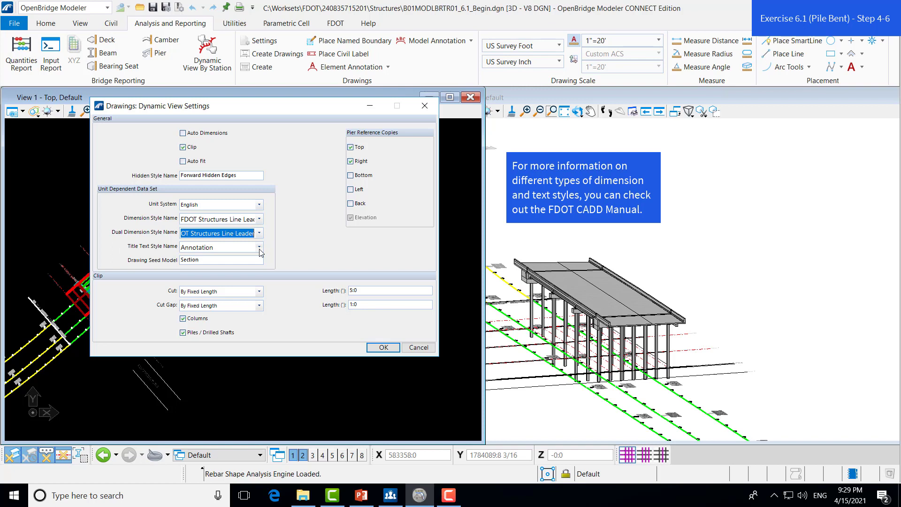
left_click(259, 246)
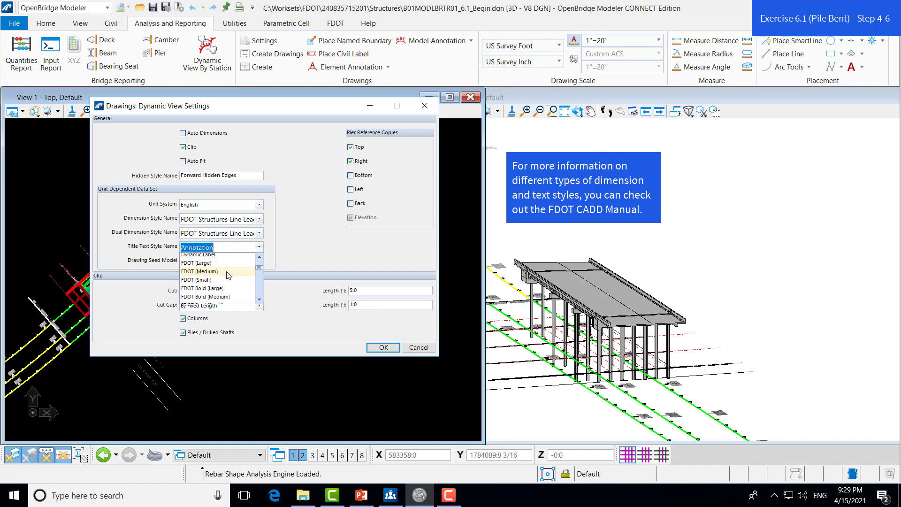
left_click(205, 288)
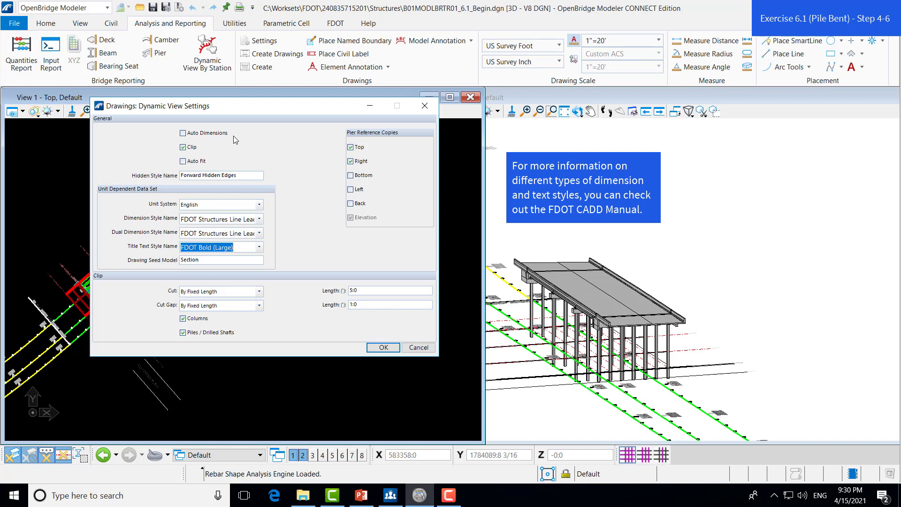
mouse_move(255, 138)
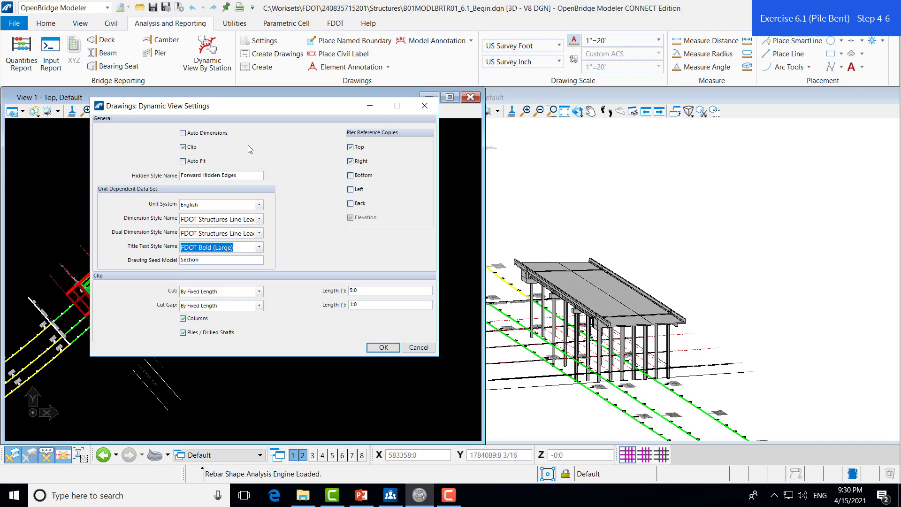
mouse_move(257, 158)
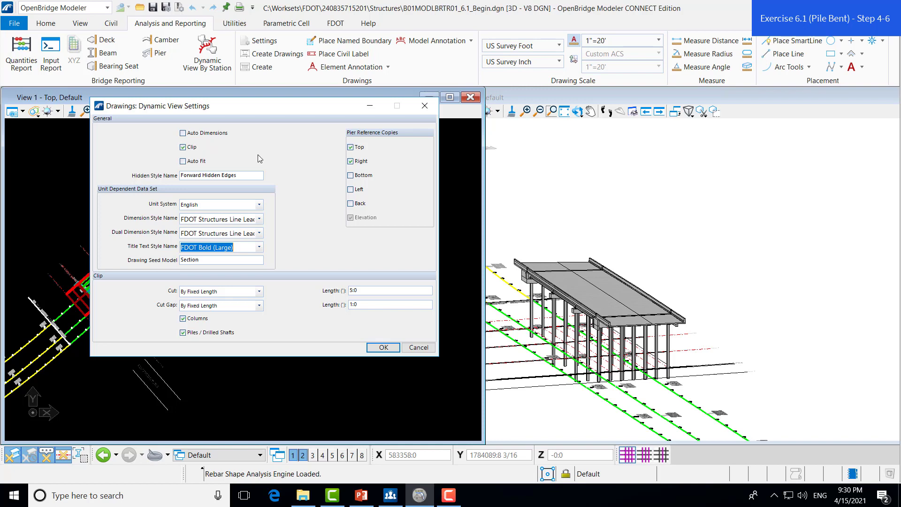
mouse_move(274, 280)
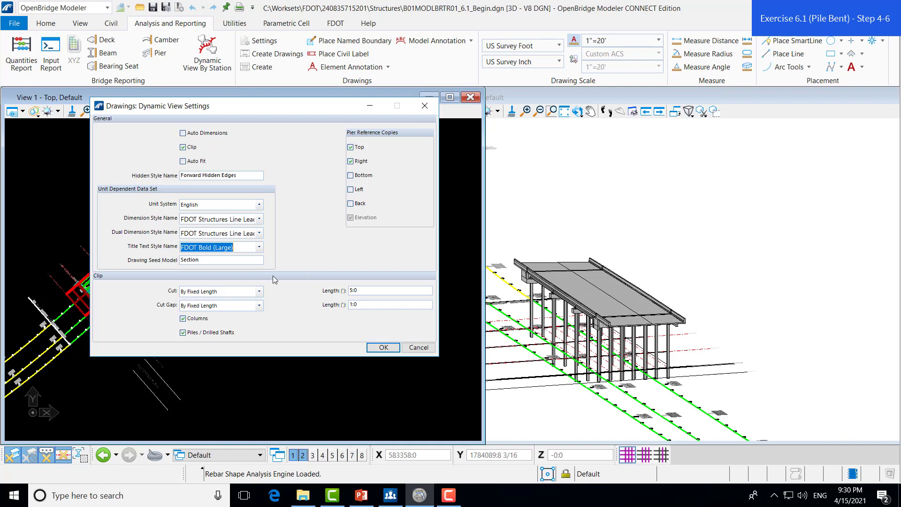
mouse_move(276, 298)
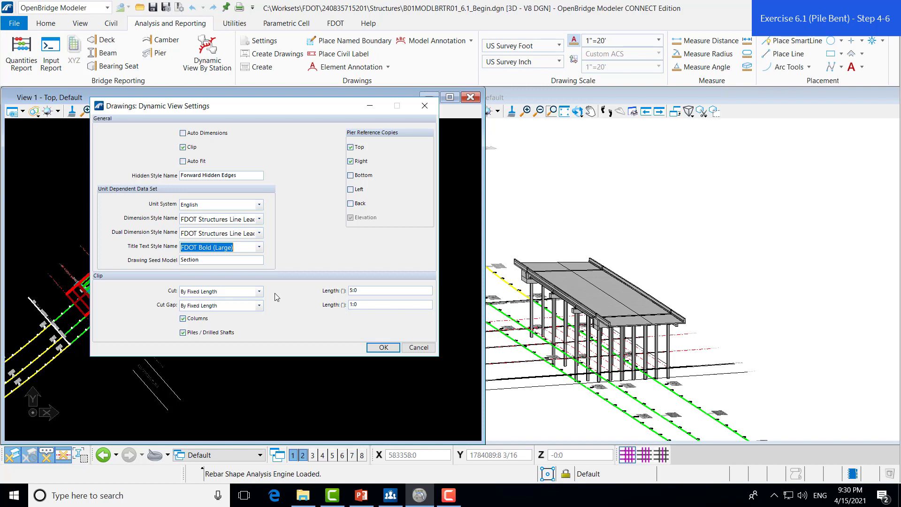
mouse_move(217, 295)
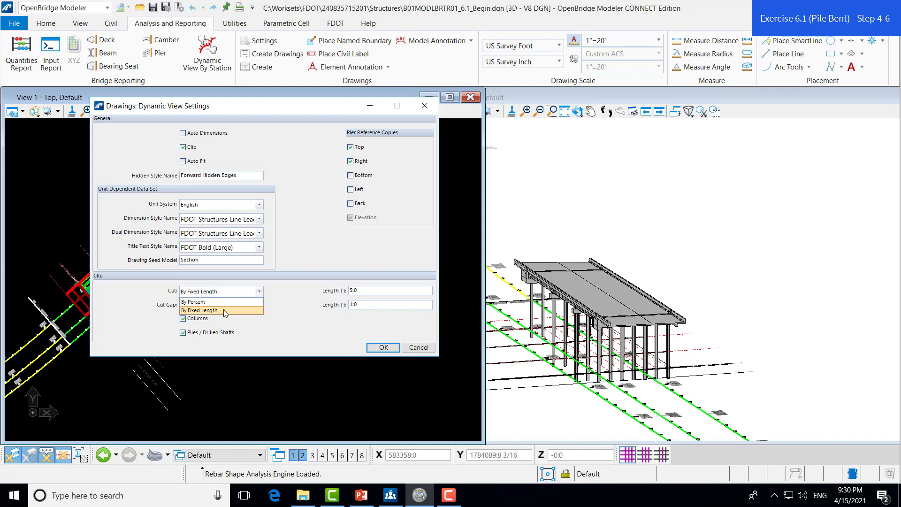
left_click(201, 311)
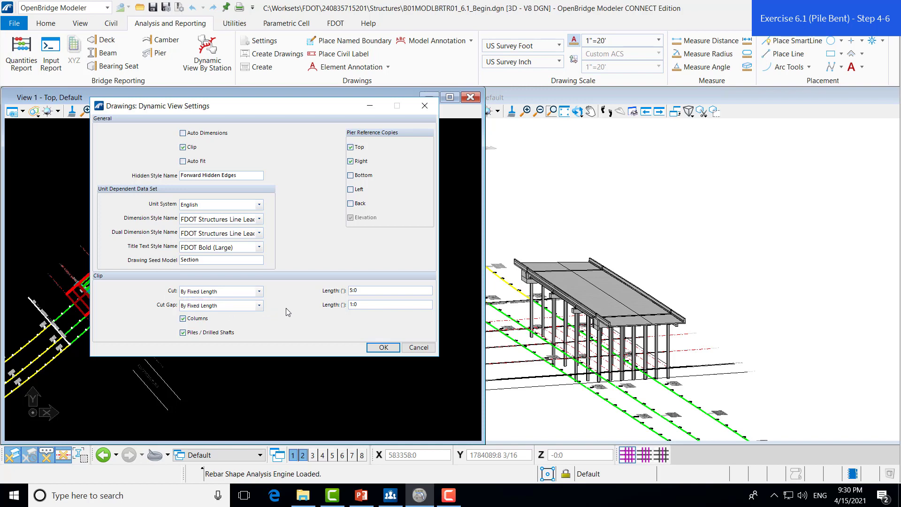
mouse_move(306, 308)
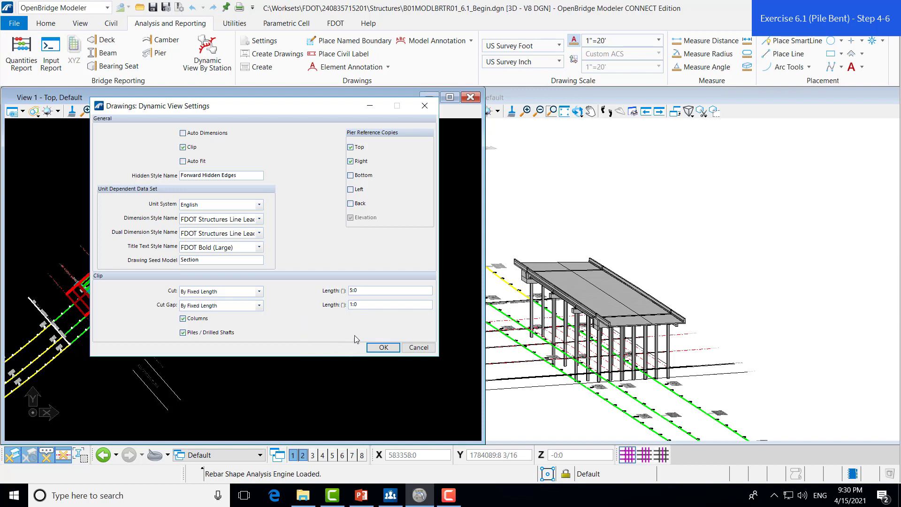
- Accept the view settings, launch Create Drawings and pick the pile bent pier
left_click(382, 347)
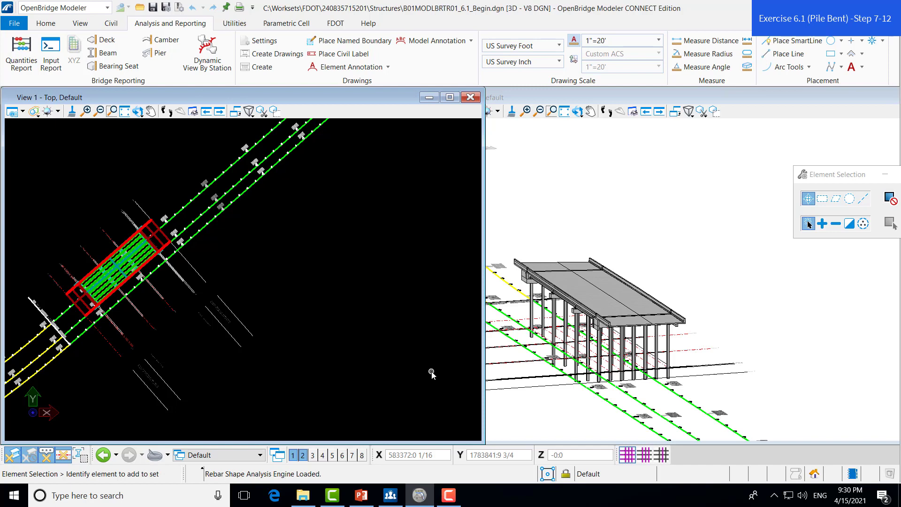
mouse_move(353, 154)
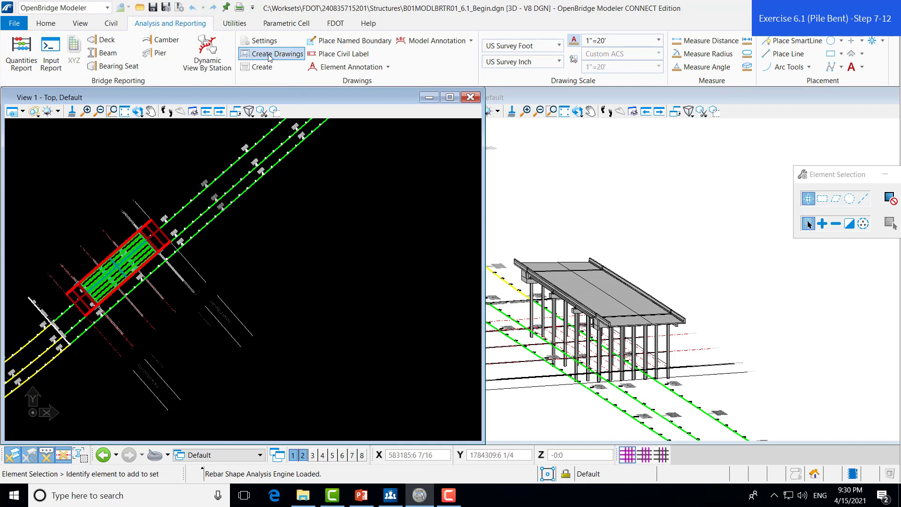
left_click(277, 54)
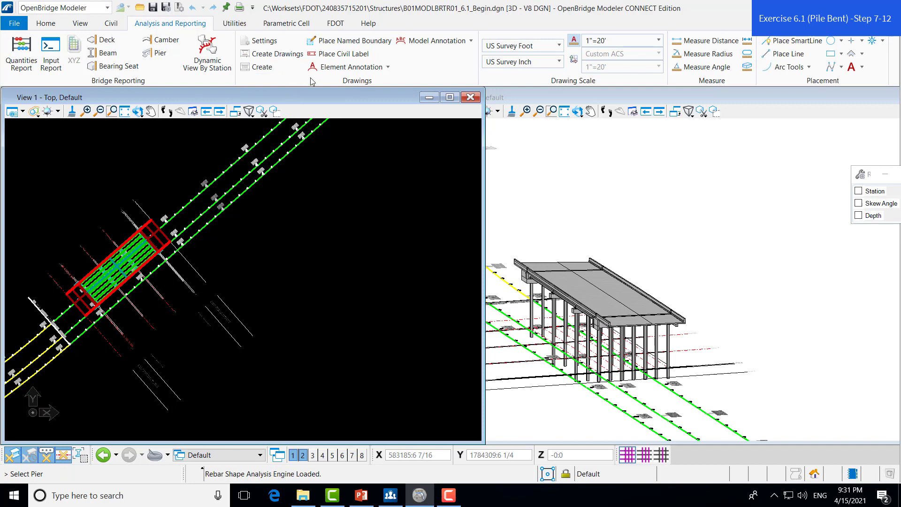
mouse_move(93, 303)
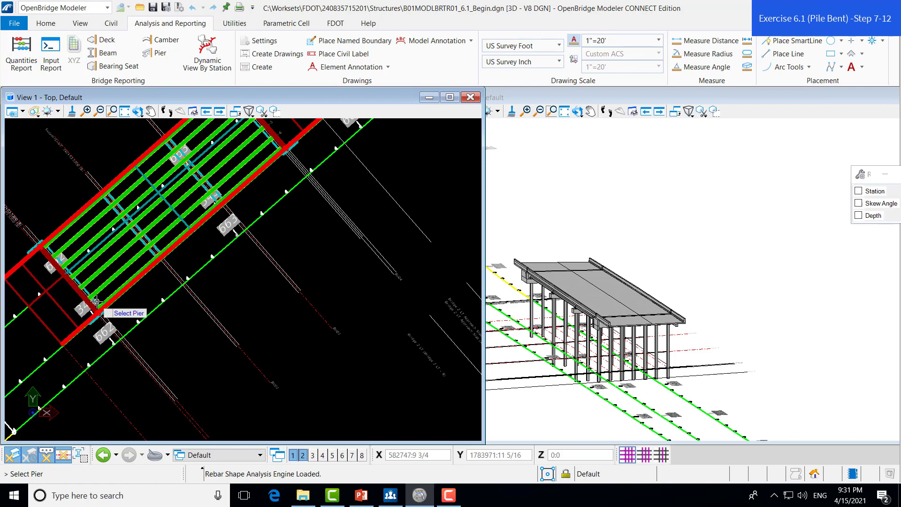
mouse_move(149, 250)
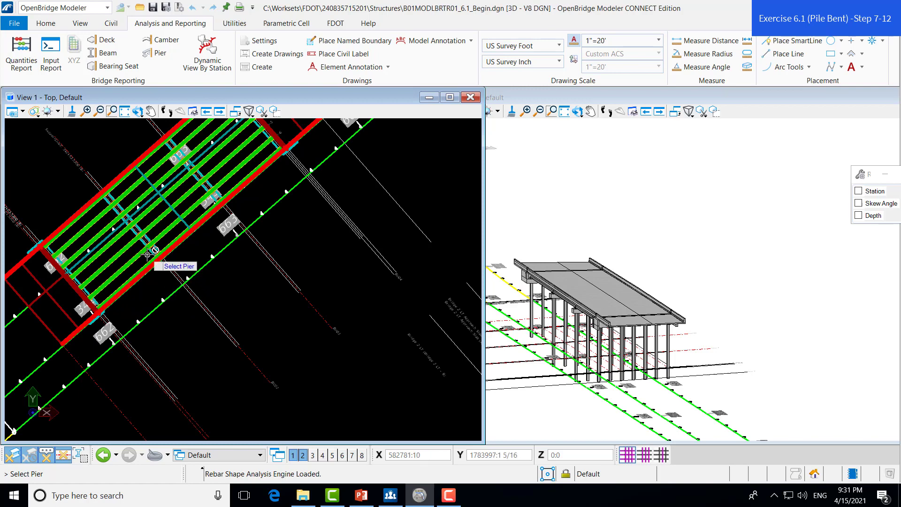
left_click(150, 256)
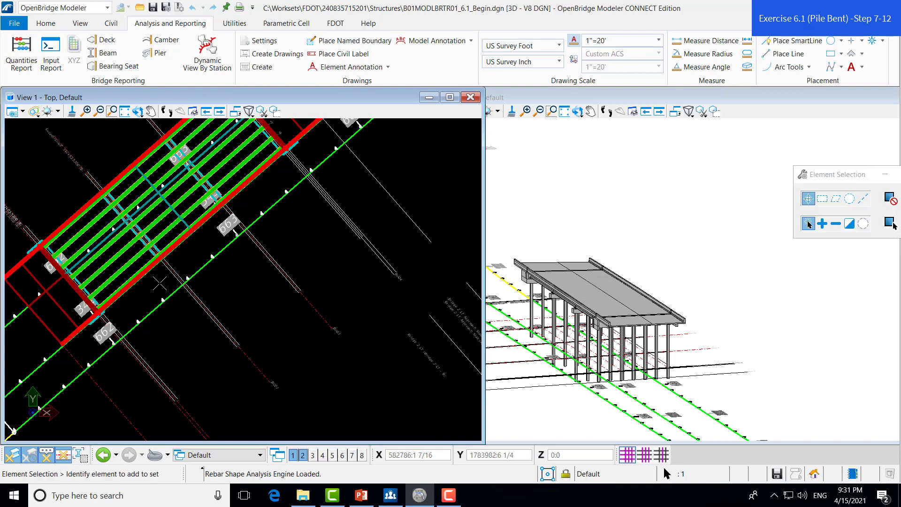
- Accept the pier and choose the _FDOT_Section drawing seed with Bridge discipline
left_click(261, 67)
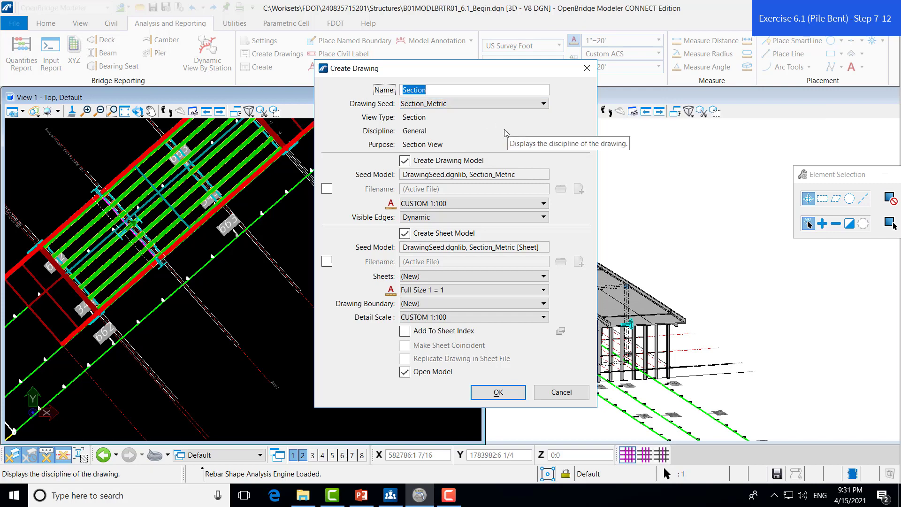
left_click(543, 103)
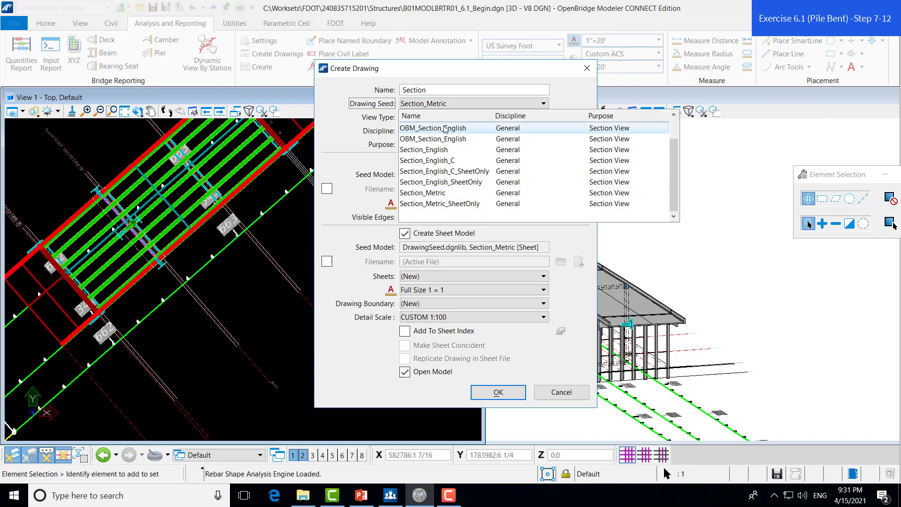
left_click(436, 128)
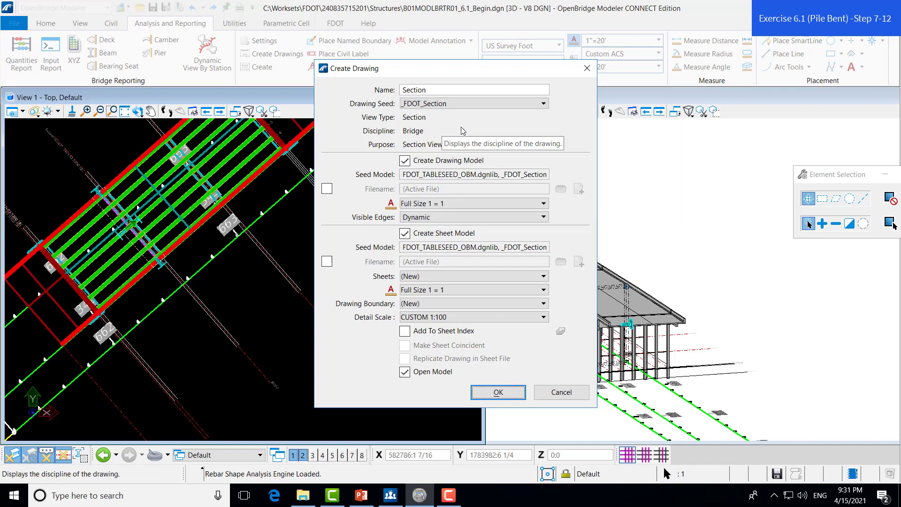
mouse_move(480, 134)
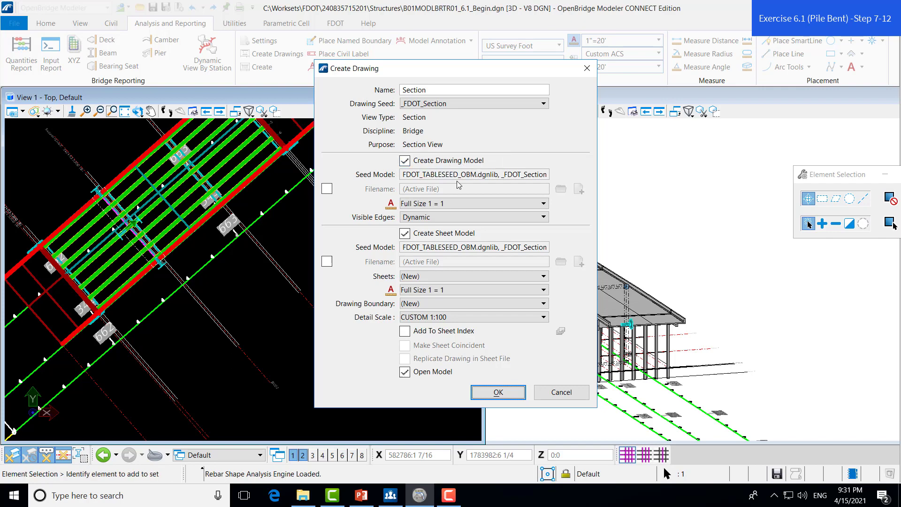
mouse_move(417, 175)
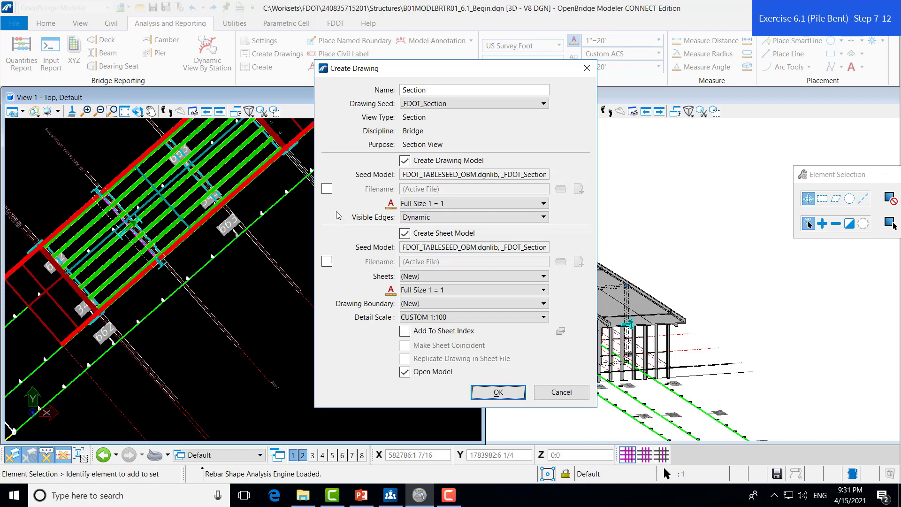
- Enable both Filename options and point the drawing model to Structures\B01IntBent01.dgn
left_click(326, 189)
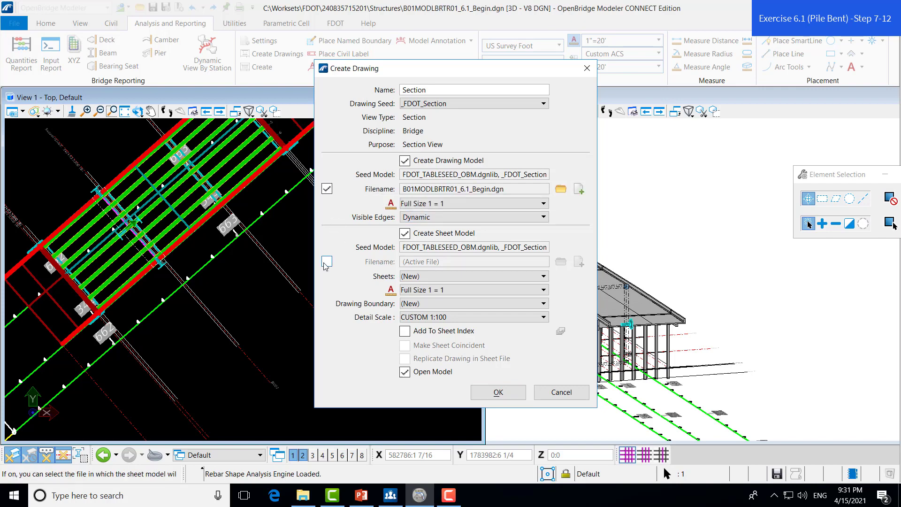
left_click(326, 262)
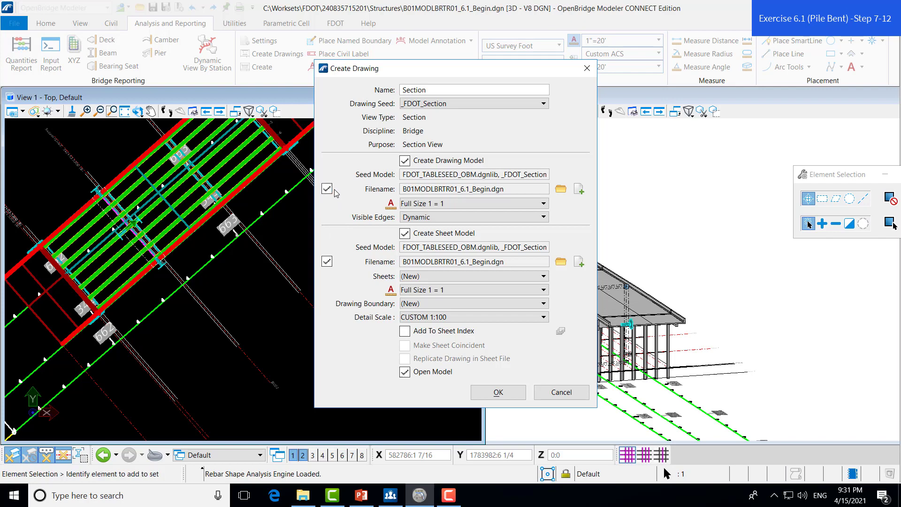
left_click(471, 203)
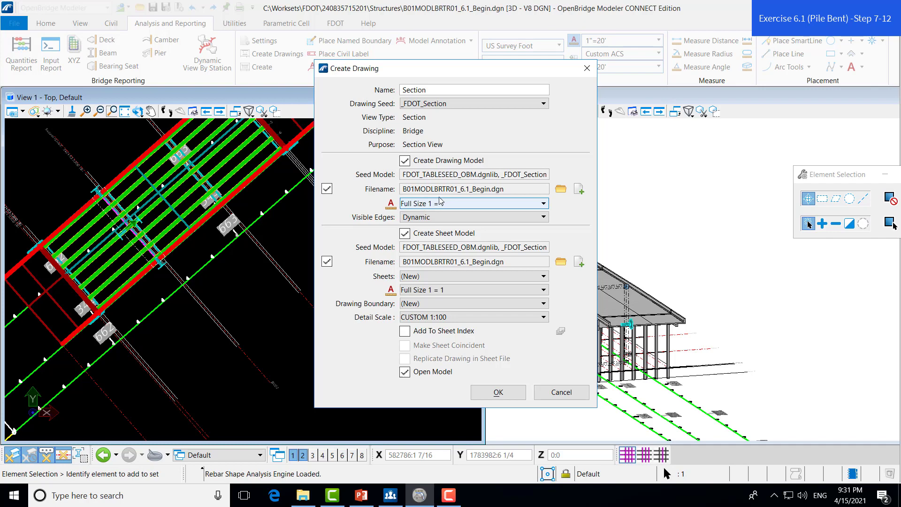
left_click(473, 203)
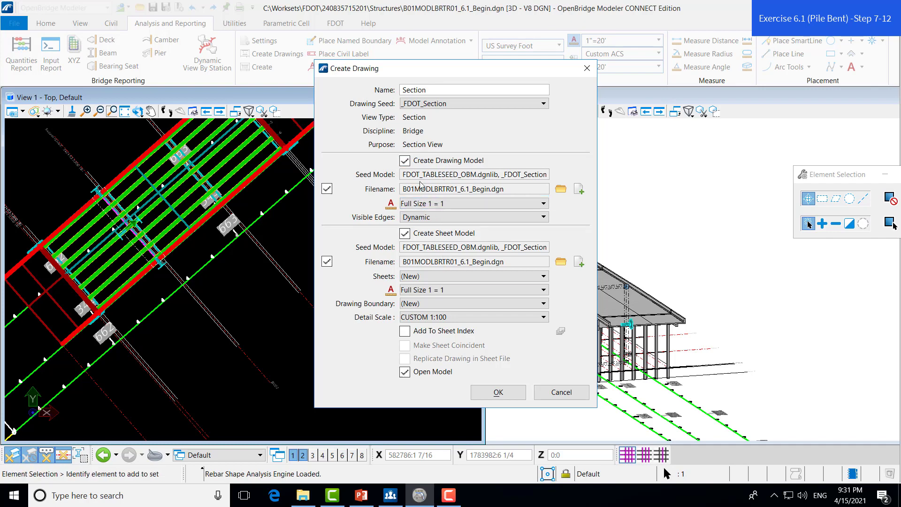
mouse_move(559, 188)
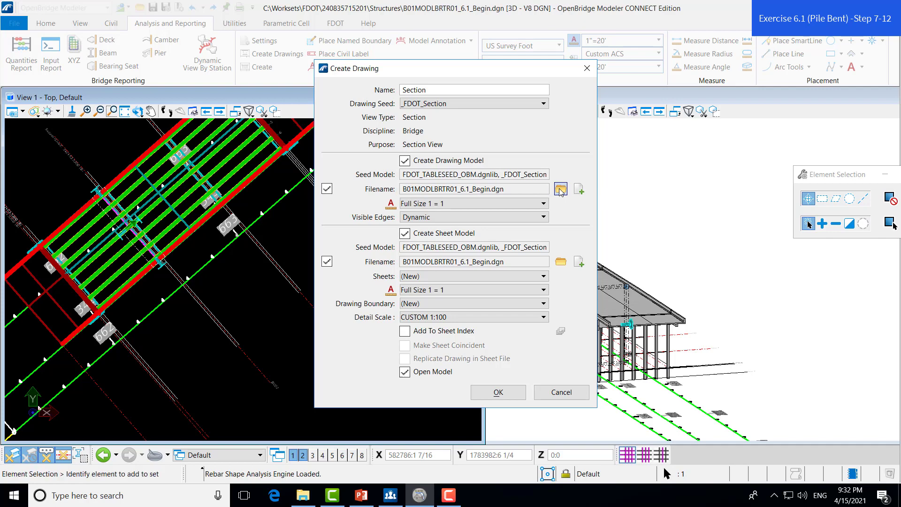
left_click(559, 188)
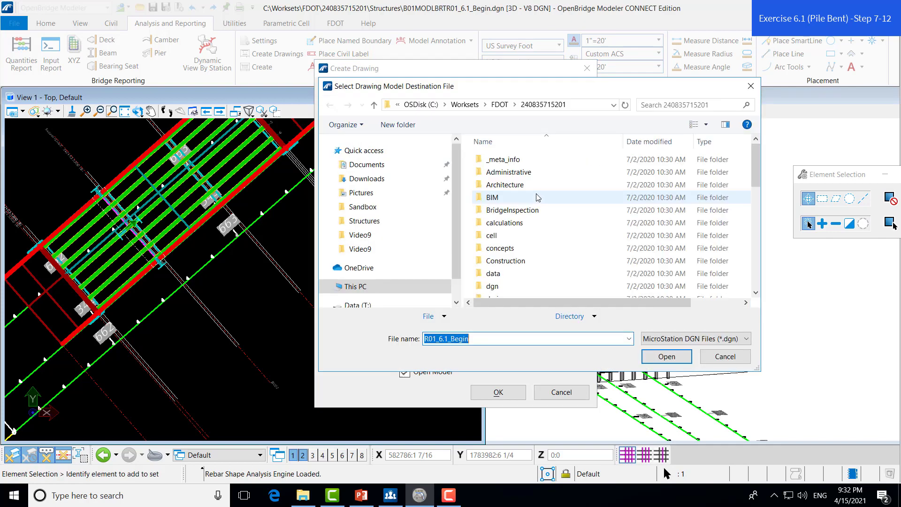
scroll("down", 3)
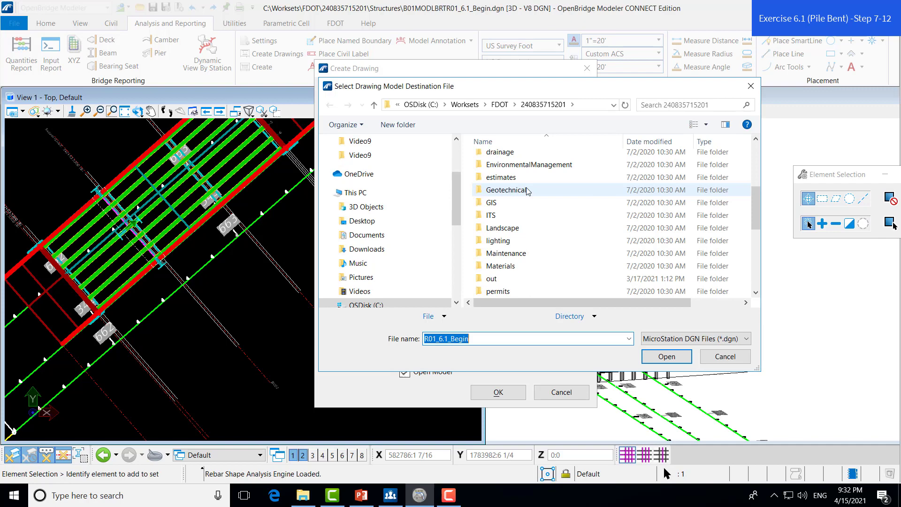
scroll("down", 3)
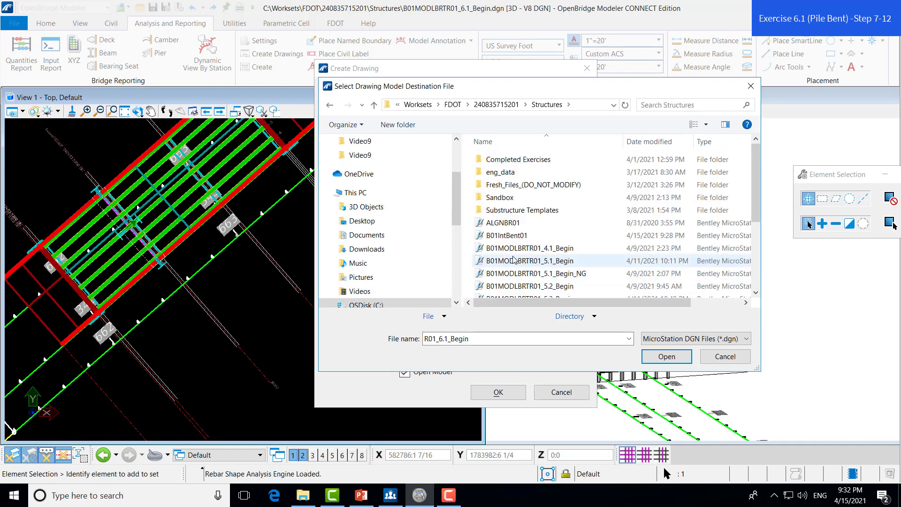
mouse_move(507, 234)
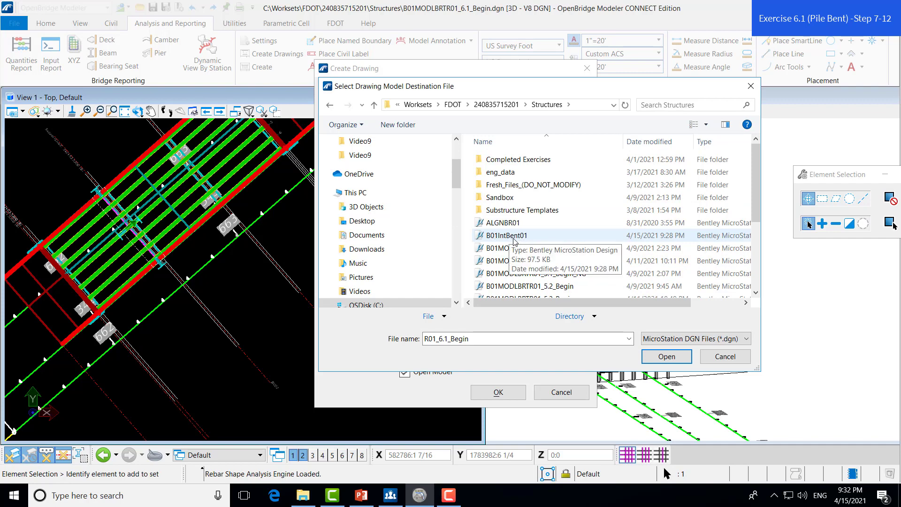
left_click(665, 356)
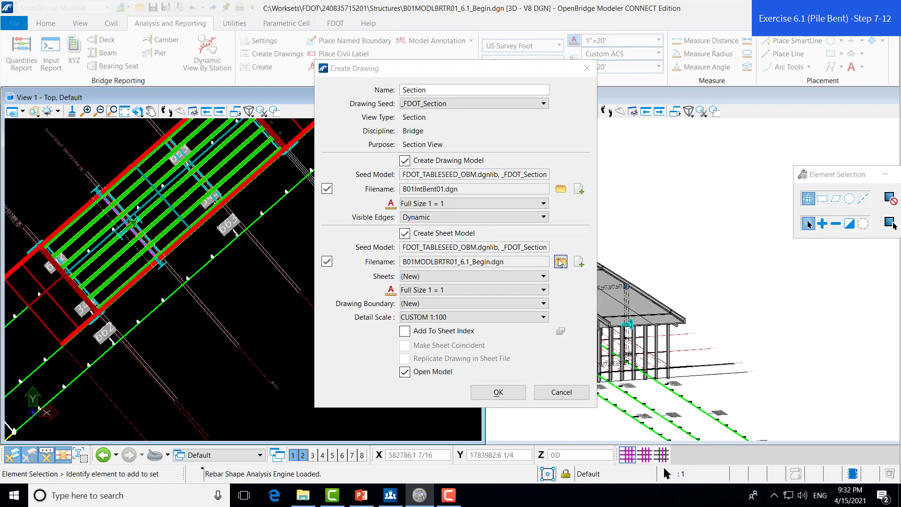
- Point the sheet model to B01IntBent01.dgn in the Structures folder as well
left_click(559, 262)
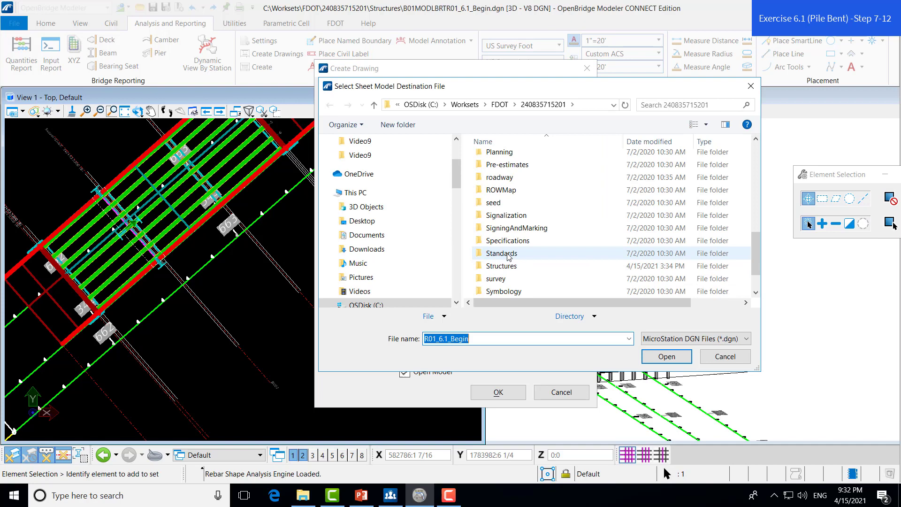
double_click(501, 265)
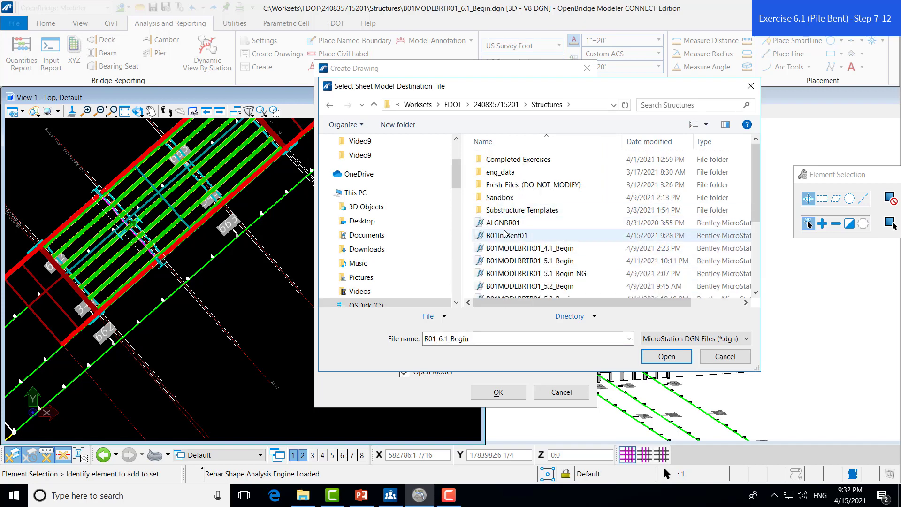
left_click(665, 357)
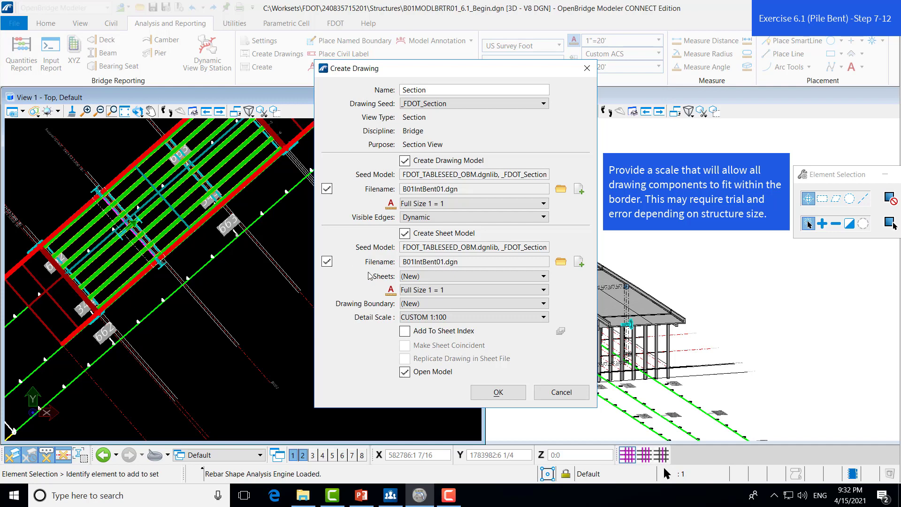
- Set the scales to 3/16"=1'-0" and create the Section drawing
left_click(472, 202)
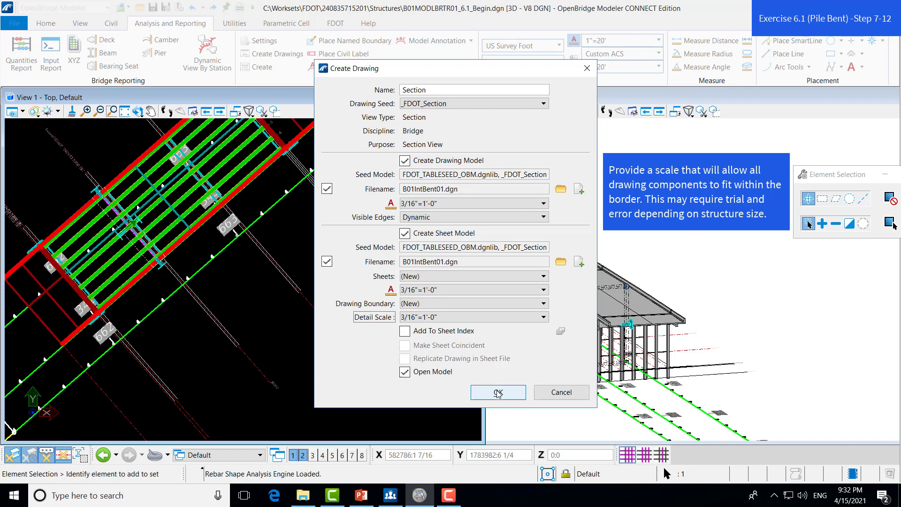
left_click(497, 392)
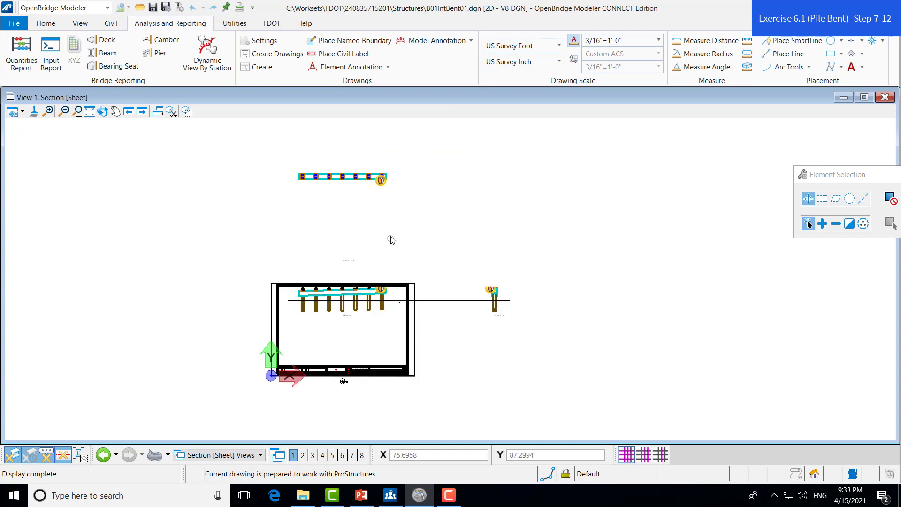
mouse_move(439, 317)
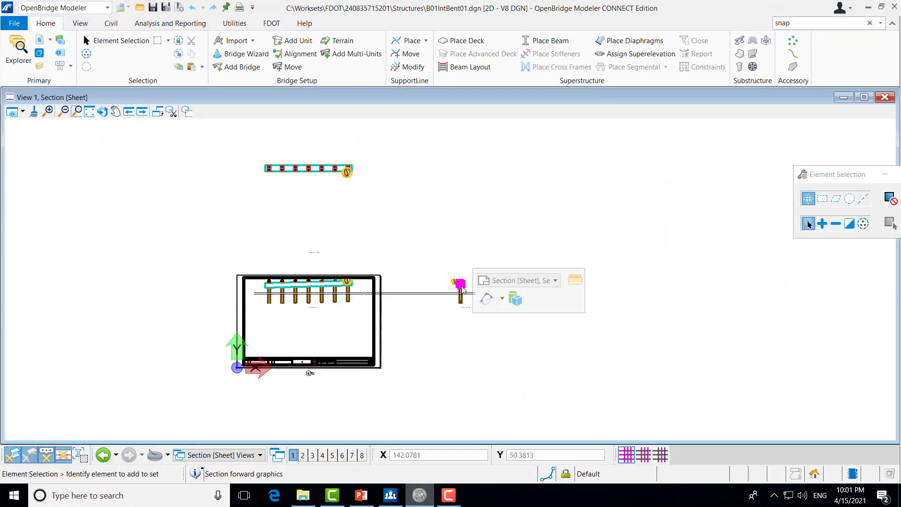
- Inspect the generated Section sheet with the bent's plan, elevation and side views
left_click(321, 168)
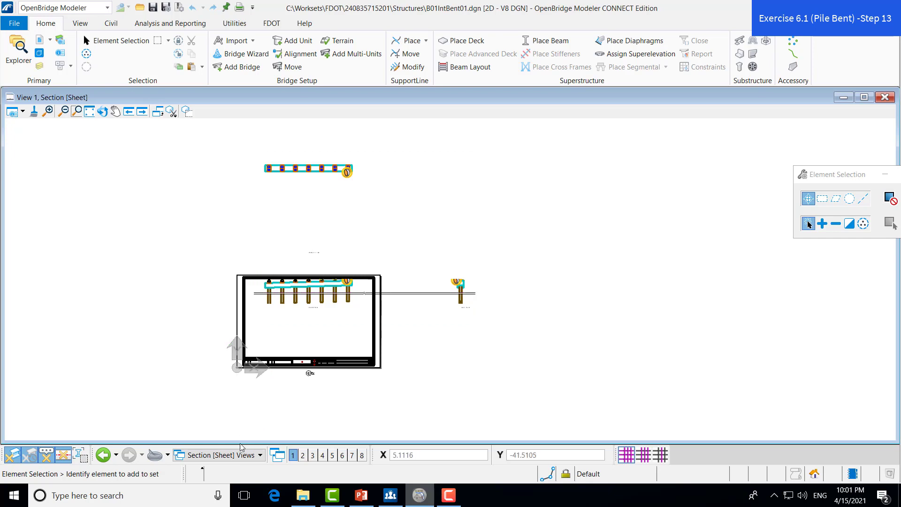
mouse_move(222, 454)
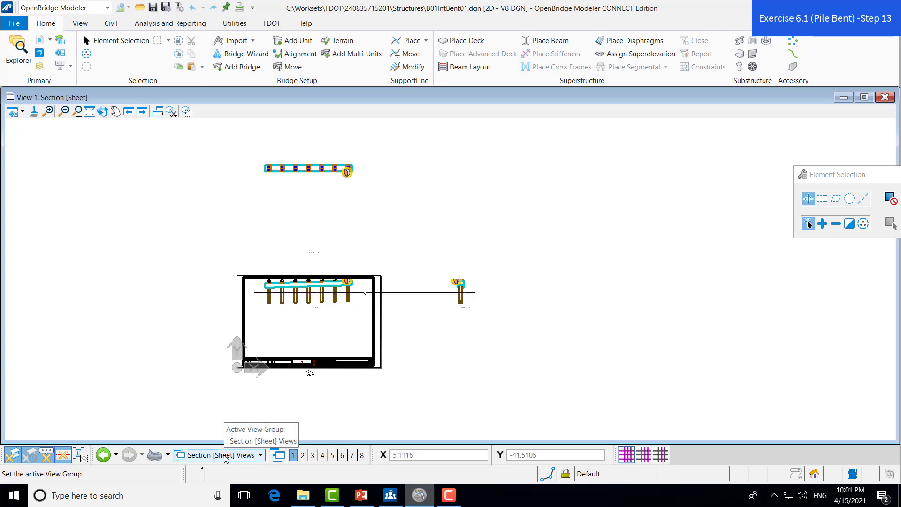
left_click(218, 454)
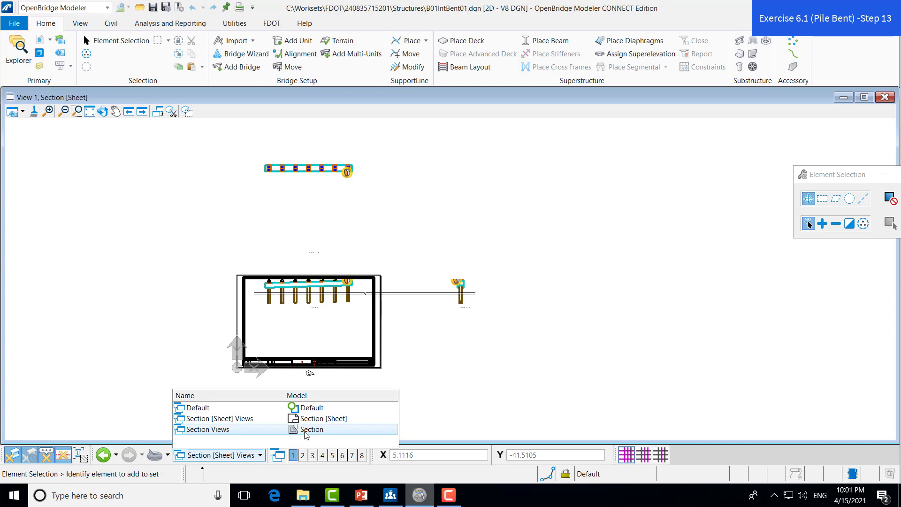
double_click(310, 429)
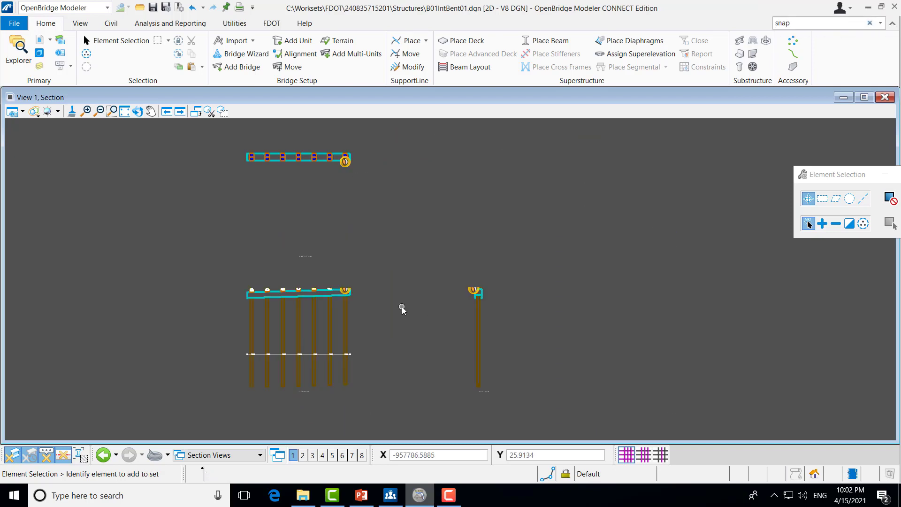
mouse_move(227, 246)
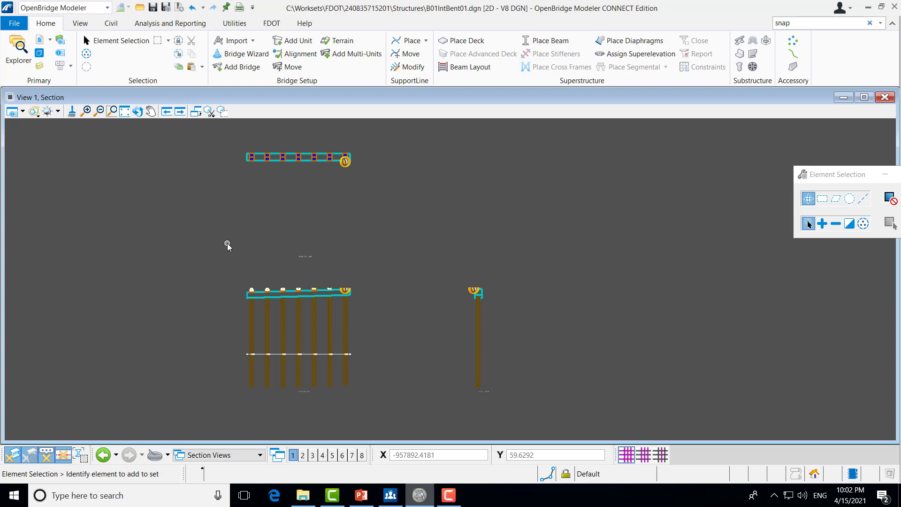
mouse_move(329, 174)
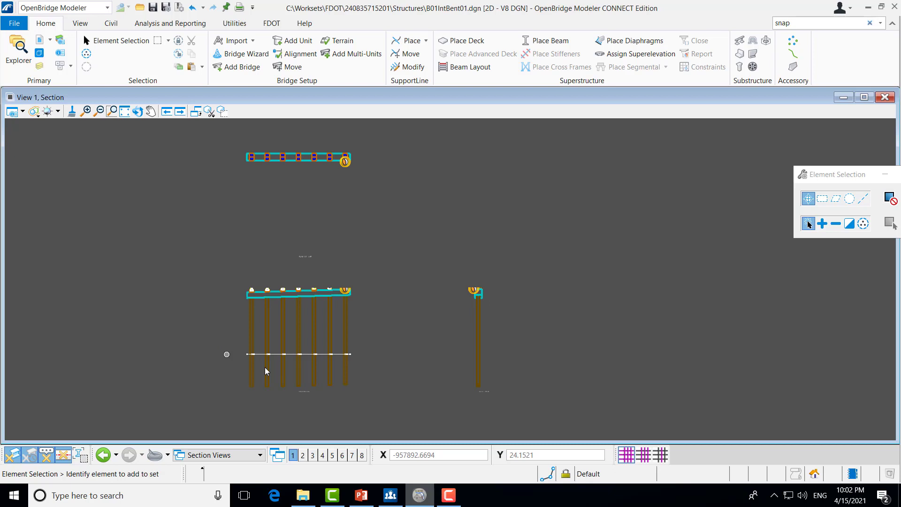
mouse_move(373, 347)
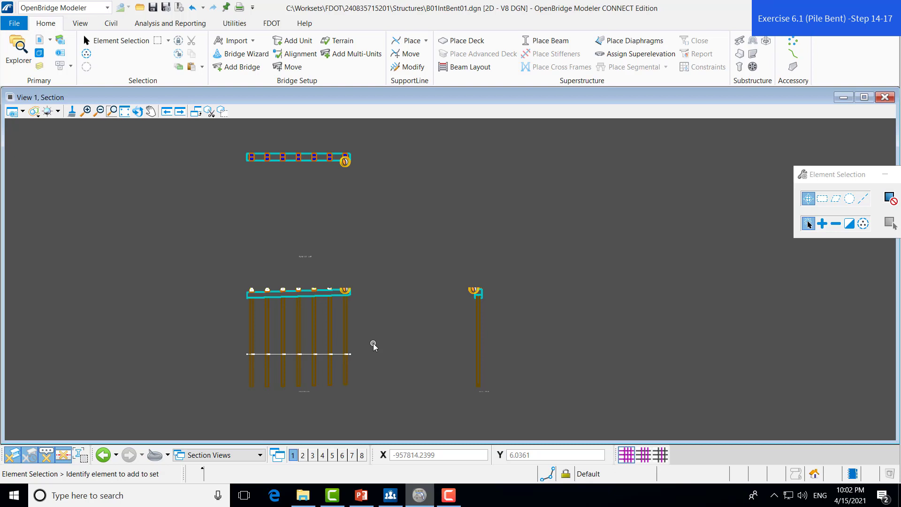
mouse_move(347, 274)
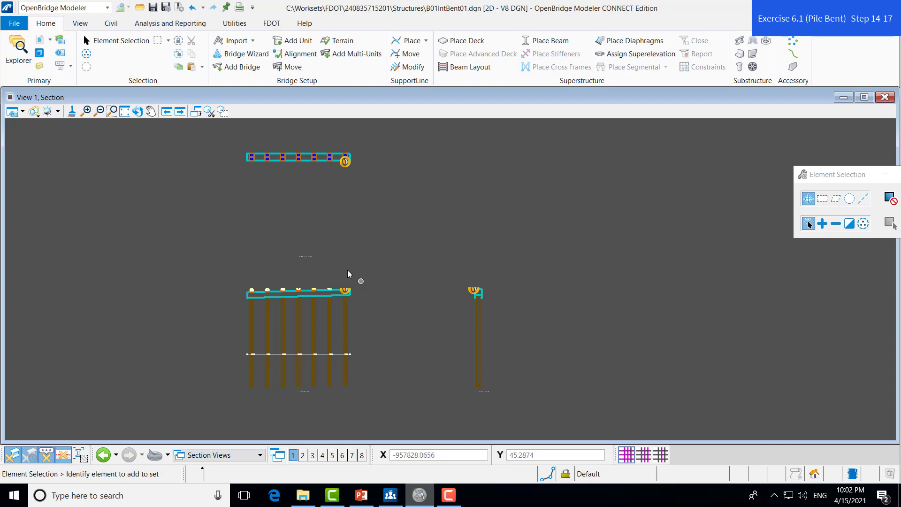
mouse_move(360, 324)
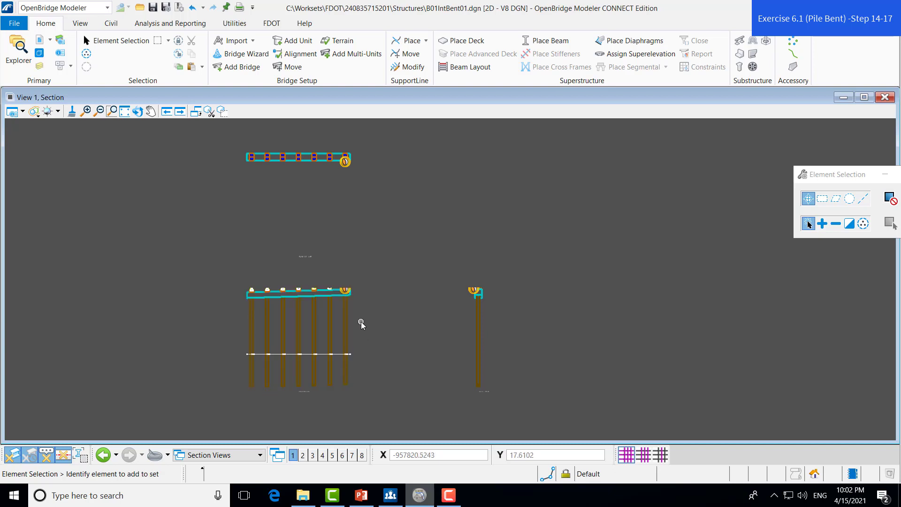
mouse_move(375, 315)
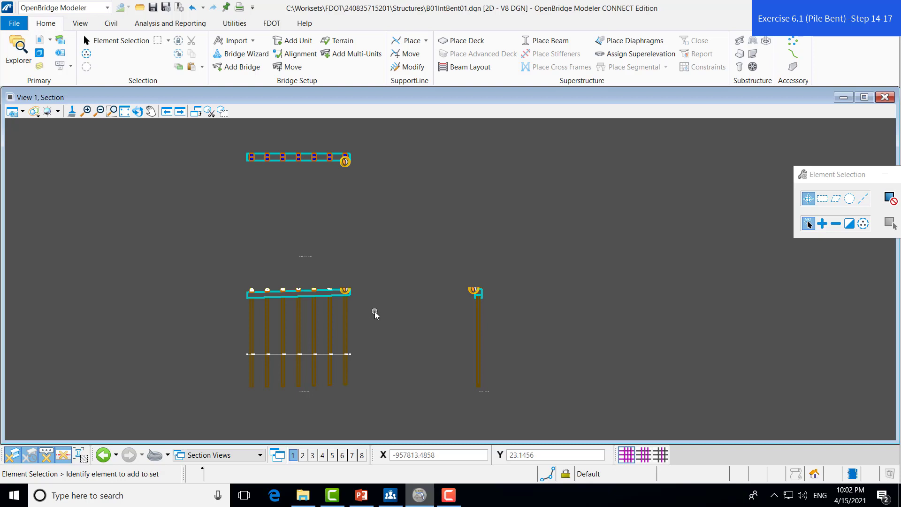
mouse_move(371, 313)
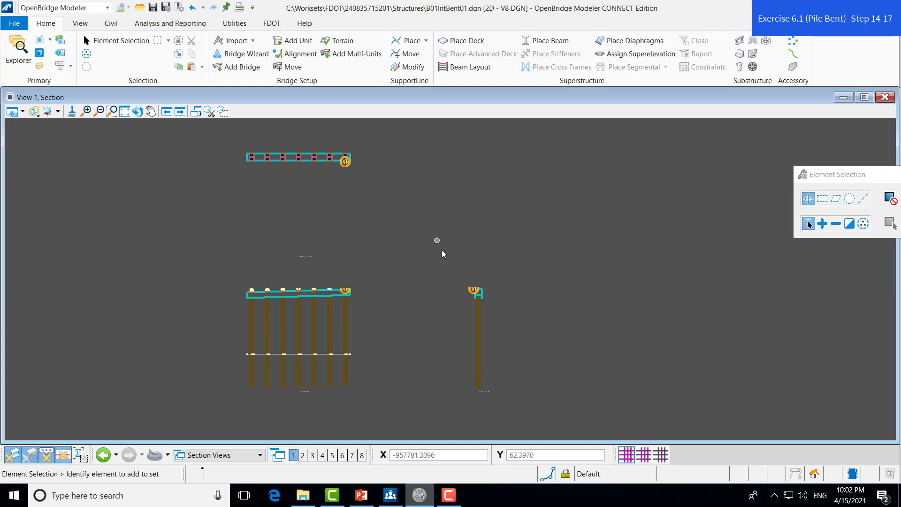
mouse_move(229, 177)
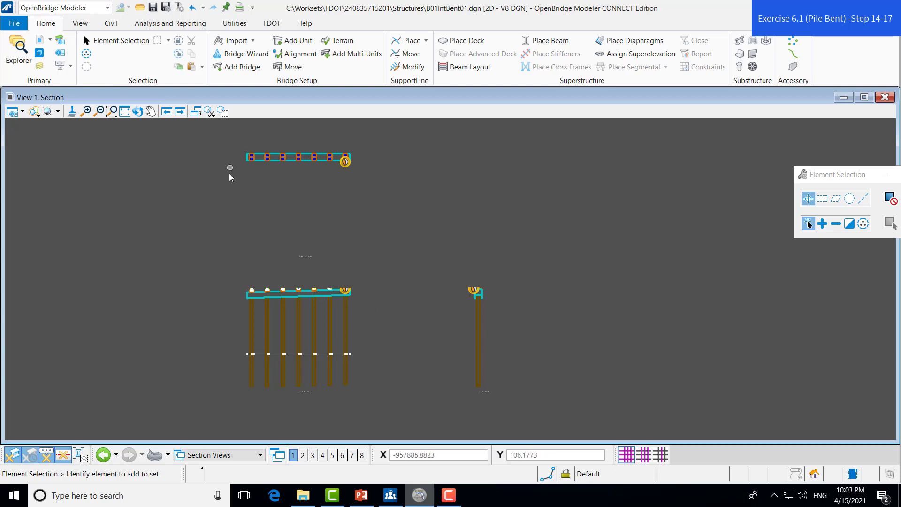
mouse_move(399, 276)
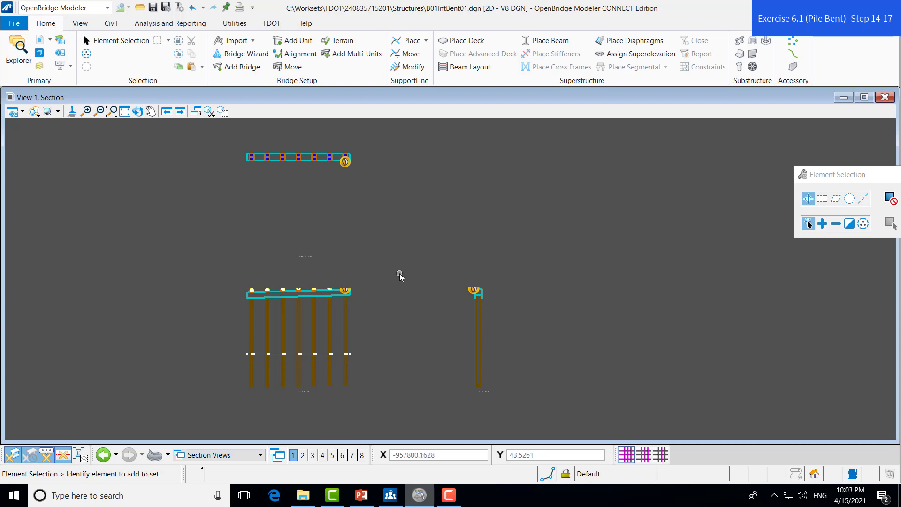
mouse_move(385, 225)
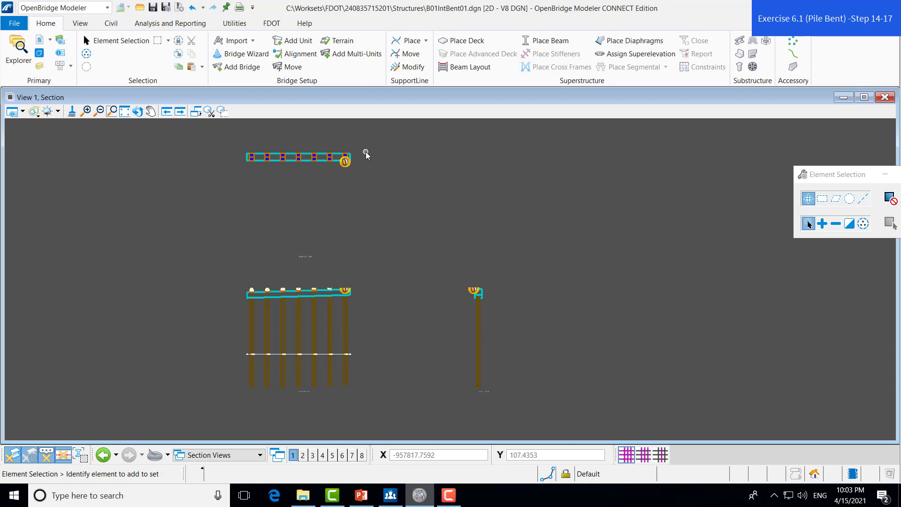
mouse_move(303, 275)
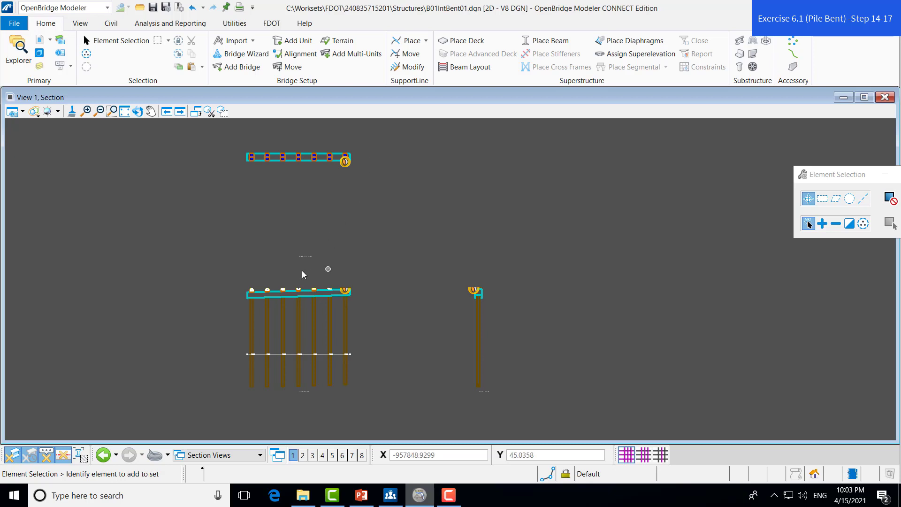
mouse_move(373, 152)
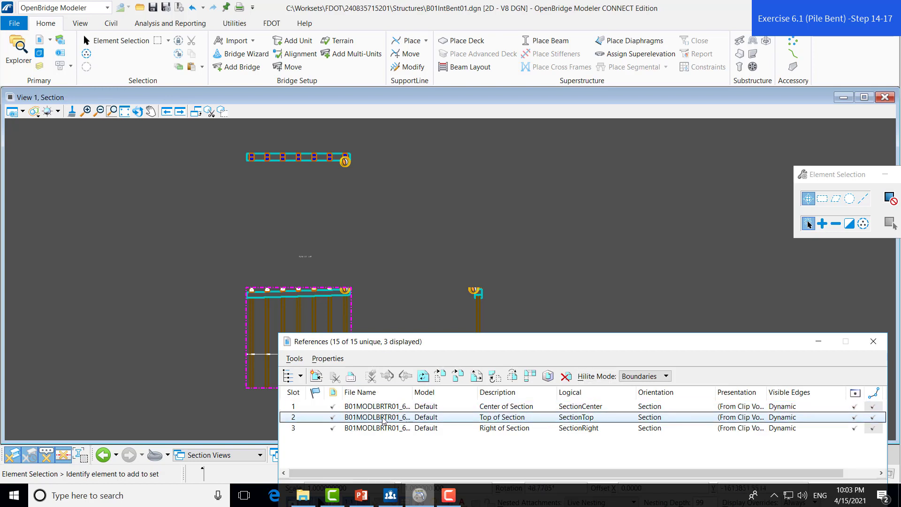
- Select the Top of Section reference and start Move Reference to bring the plan near the elevation
double_click(376, 417)
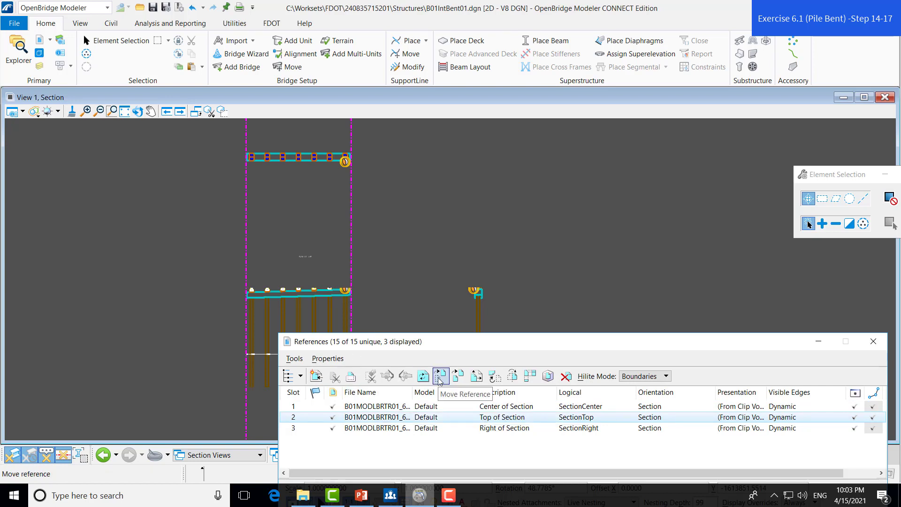
left_click(441, 376)
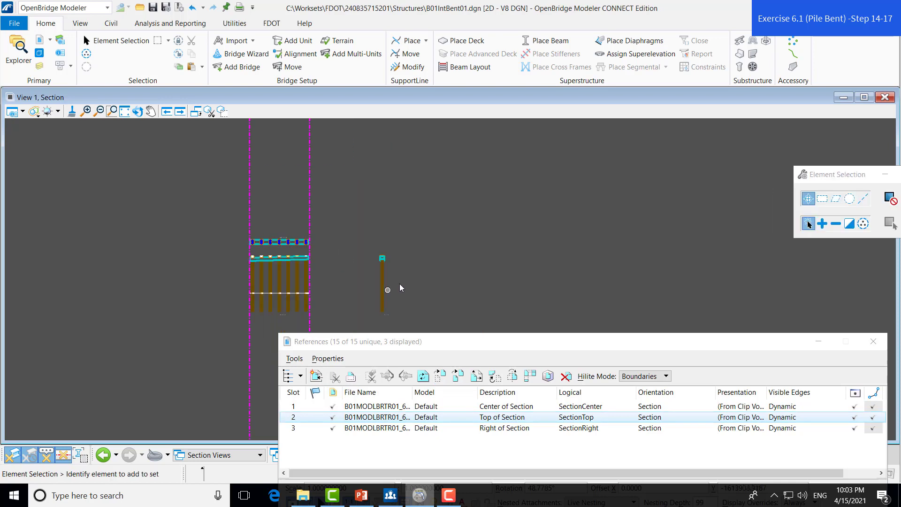
- Move the Right of Section reference so the side view sits beside the elevation
left_click(376, 428)
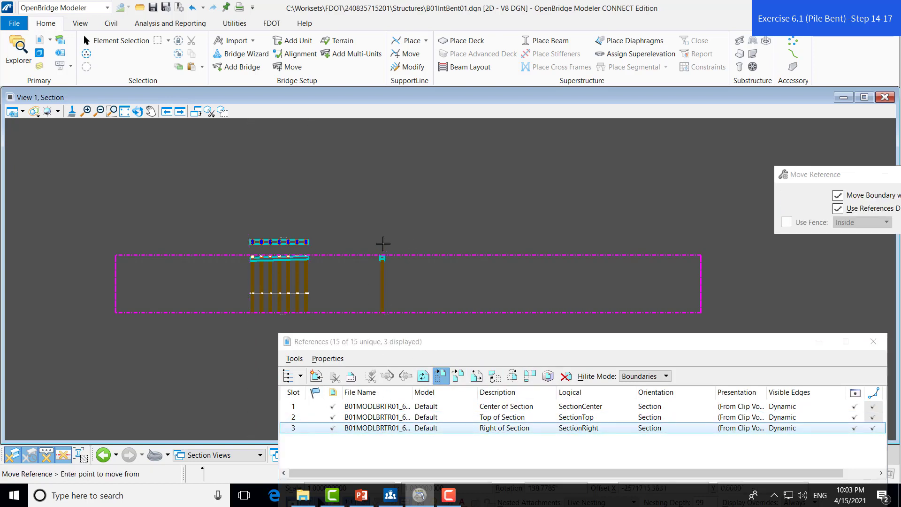
left_click(382, 259)
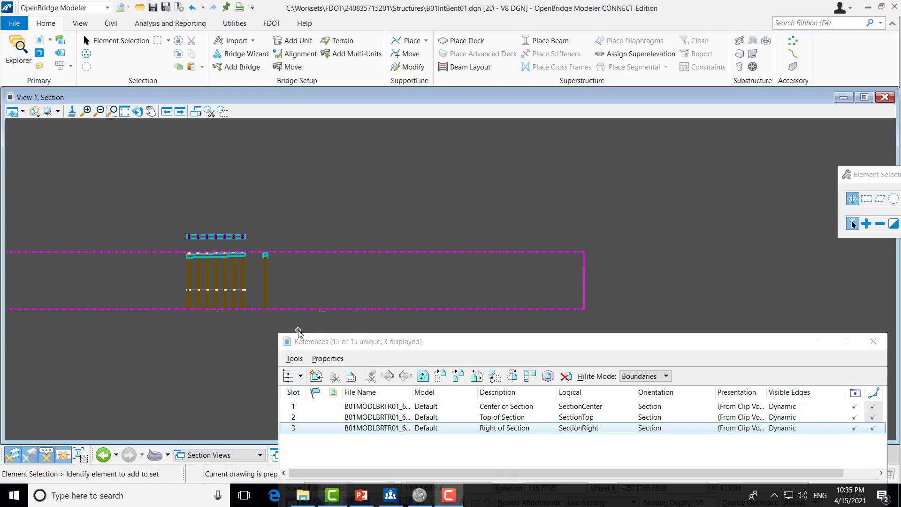
left_click(265, 256)
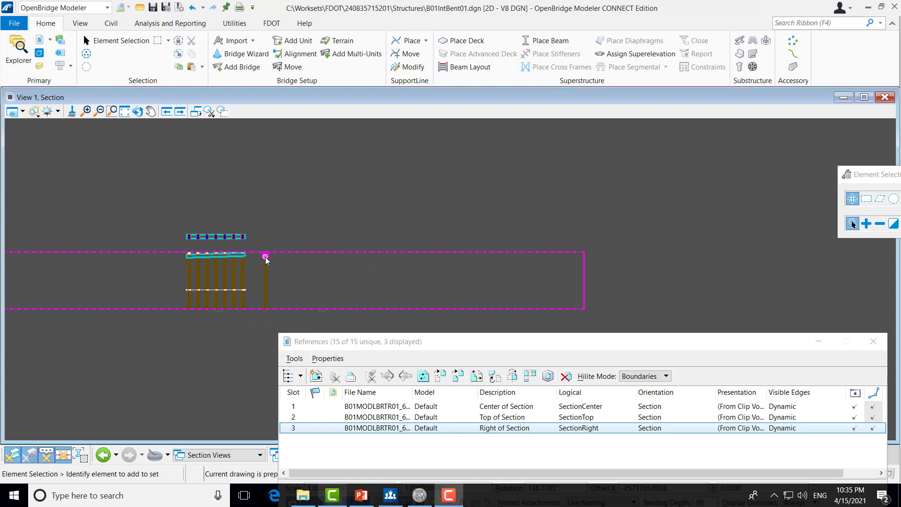
mouse_move(277, 265)
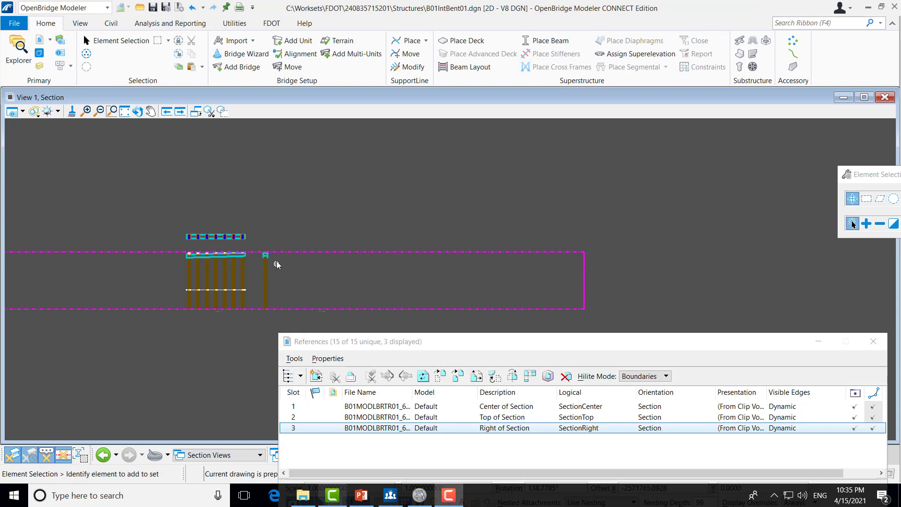
left_click(217, 276)
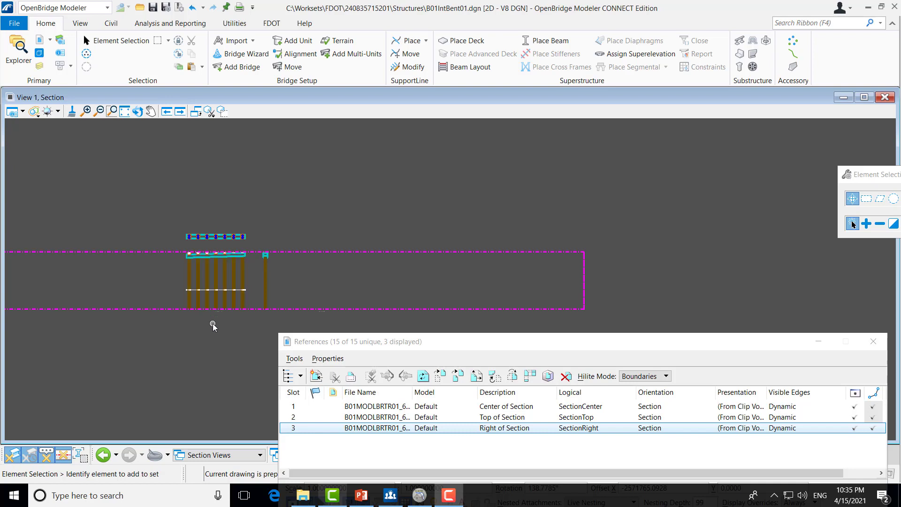
mouse_move(315, 319)
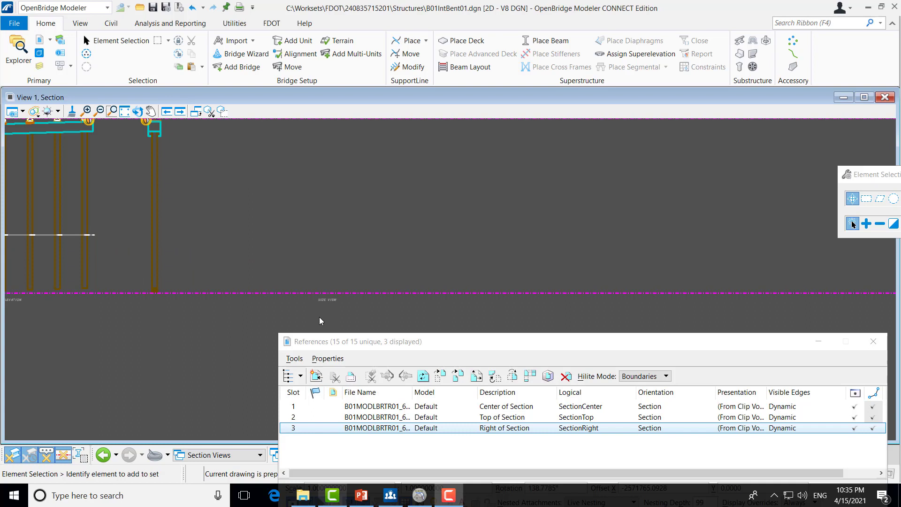
mouse_move(339, 314)
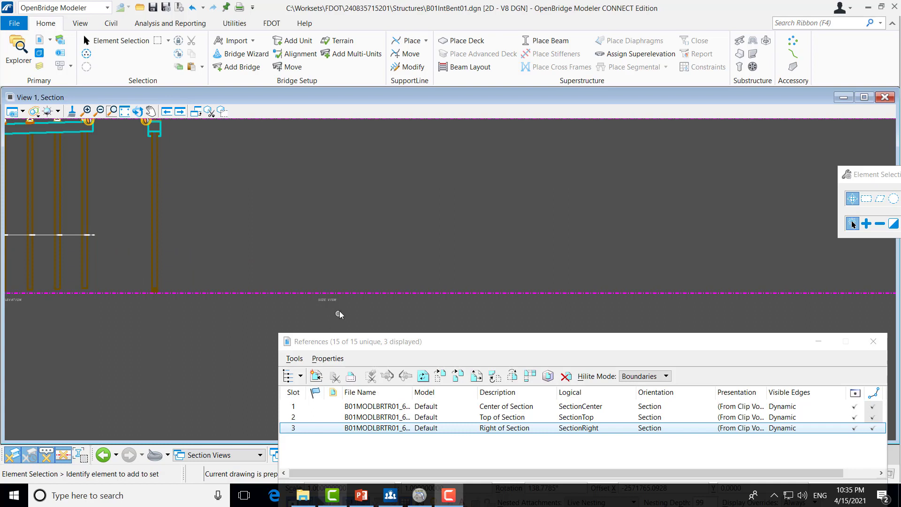
mouse_move(314, 314)
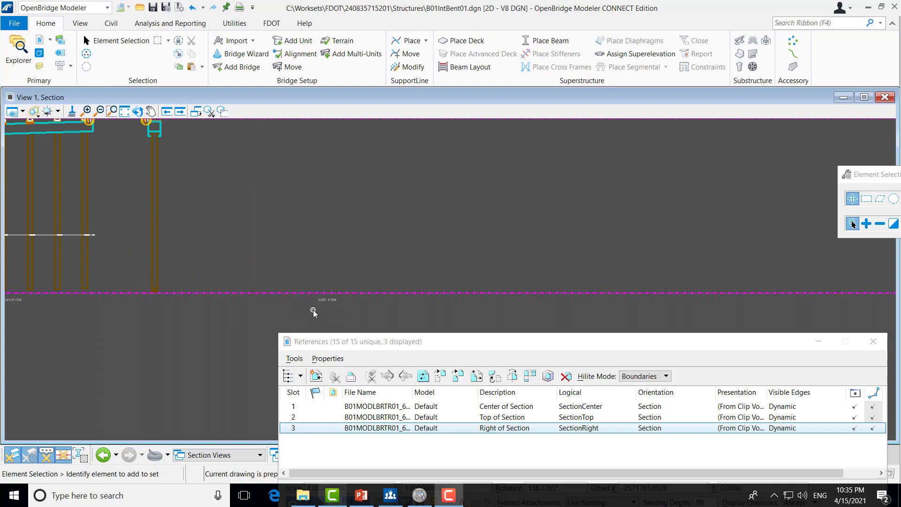
mouse_move(332, 308)
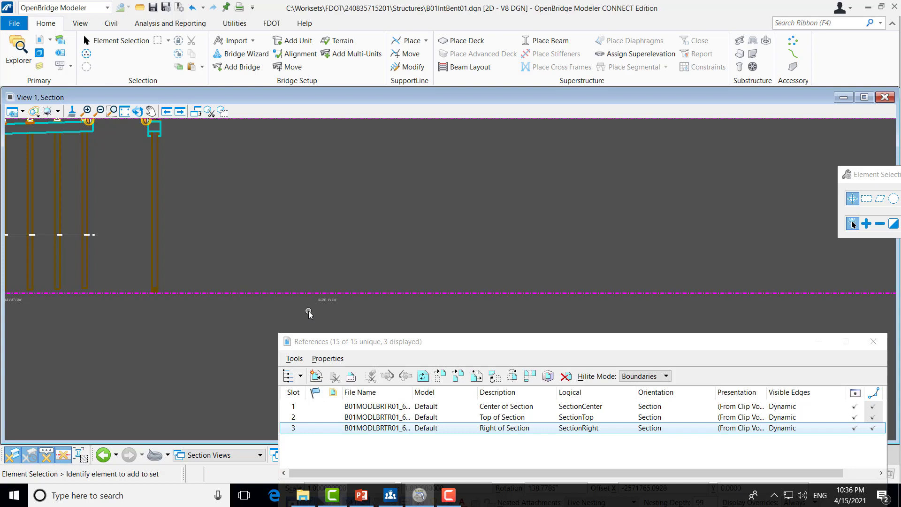
mouse_move(231, 279)
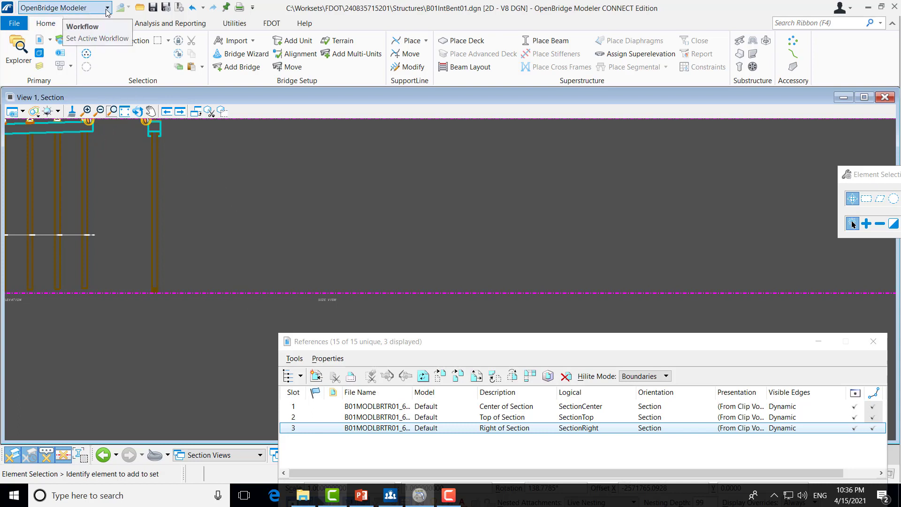
- Switch the active workflow from OpenBridge Modeler to Drawing
left_click(107, 8)
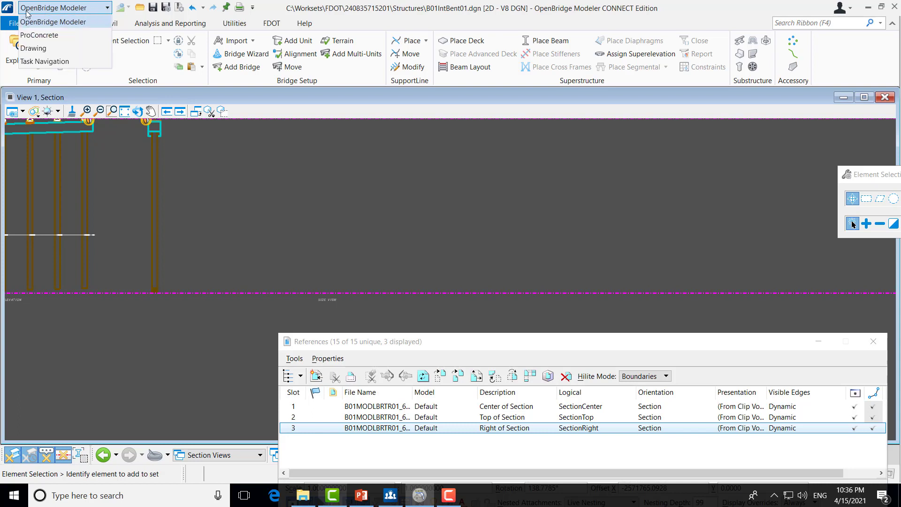
mouse_move(33, 48)
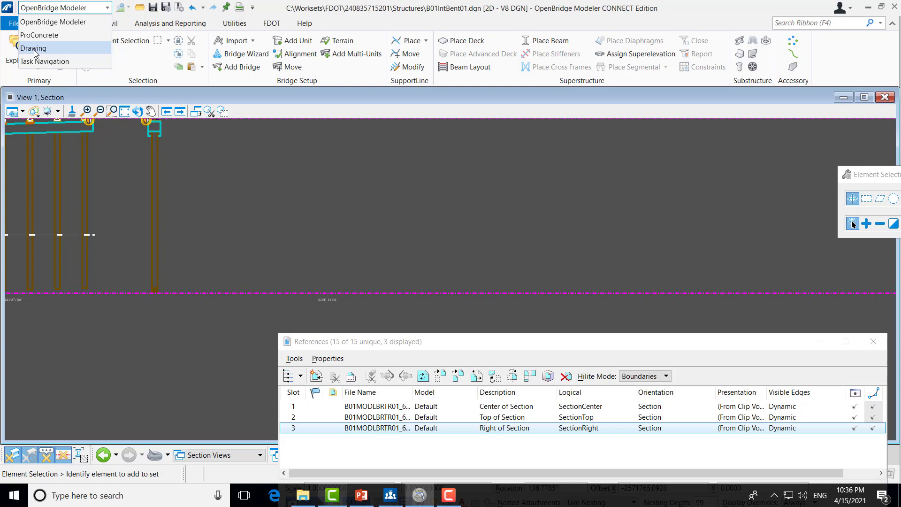
left_click(33, 48)
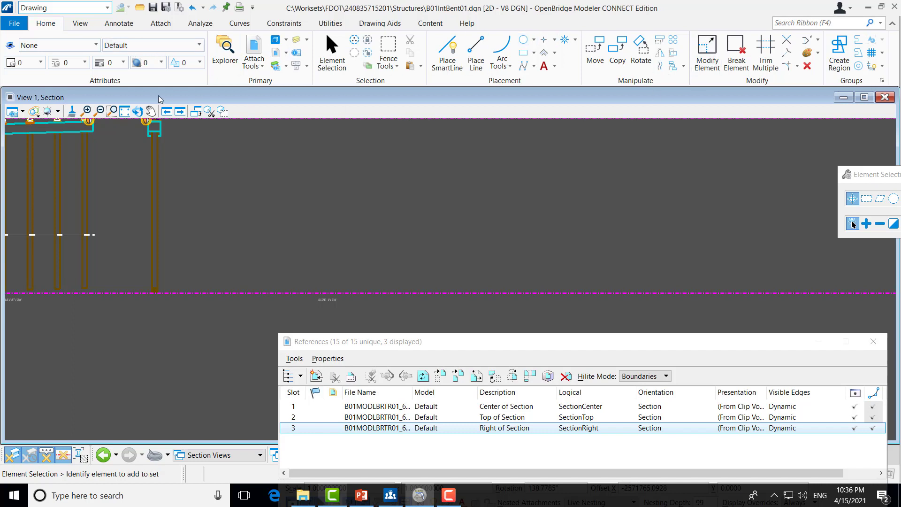
mouse_move(595, 47)
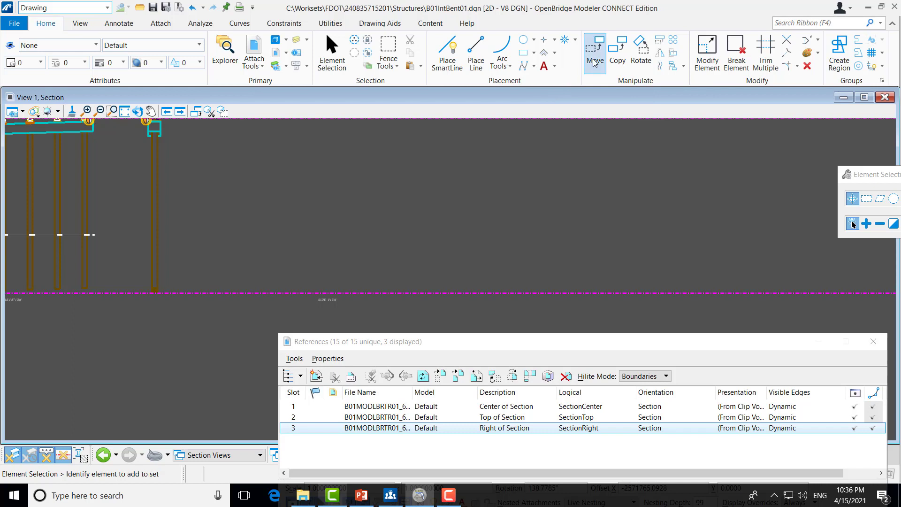
mouse_move(594, 51)
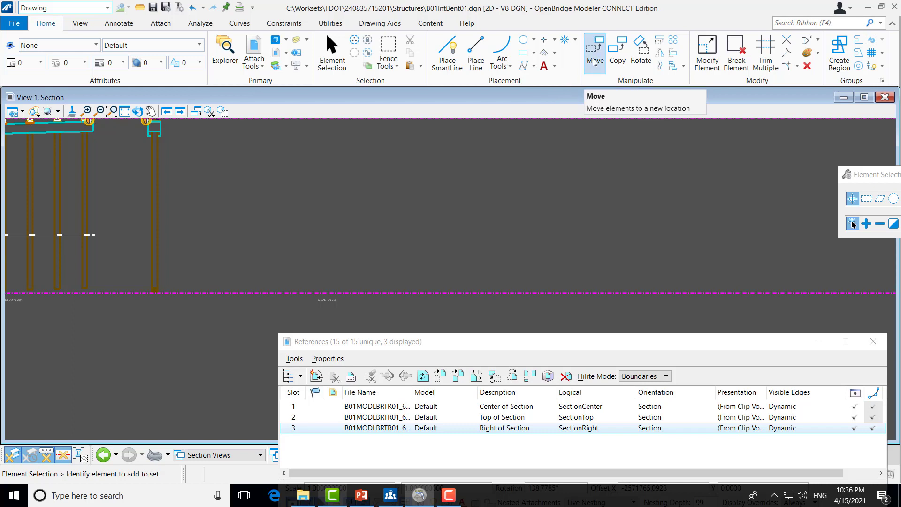
- Move the SIDE VIEW and PLAN OF CAP titles to sit just below their views
left_click(595, 51)
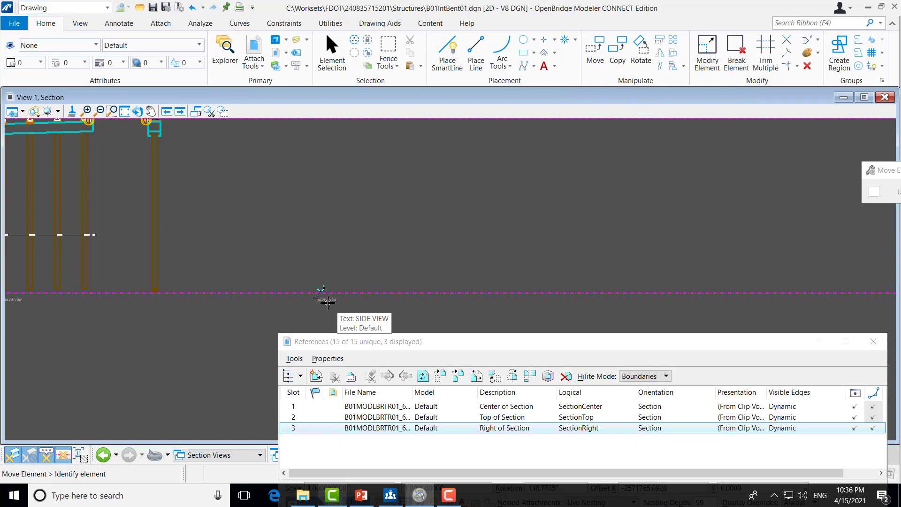
left_click(322, 298)
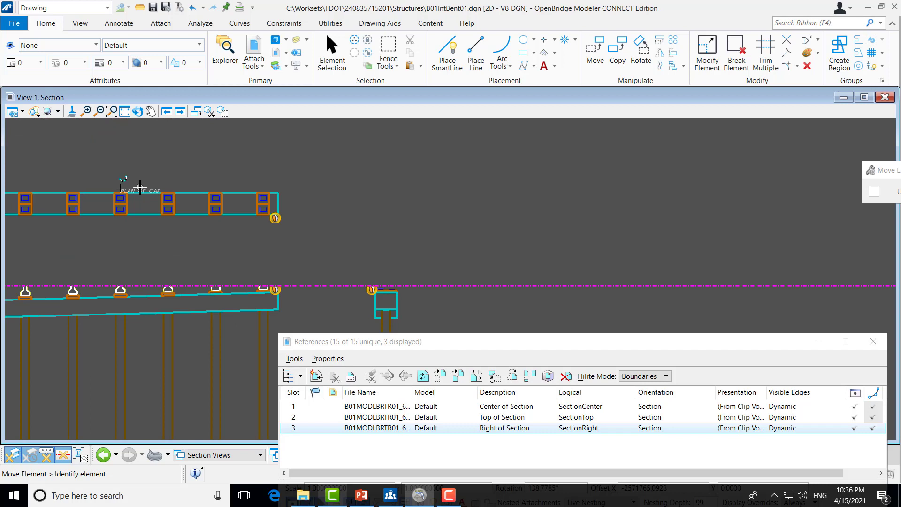
left_click(121, 189)
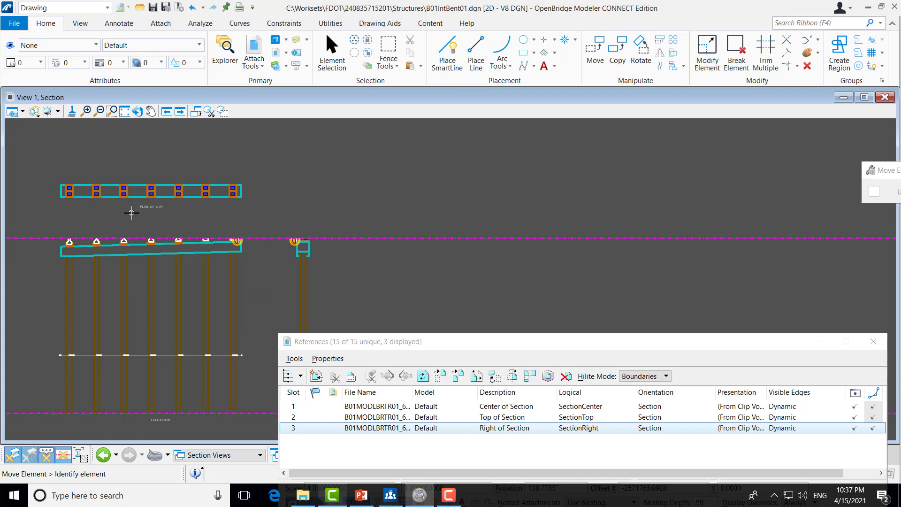
mouse_move(162, 216)
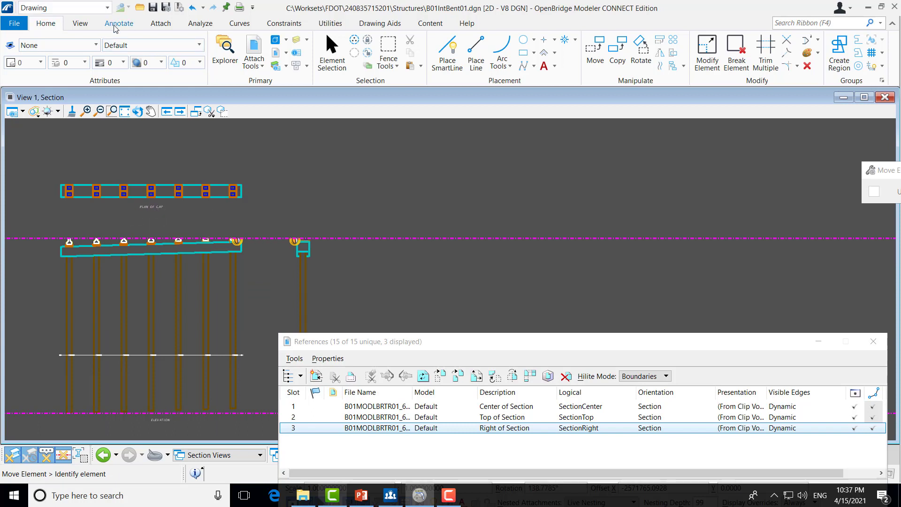
left_click(119, 23)
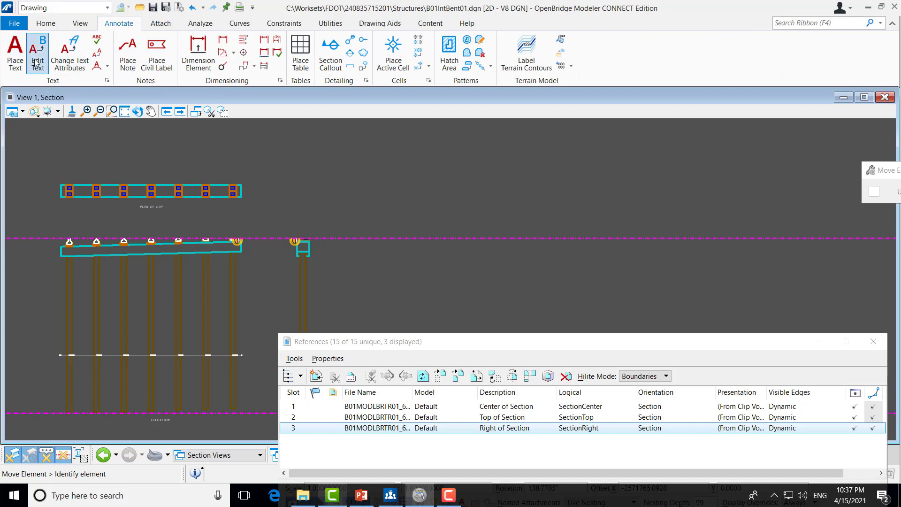
mouse_move(75, 96)
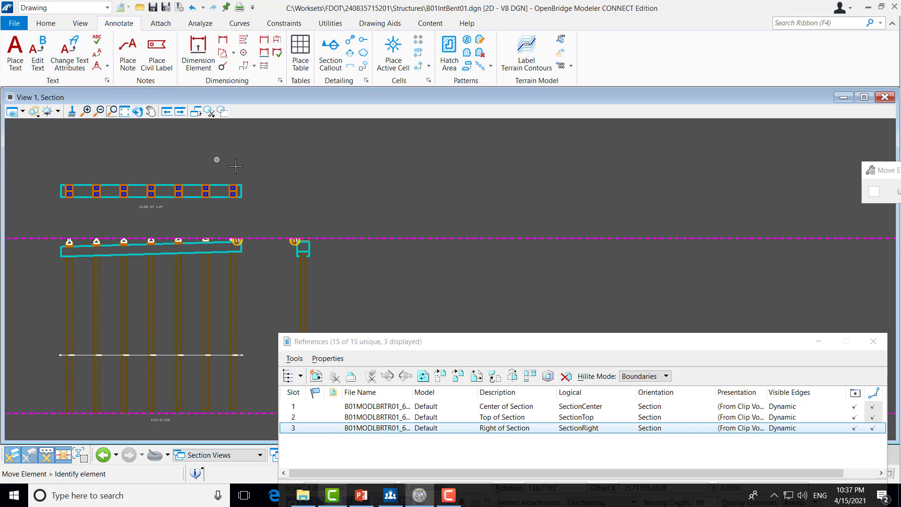
mouse_move(219, 148)
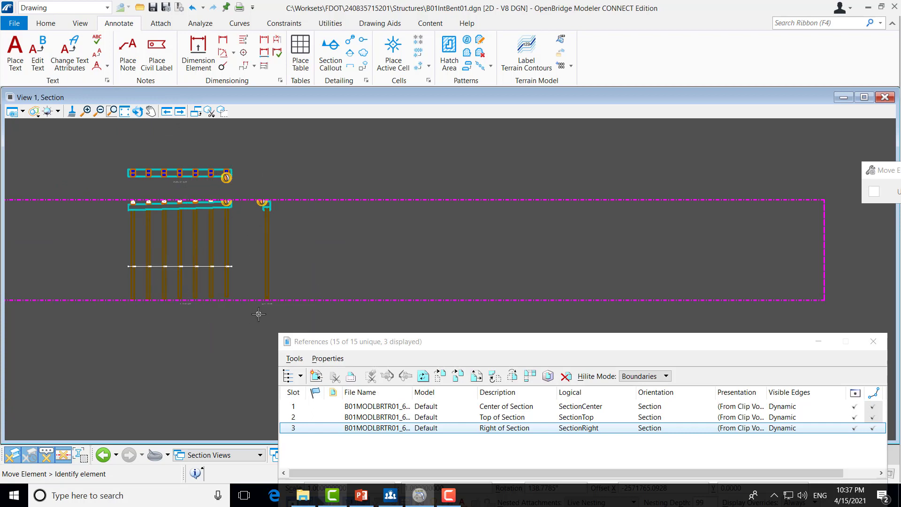
mouse_move(184, 187)
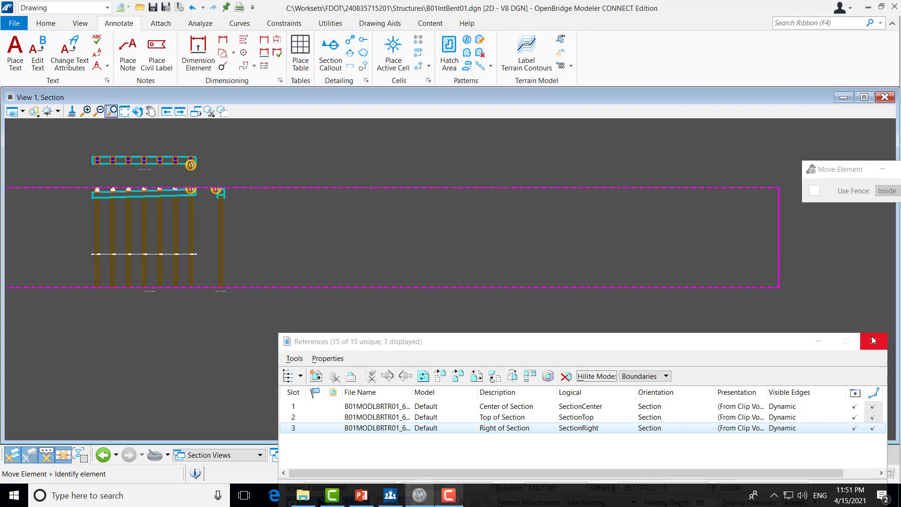
- Close the References dialog and return from the View tools to the Home drafting tools
left_click(872, 340)
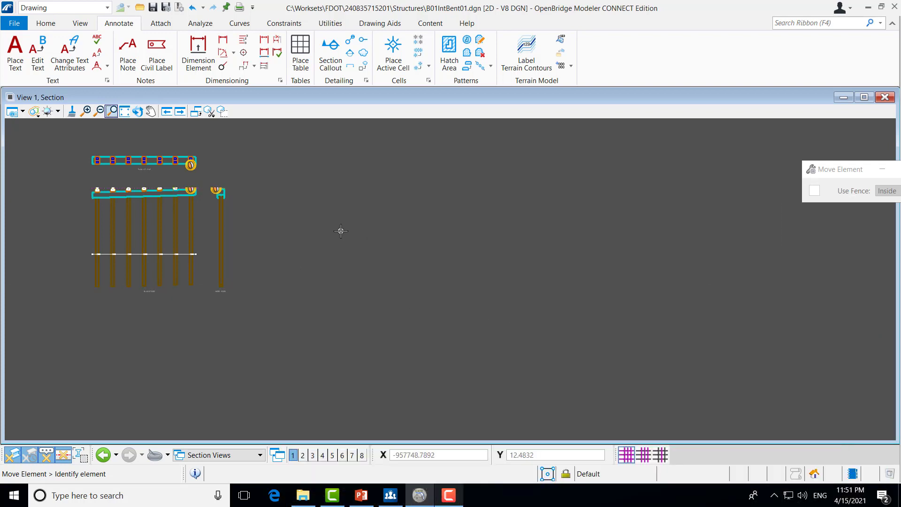
mouse_move(279, 186)
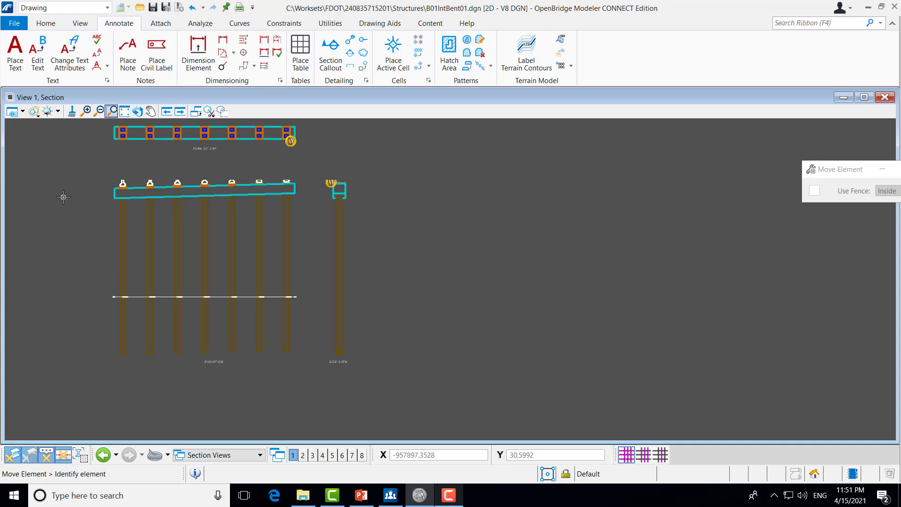
mouse_move(111, 106)
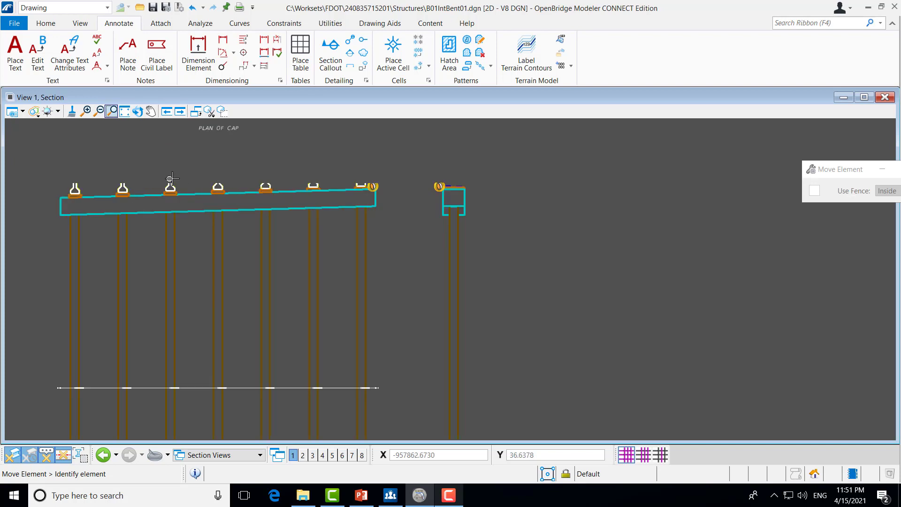
mouse_move(261, 250)
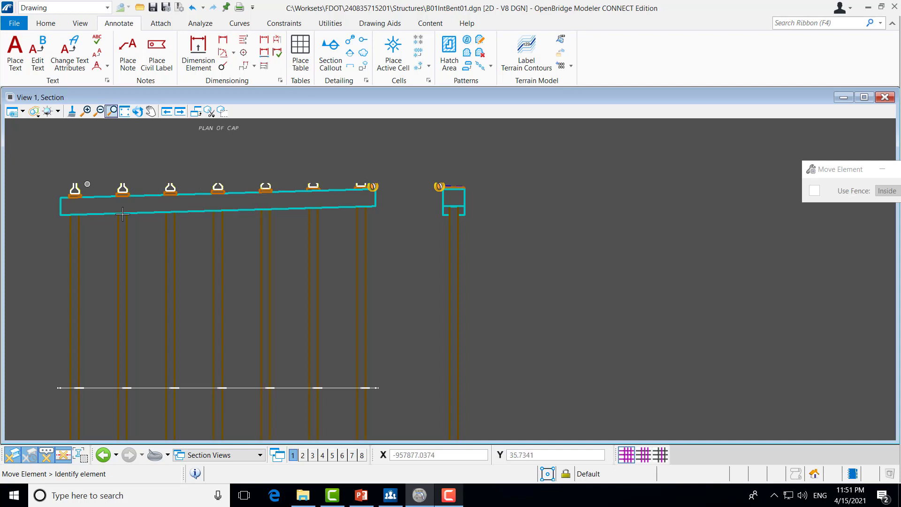
mouse_move(285, 285)
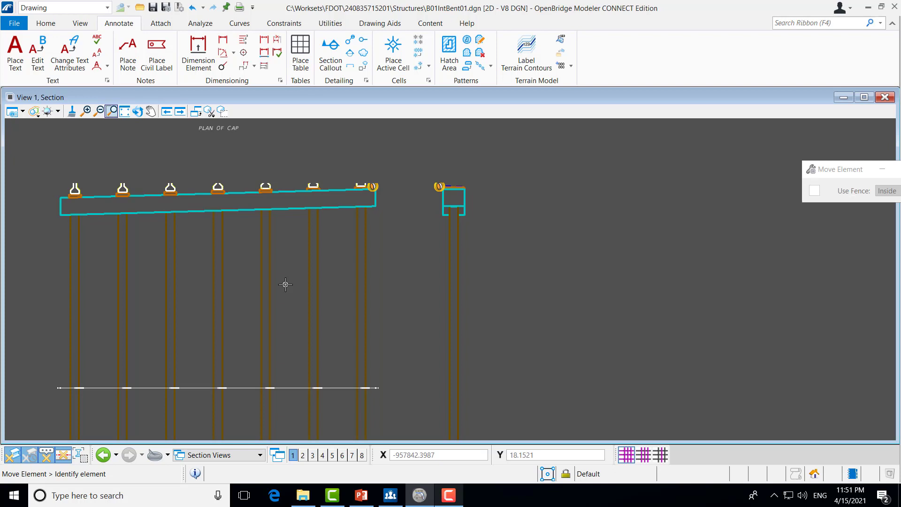
mouse_move(224, 285)
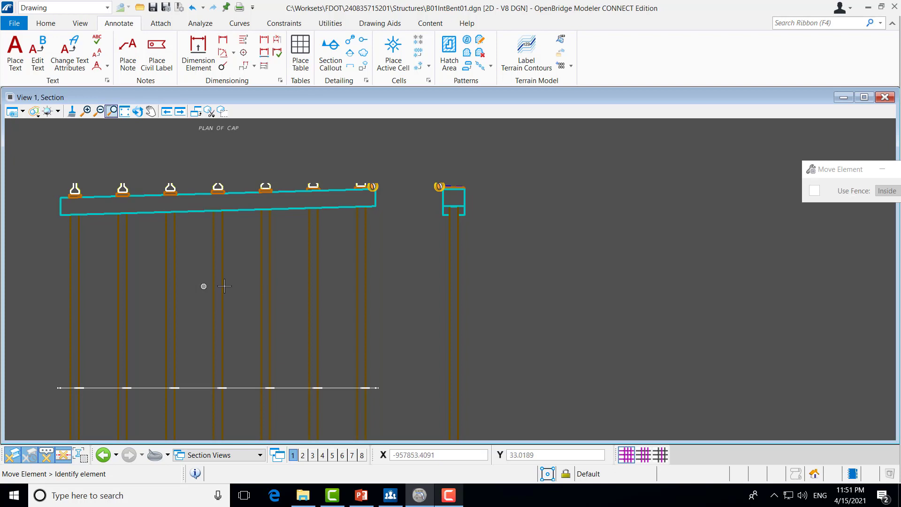
mouse_move(75, 190)
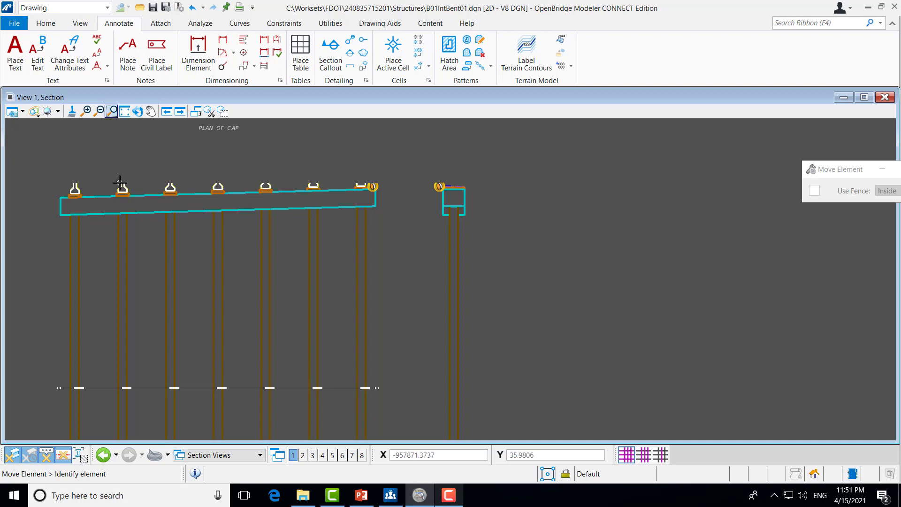
left_click(79, 23)
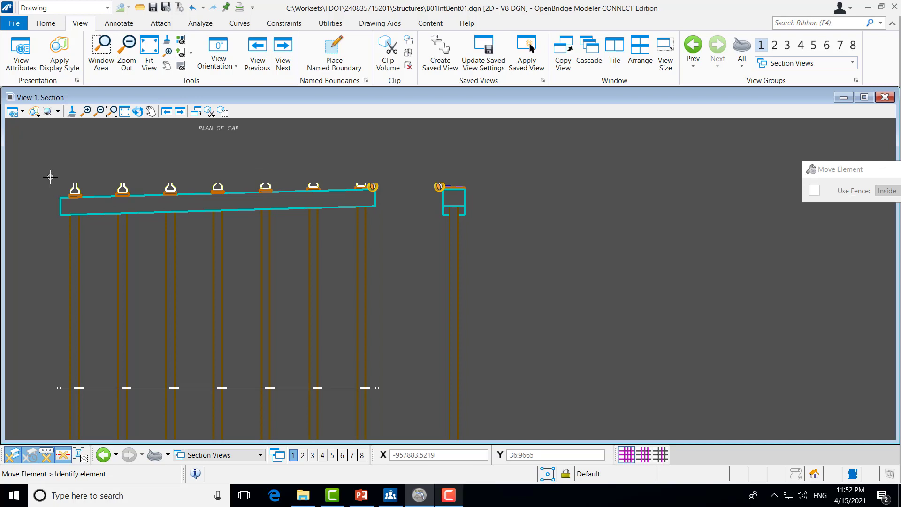
left_click(45, 23)
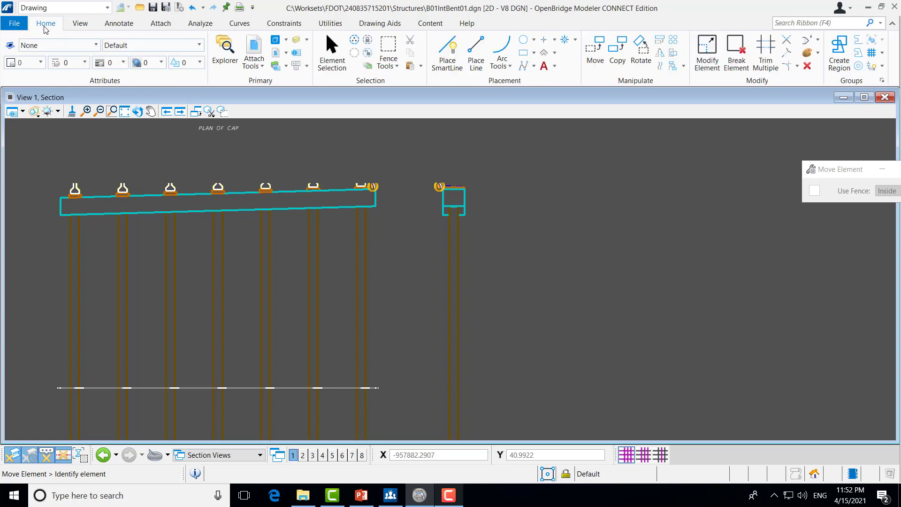
mouse_move(36, 19)
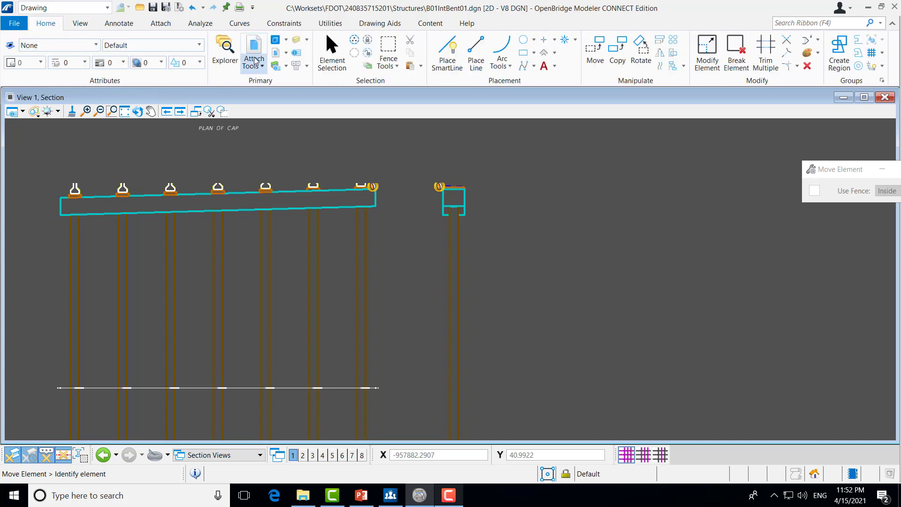
mouse_move(294, 41)
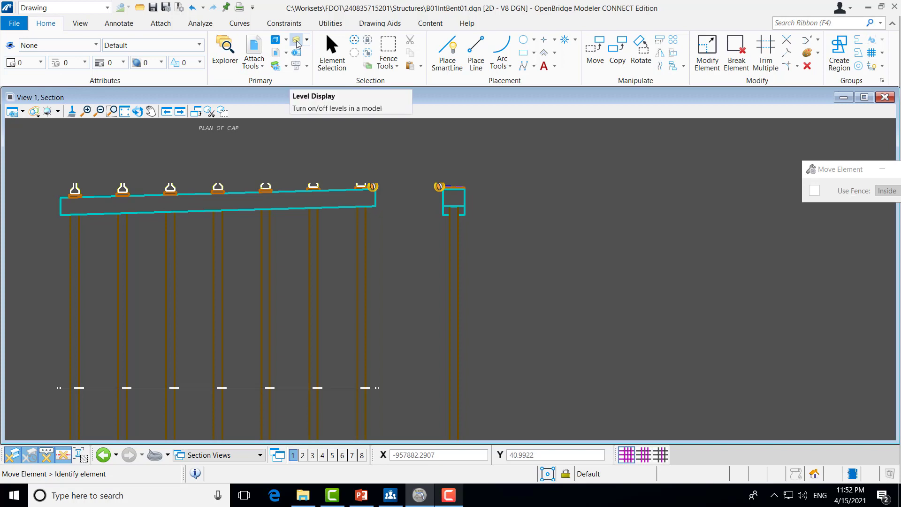
- In Level Display, turn off the BearingPad level of the SectionCenter reference
left_click(295, 40)
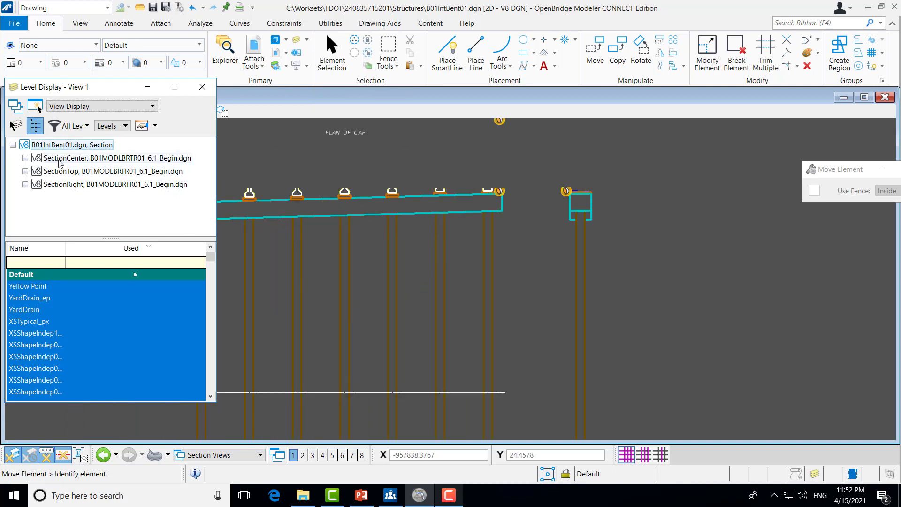
left_click(115, 158)
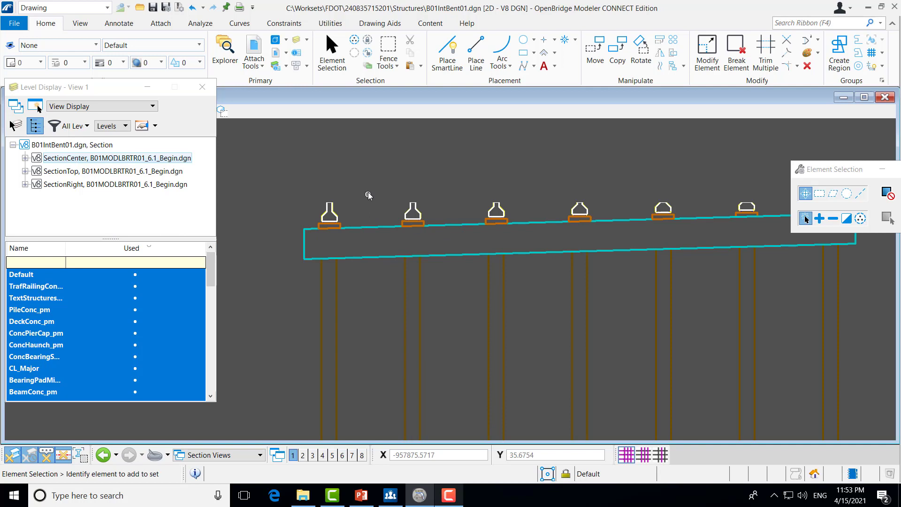
mouse_move(403, 206)
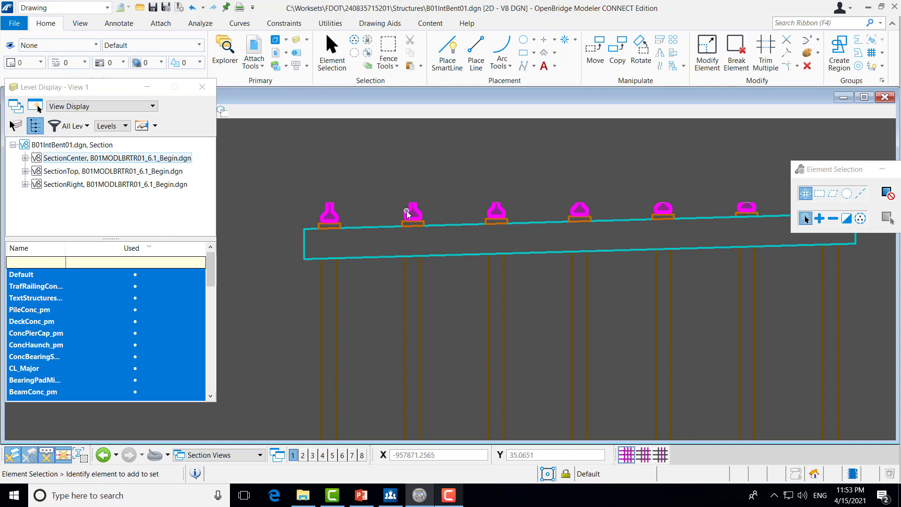
mouse_move(408, 214)
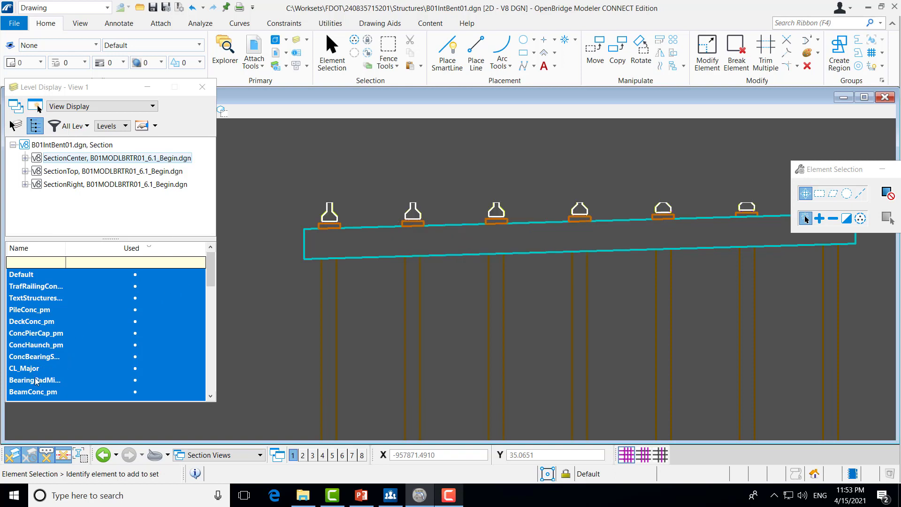
left_click(33, 391)
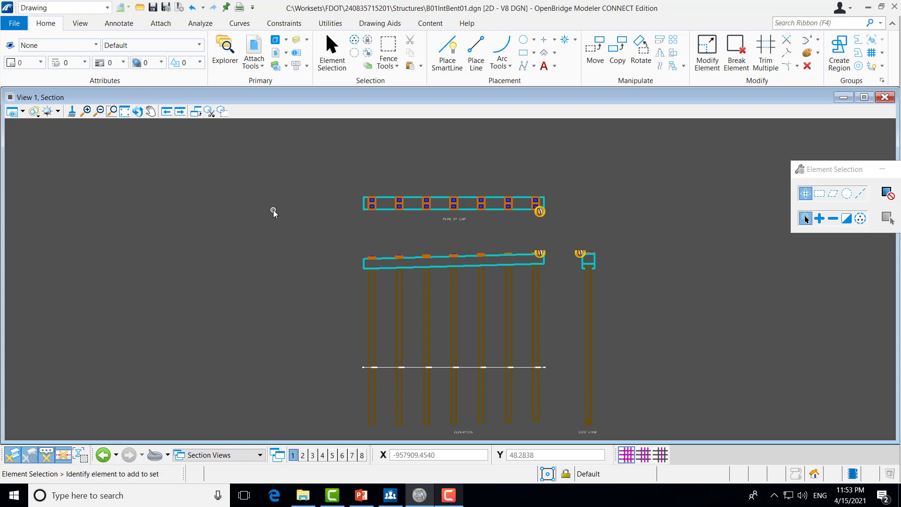
mouse_move(277, 198)
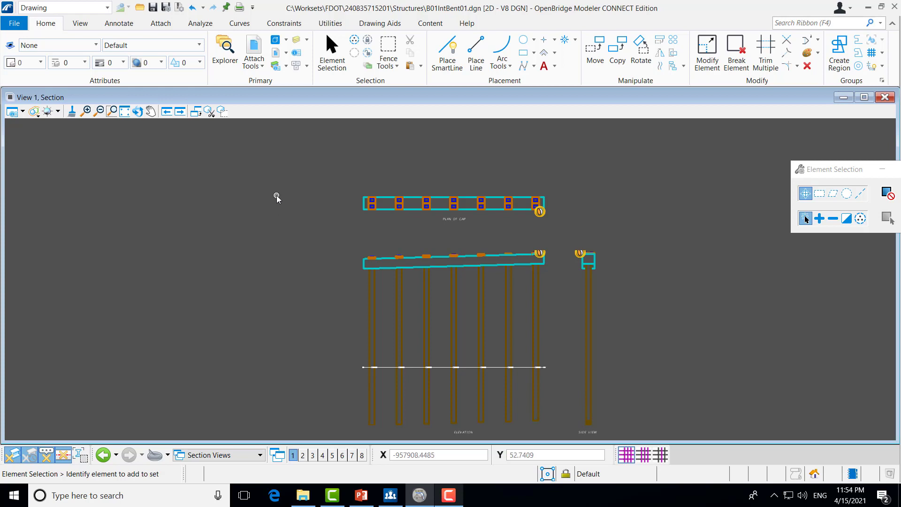
mouse_move(276, 198)
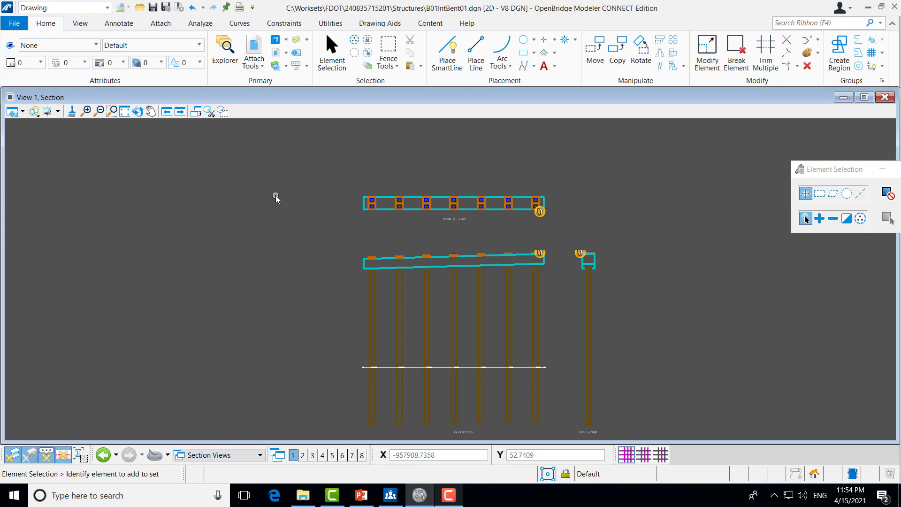
mouse_move(303, 181)
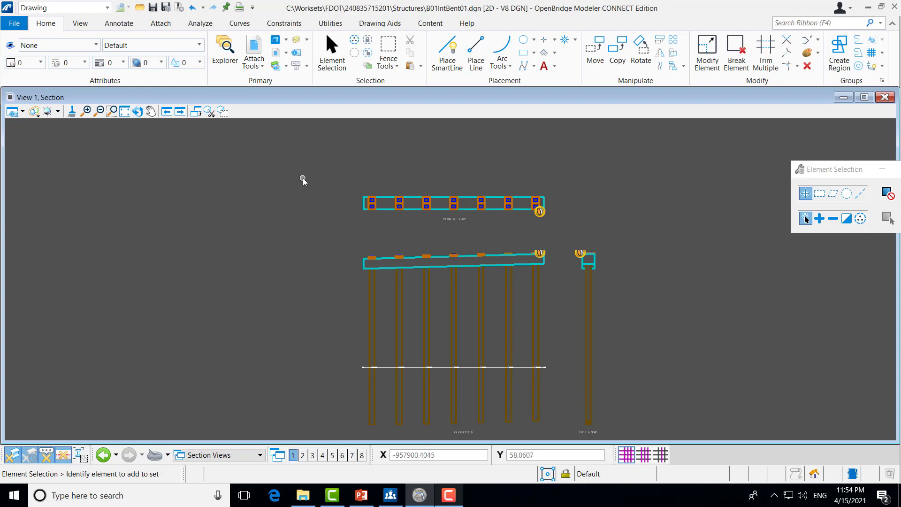
mouse_move(286, 152)
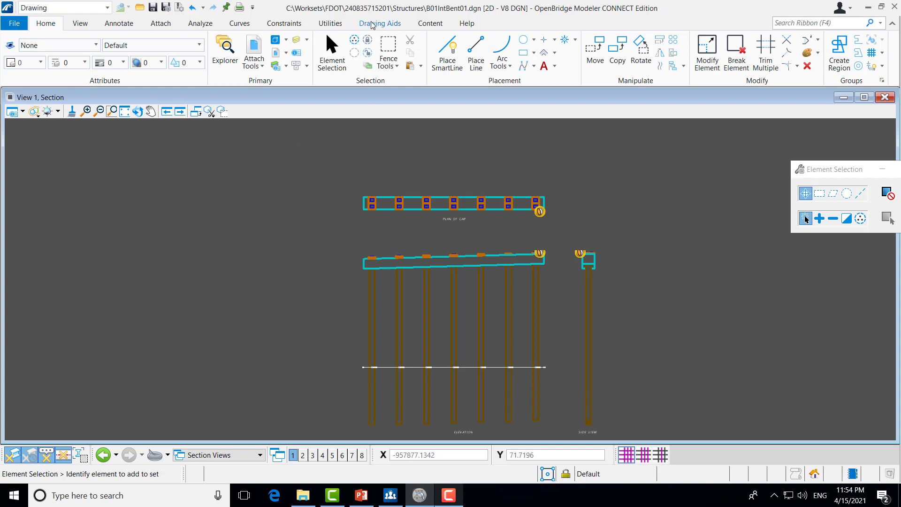
- Show the Drawing Aids tools for snaps, coordinate systems and locks
left_click(379, 22)
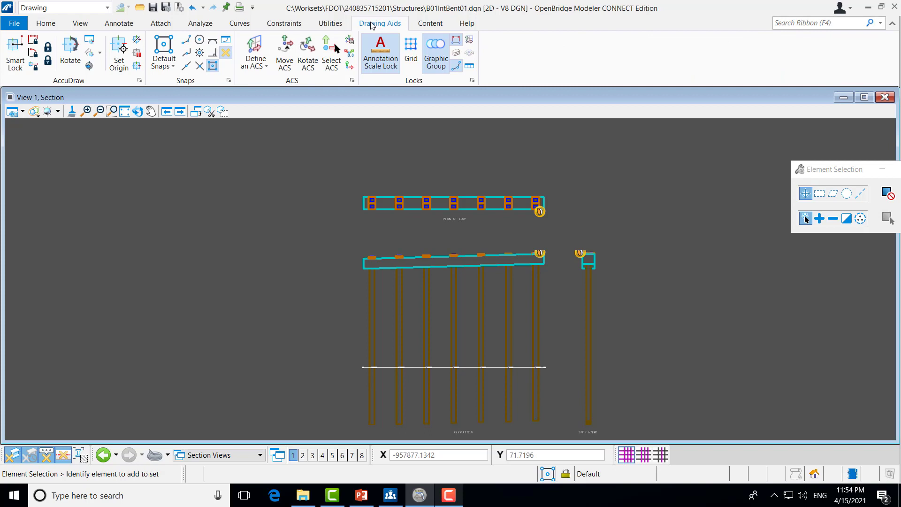
mouse_move(239, 93)
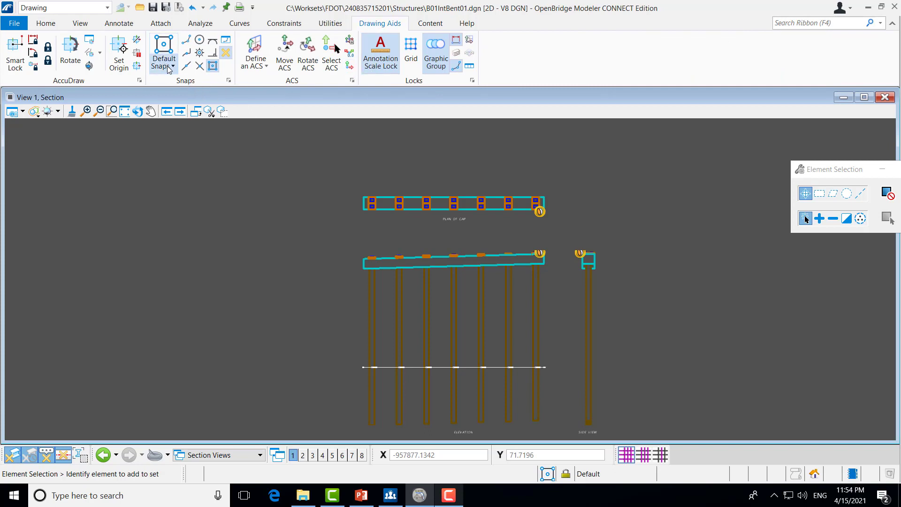
mouse_move(162, 51)
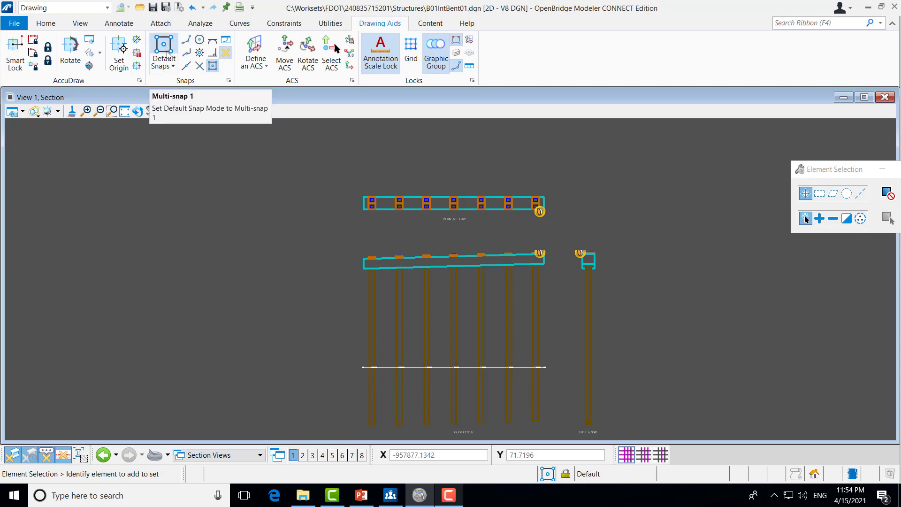
mouse_move(207, 86)
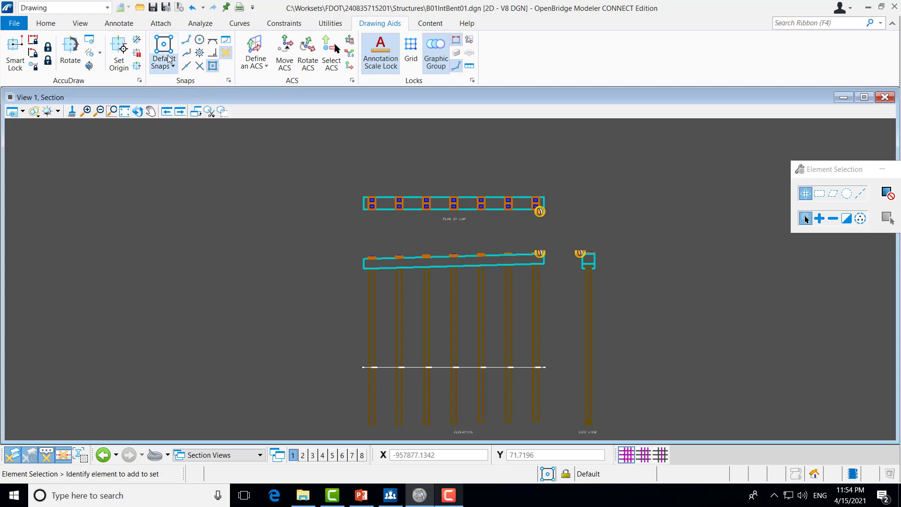
- Set the default snap mode to Multi-snap 1 and return to the annotation tools
left_click(163, 52)
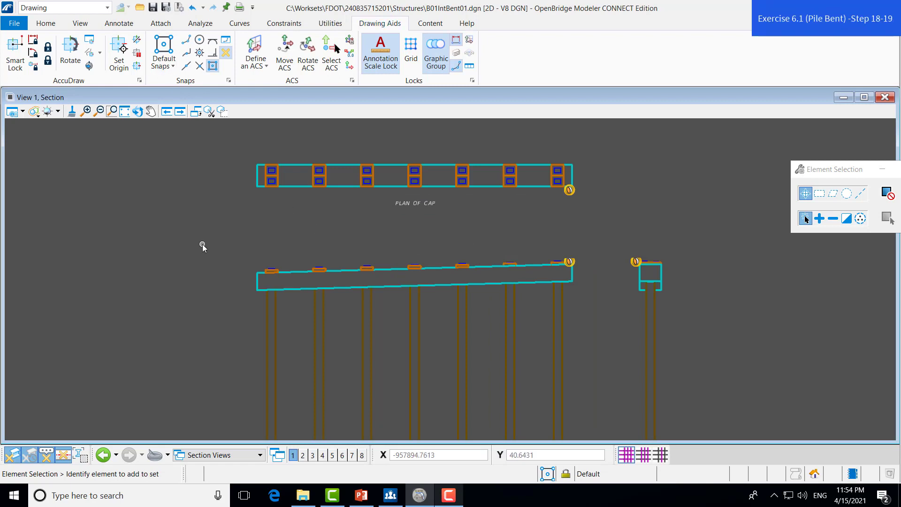
mouse_move(200, 242)
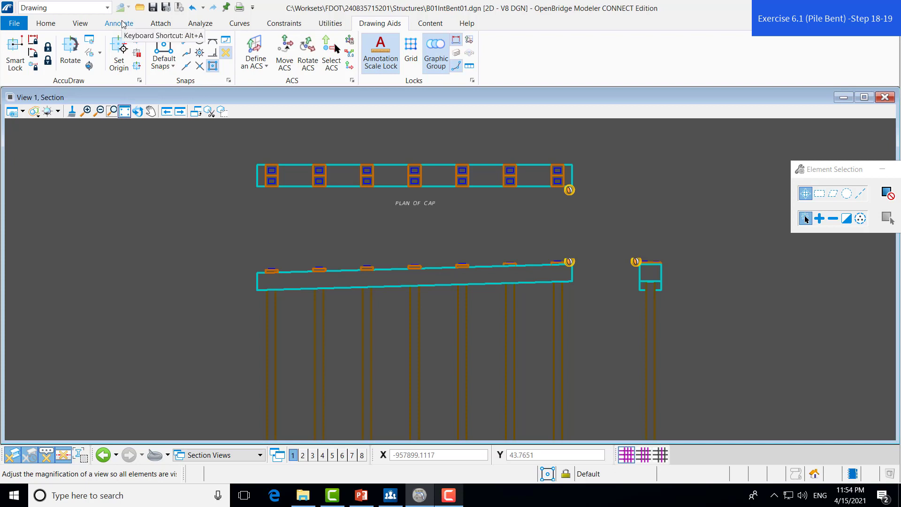
left_click(119, 23)
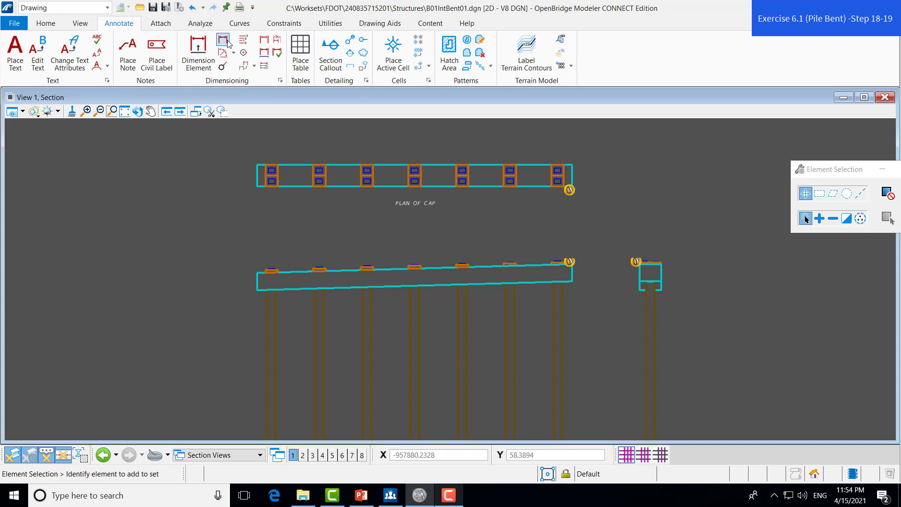
mouse_move(223, 39)
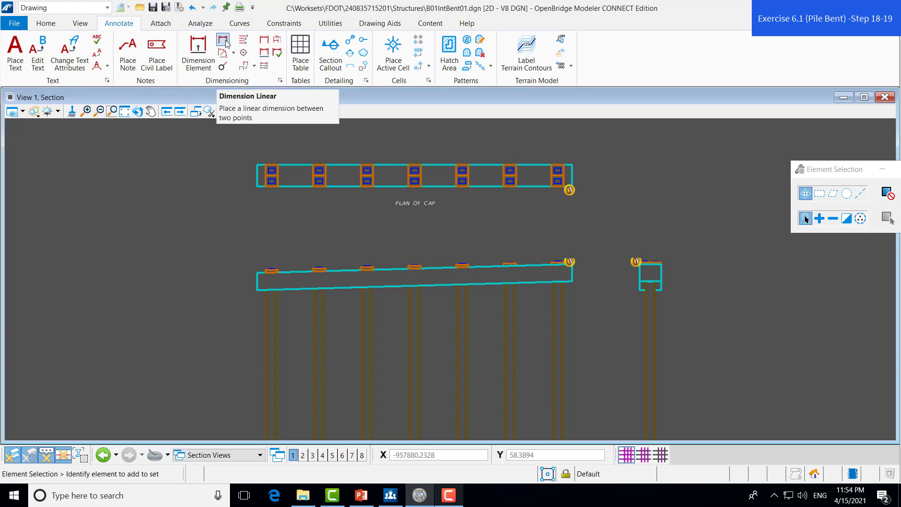
- Start Dimension Linear Size using the FDOT Structures Line Leader dimension style
left_click(222, 39)
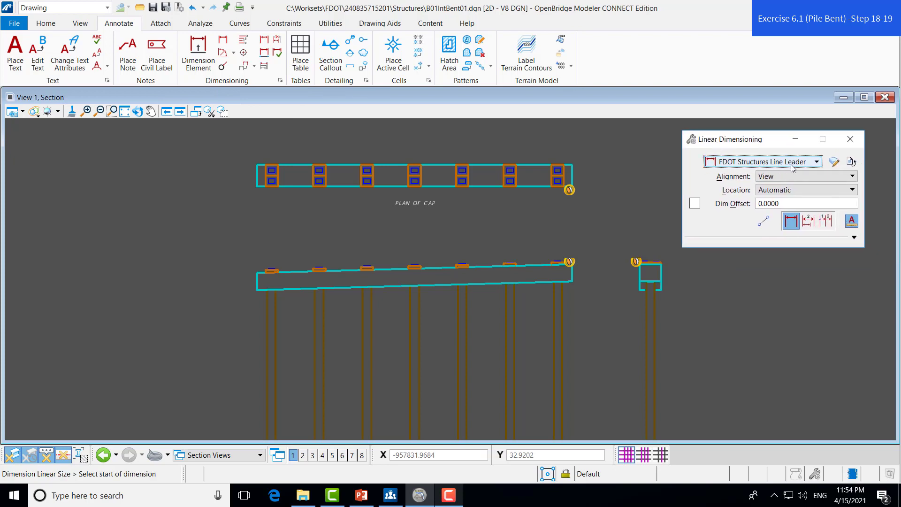
left_click(814, 161)
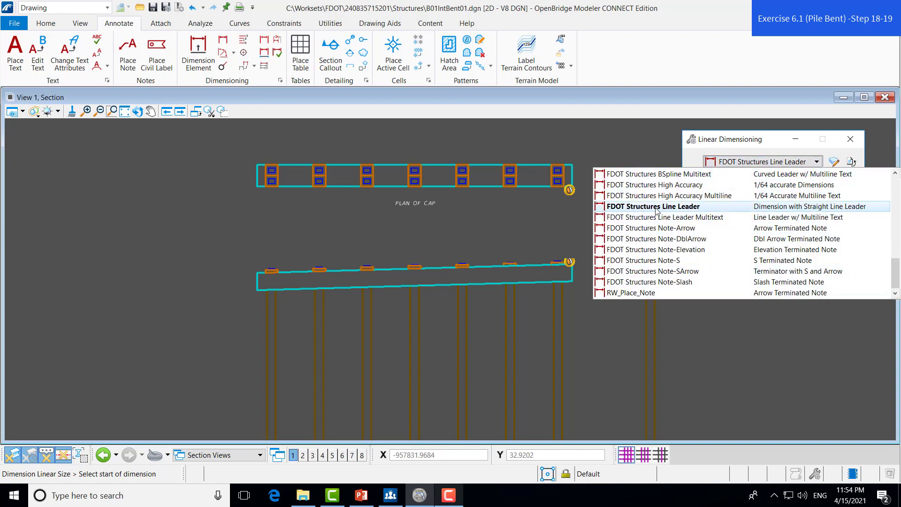
left_click(652, 206)
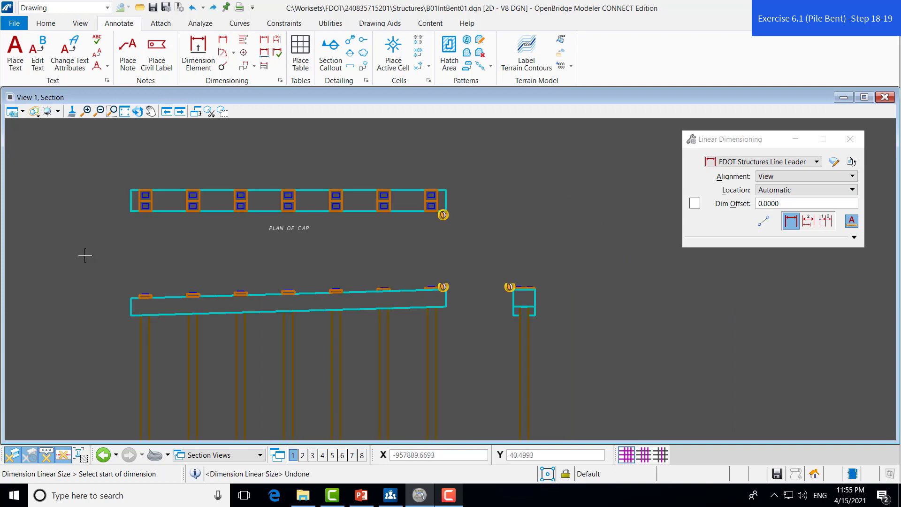
mouse_move(147, 186)
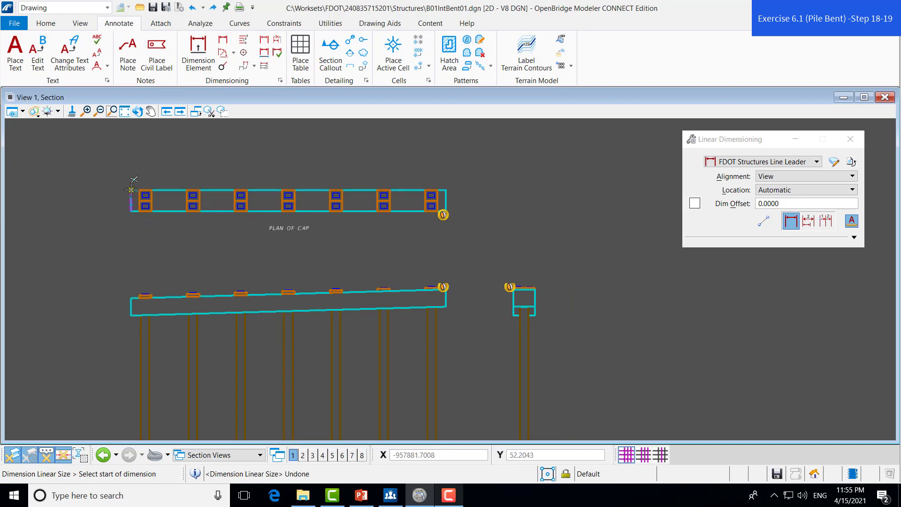
- Place the overall length dimension above the plan of cap and begin one on the elevation cap
left_click(131, 190)
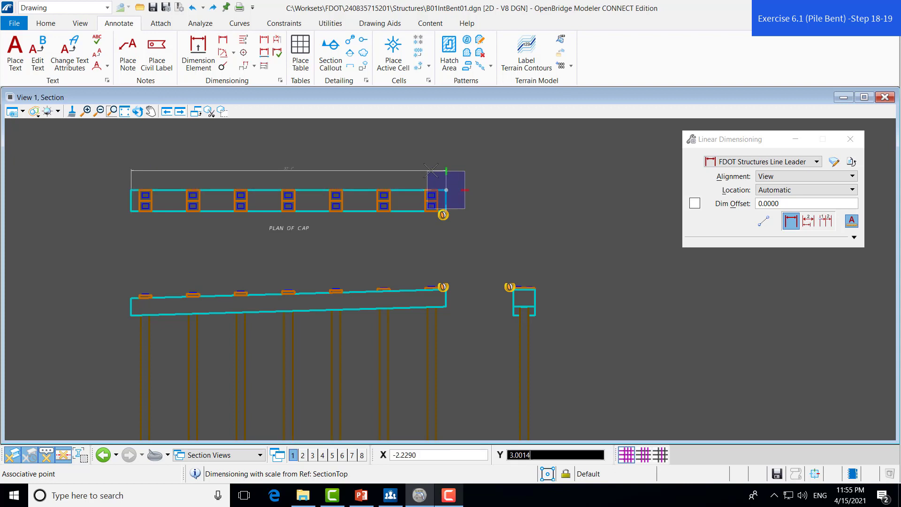
left_click(430, 168)
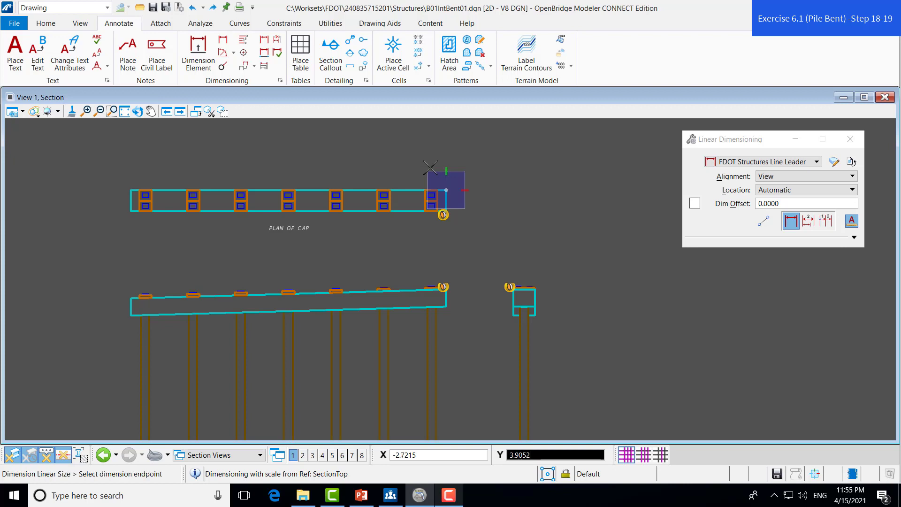
left_click(430, 167)
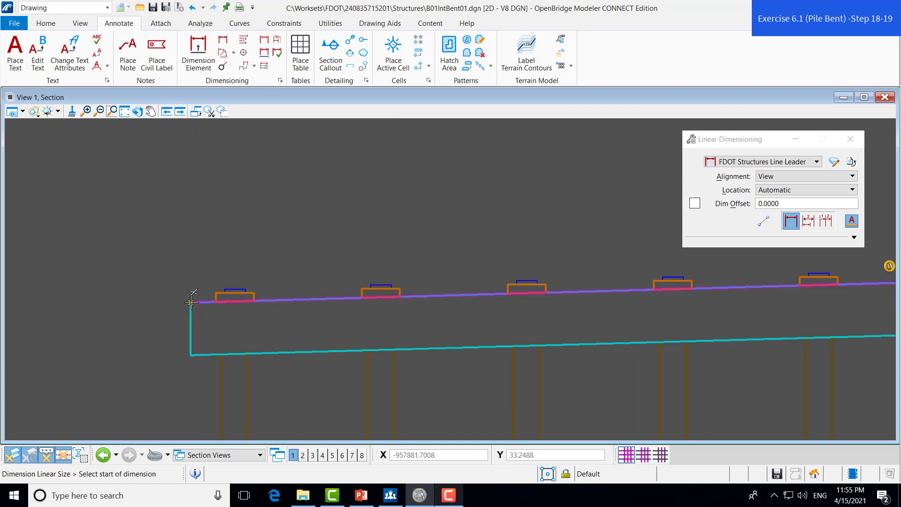
left_click(191, 303)
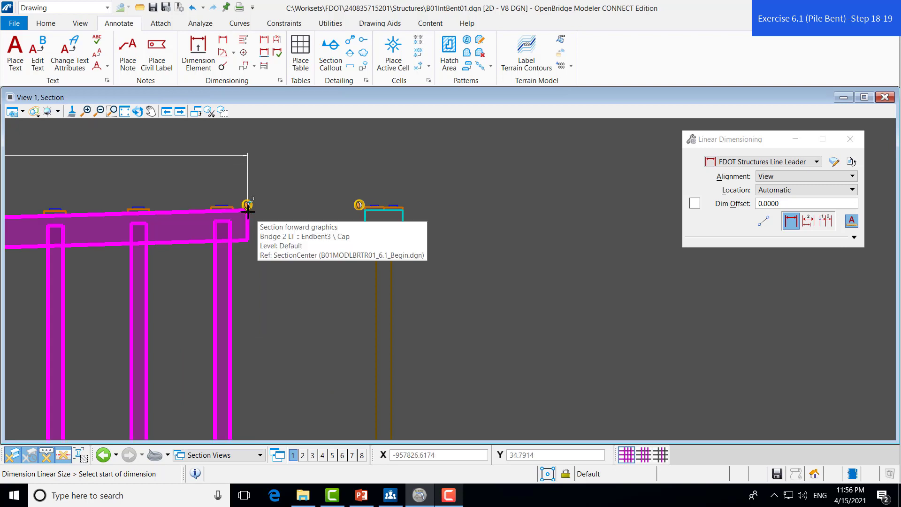
- Dimension the 3'-0" cap depth on the elevation and start the side view's corner dimension
left_click(247, 211)
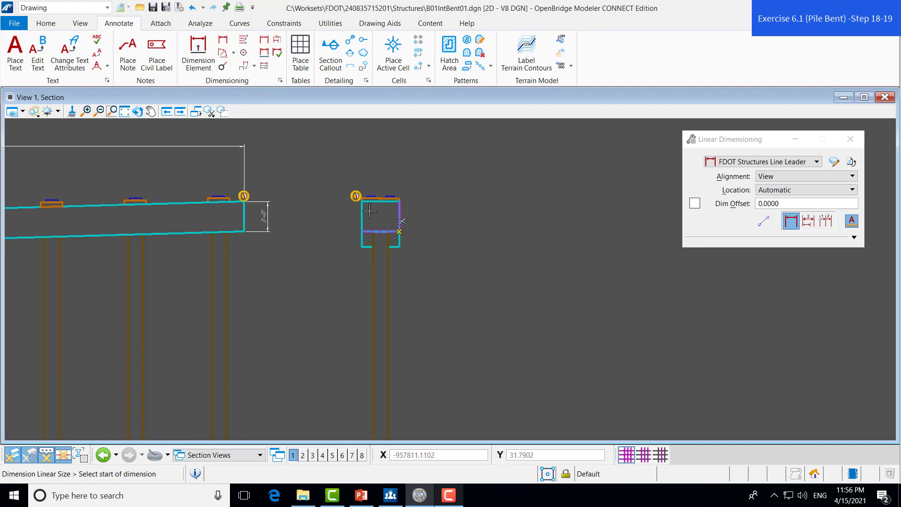
mouse_move(398, 247)
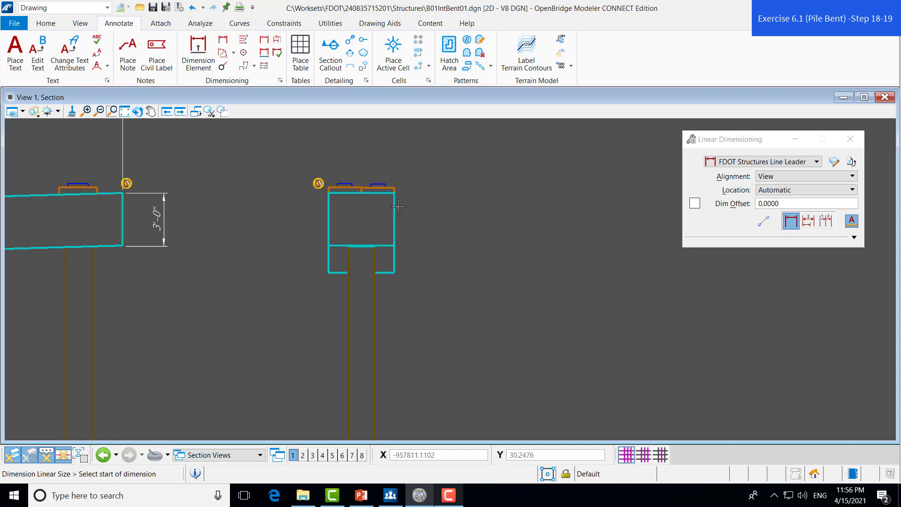
mouse_move(395, 195)
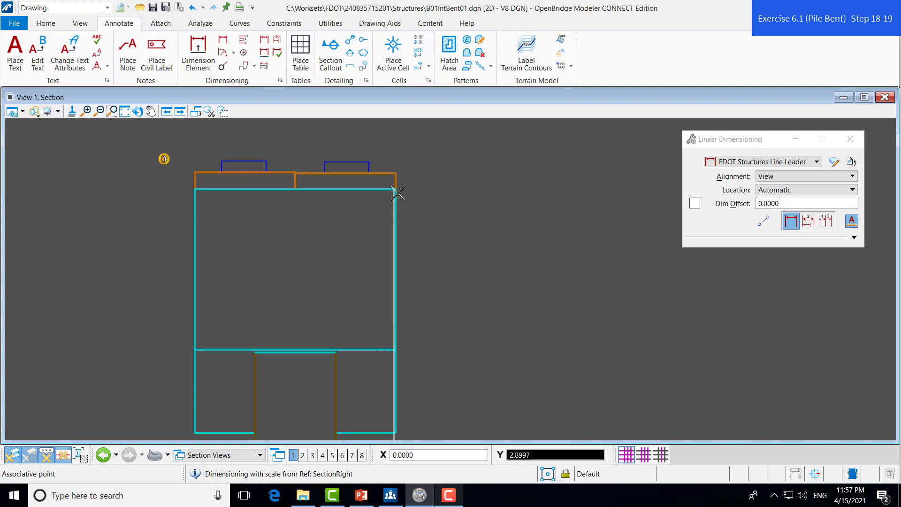
left_click(397, 190)
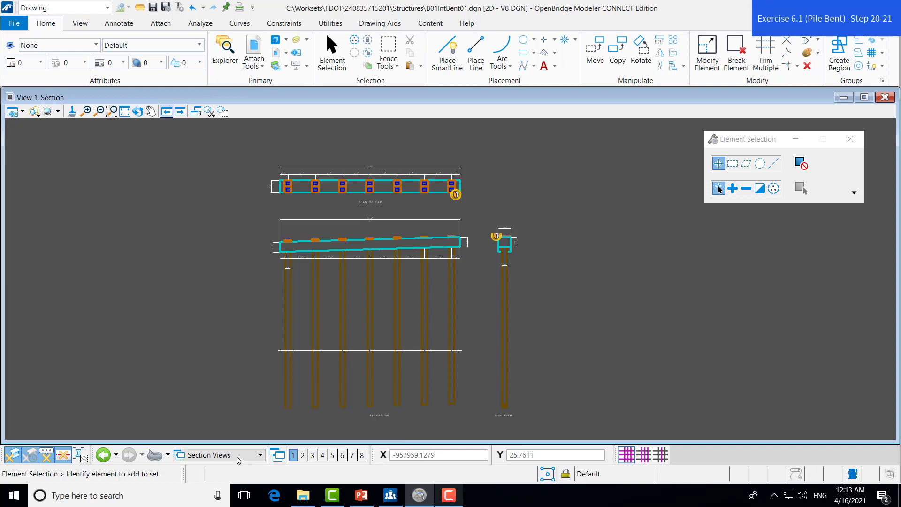
mouse_move(215, 454)
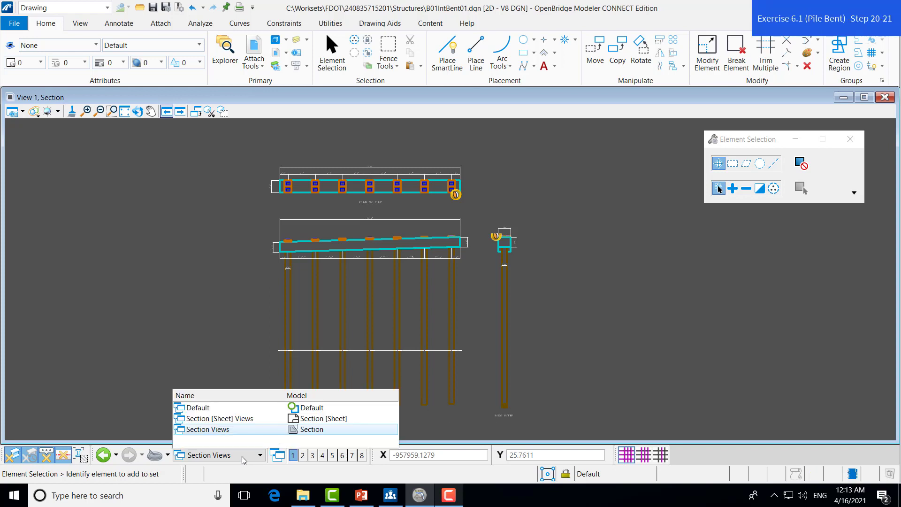
- Switch the active model from Section Views to Section [Sheet] Views
left_click(219, 417)
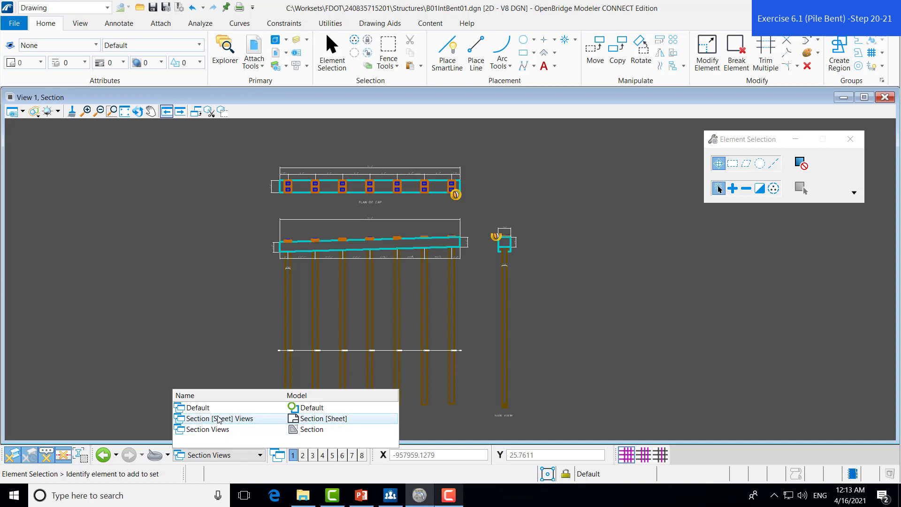
left_click(219, 418)
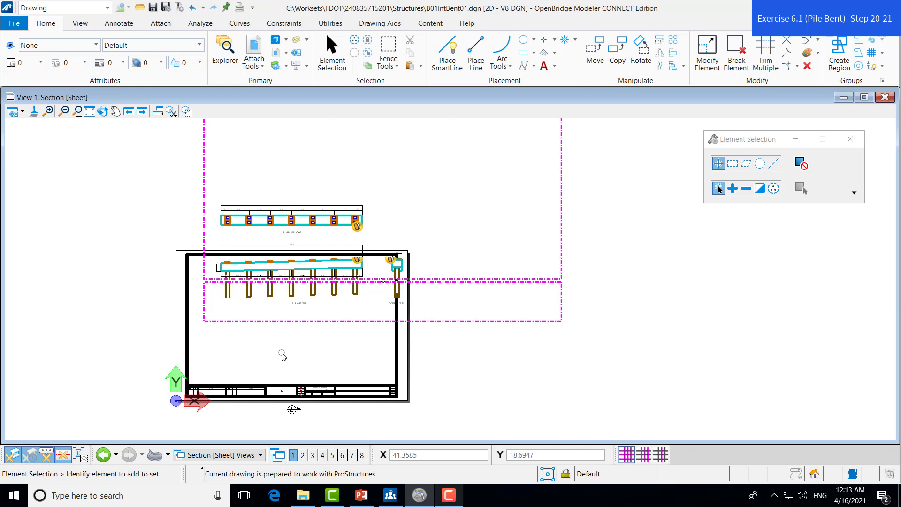
mouse_move(354, 355)
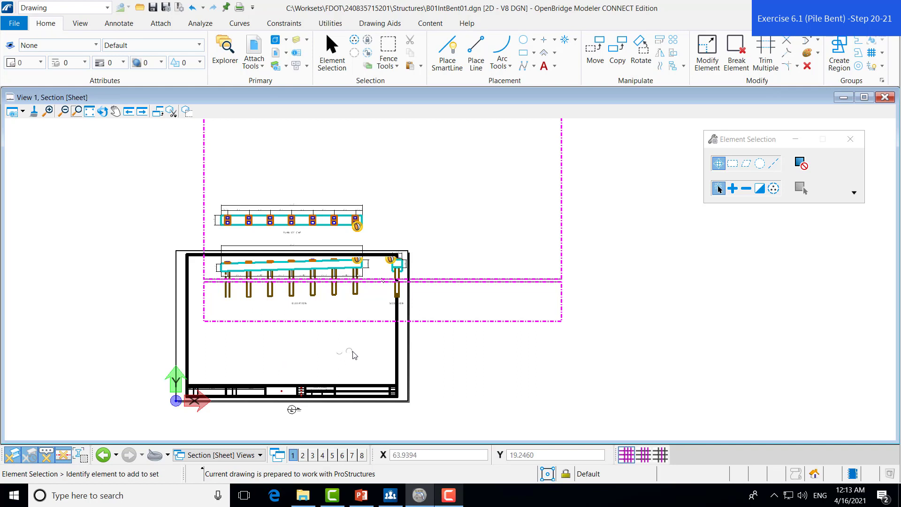
mouse_move(195, 230)
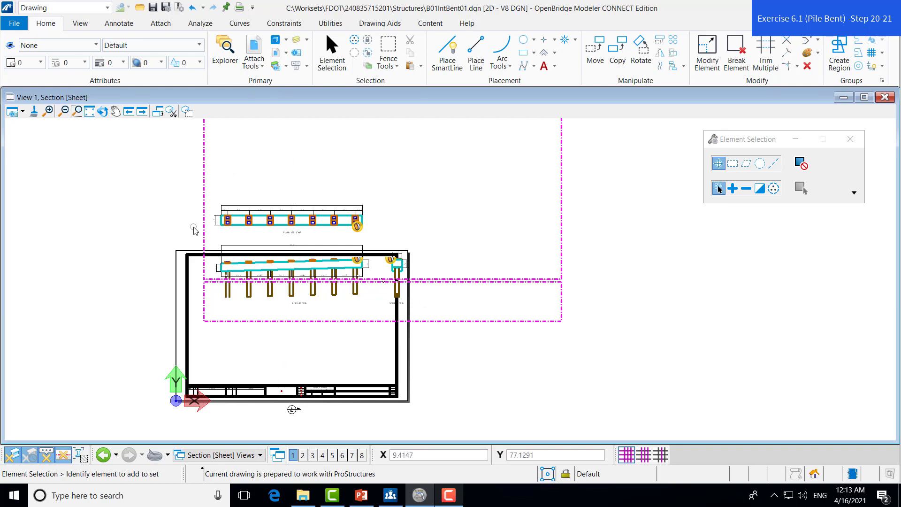
mouse_move(254, 338)
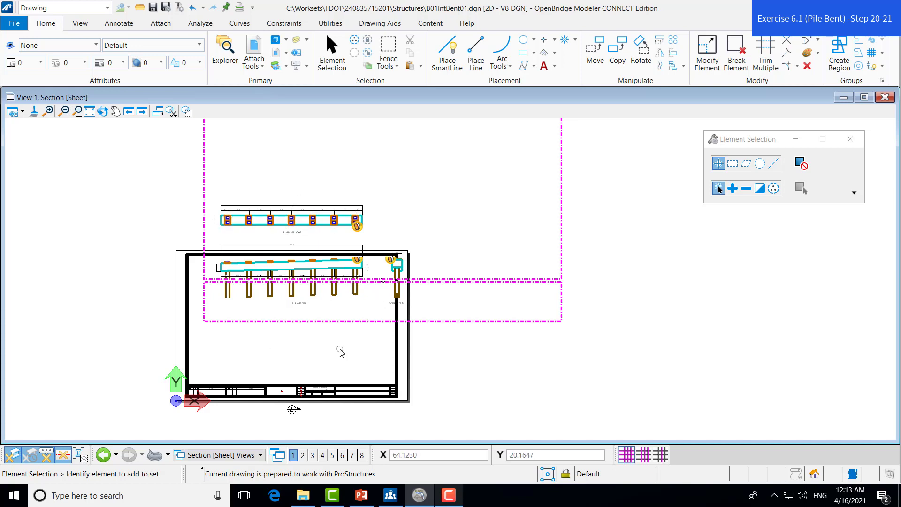
mouse_move(249, 378)
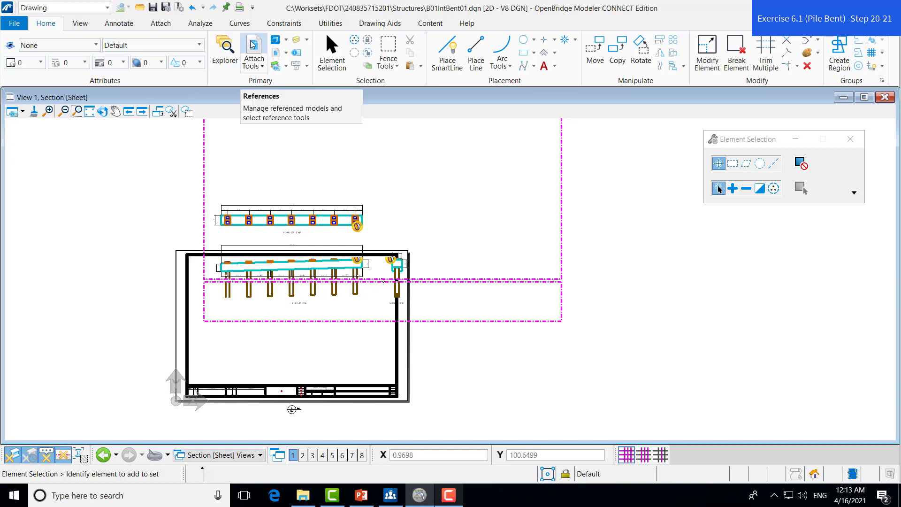
- Select the Above and Below section references and start Move Reference on them
left_click(251, 49)
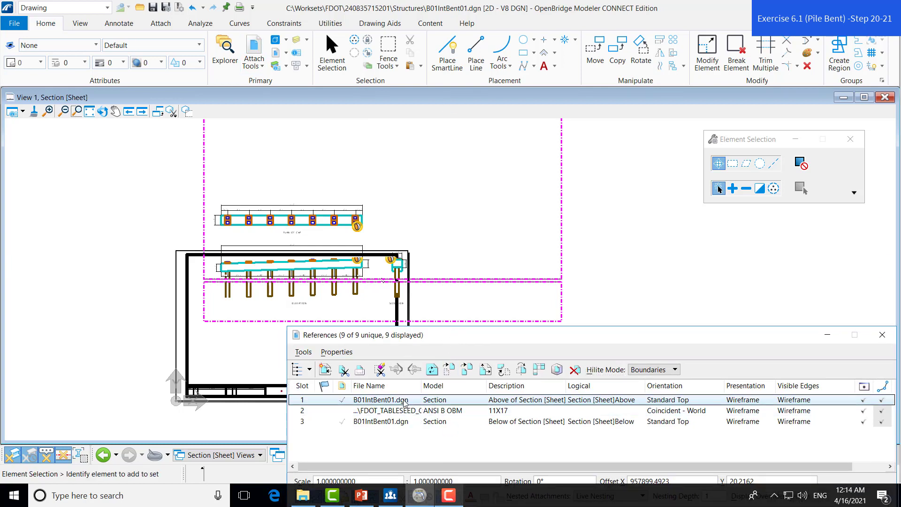
left_click(381, 421)
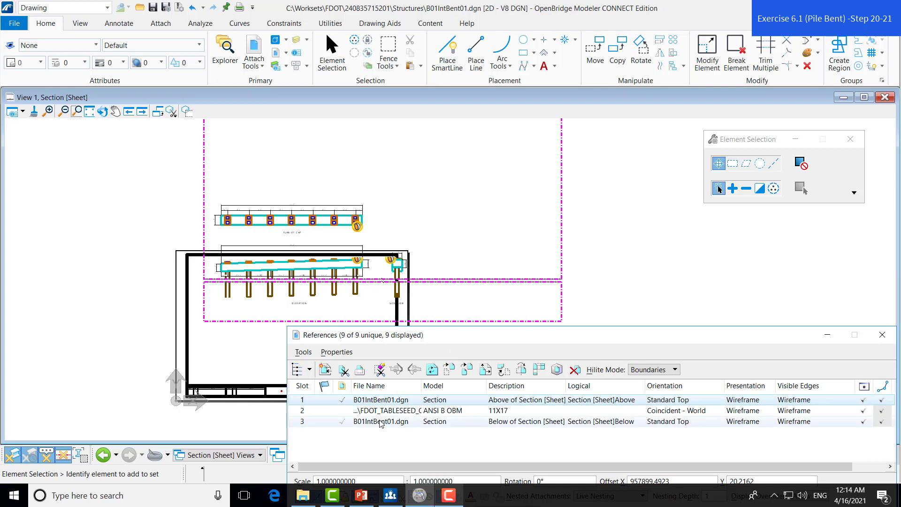
left_click(381, 421)
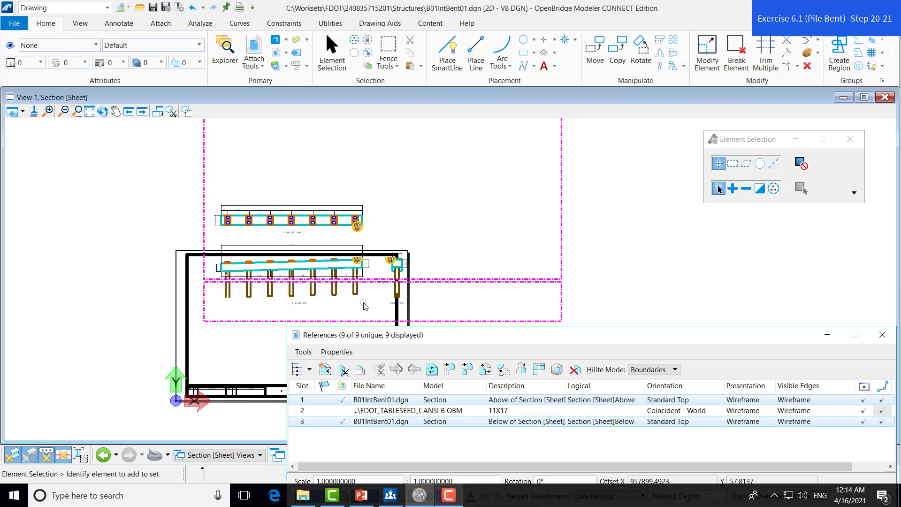
mouse_move(304, 227)
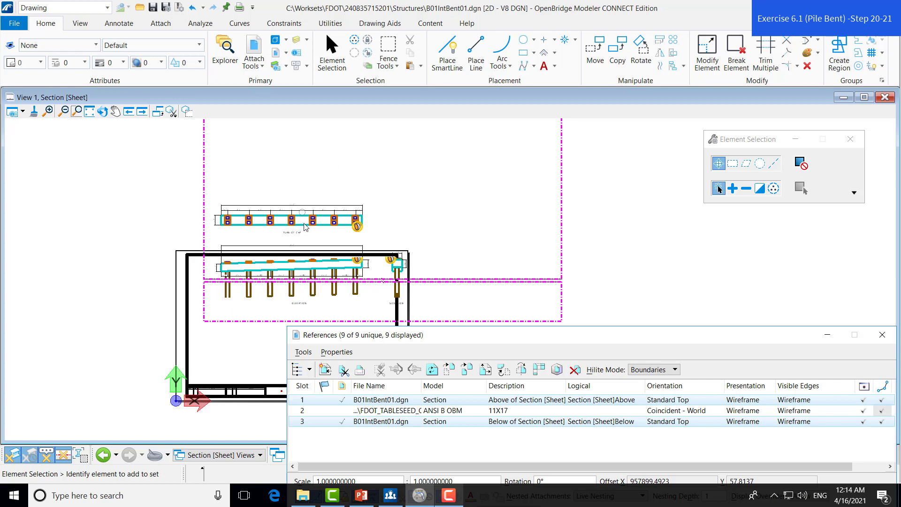
mouse_move(464, 247)
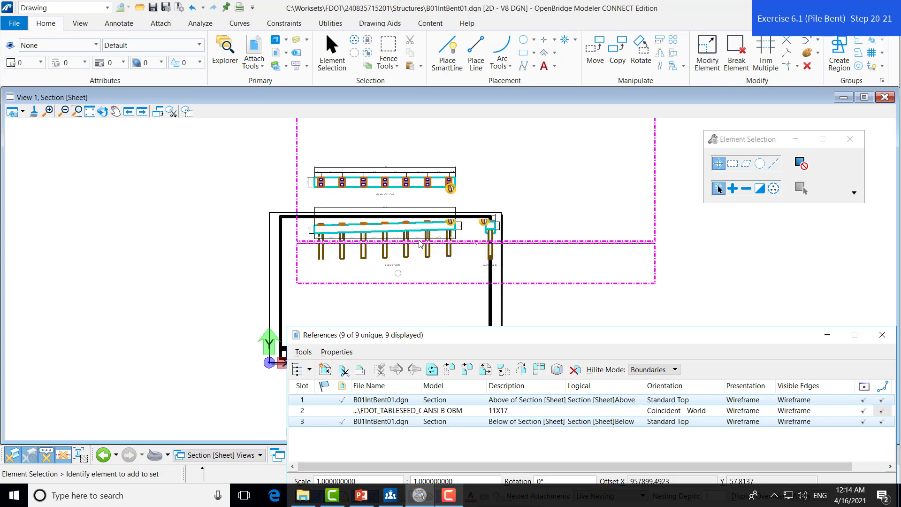
left_click(449, 369)
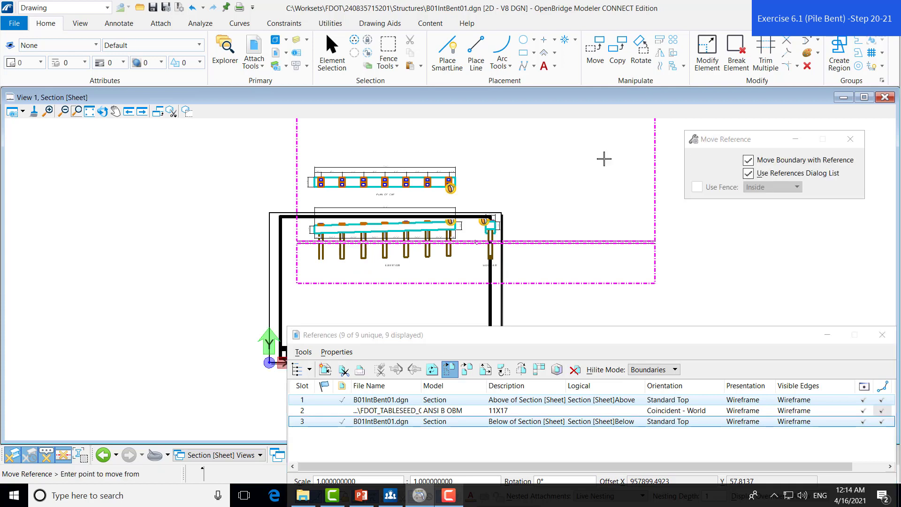
- Pick the from-point to shift the section references inside the sheet border
left_click(604, 160)
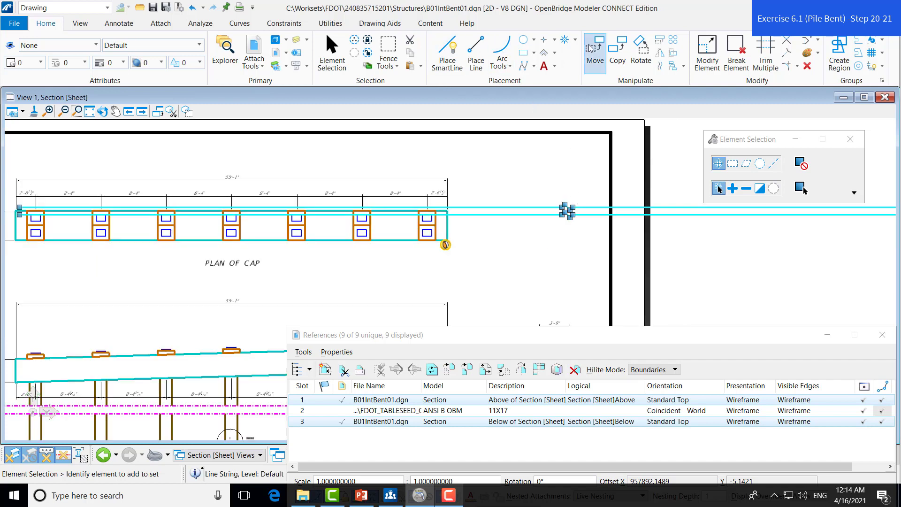
- Start moving the Section drawing boundary near the elevation, undoing one earlier move
left_click(594, 51)
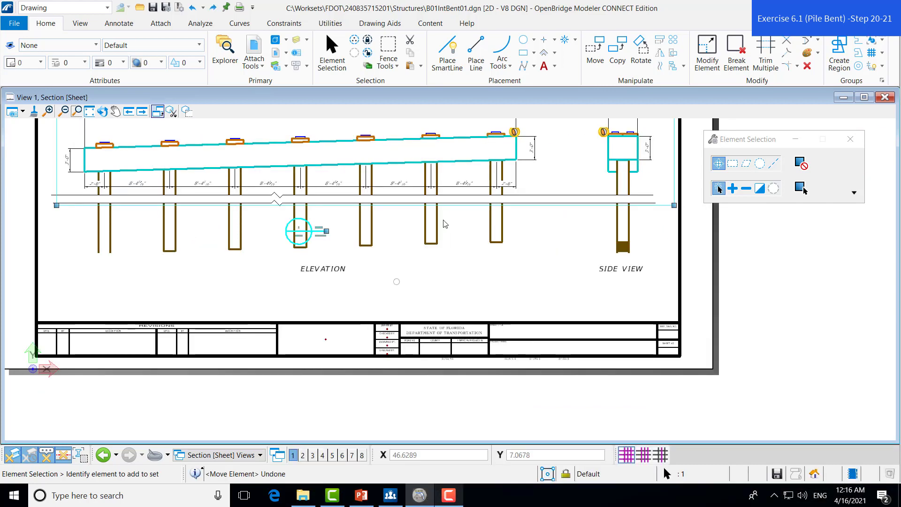
mouse_move(580, 181)
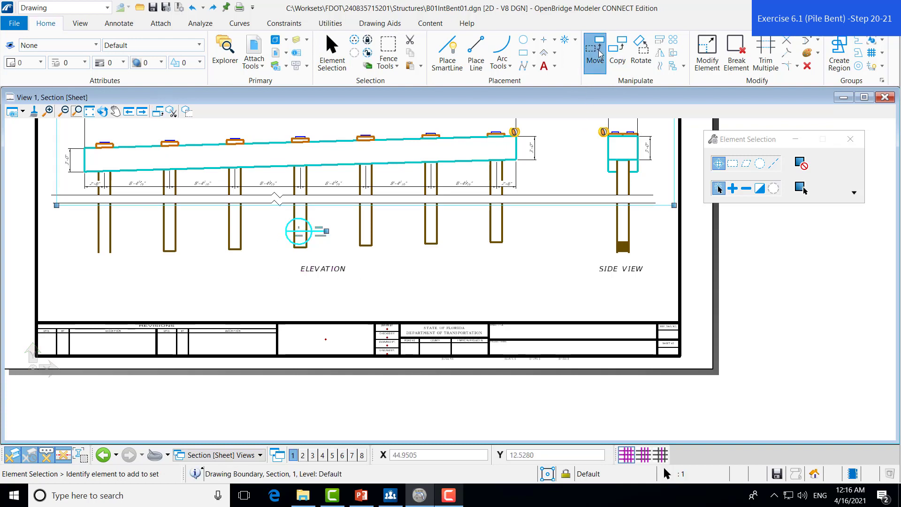
left_click(595, 48)
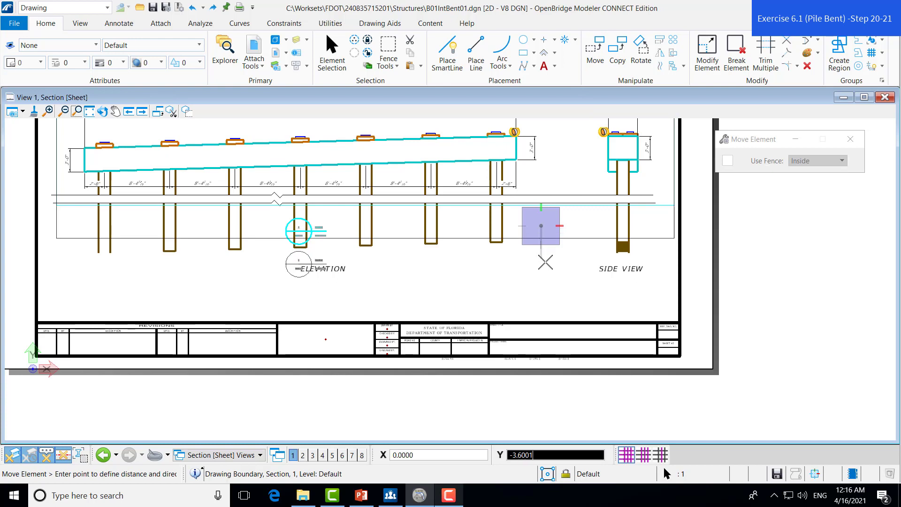